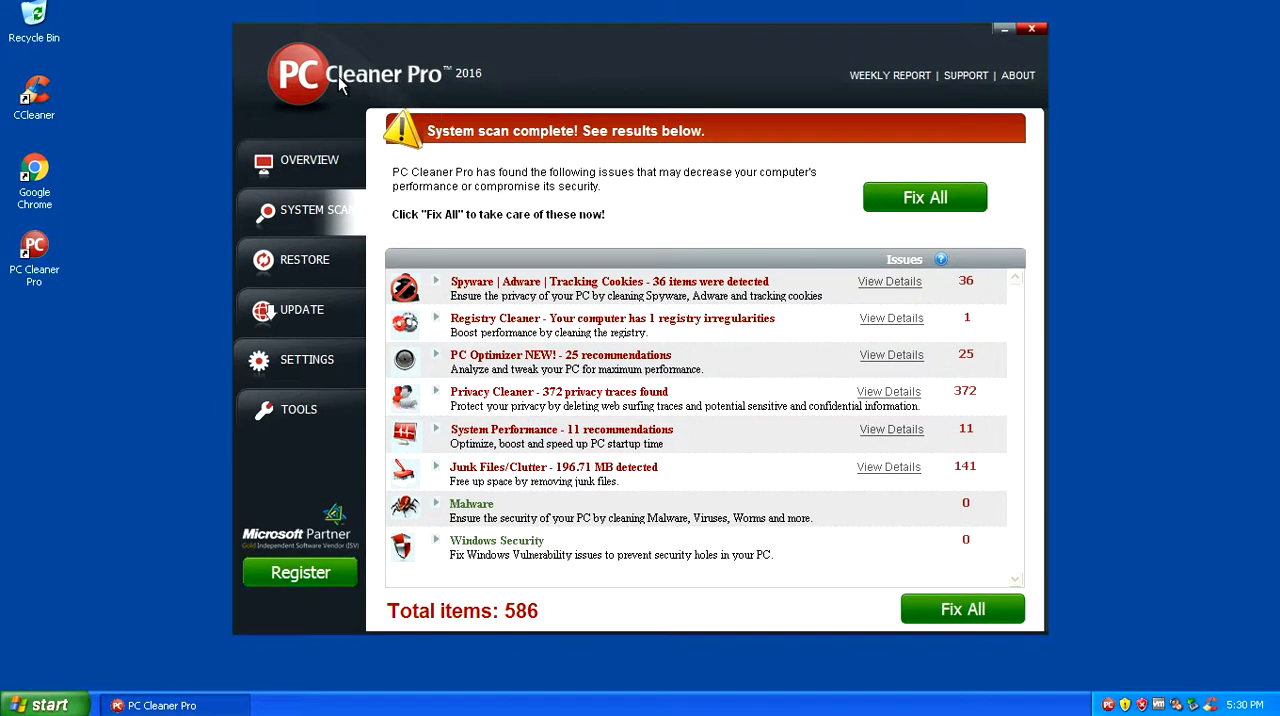
mouse_move(576, 104)
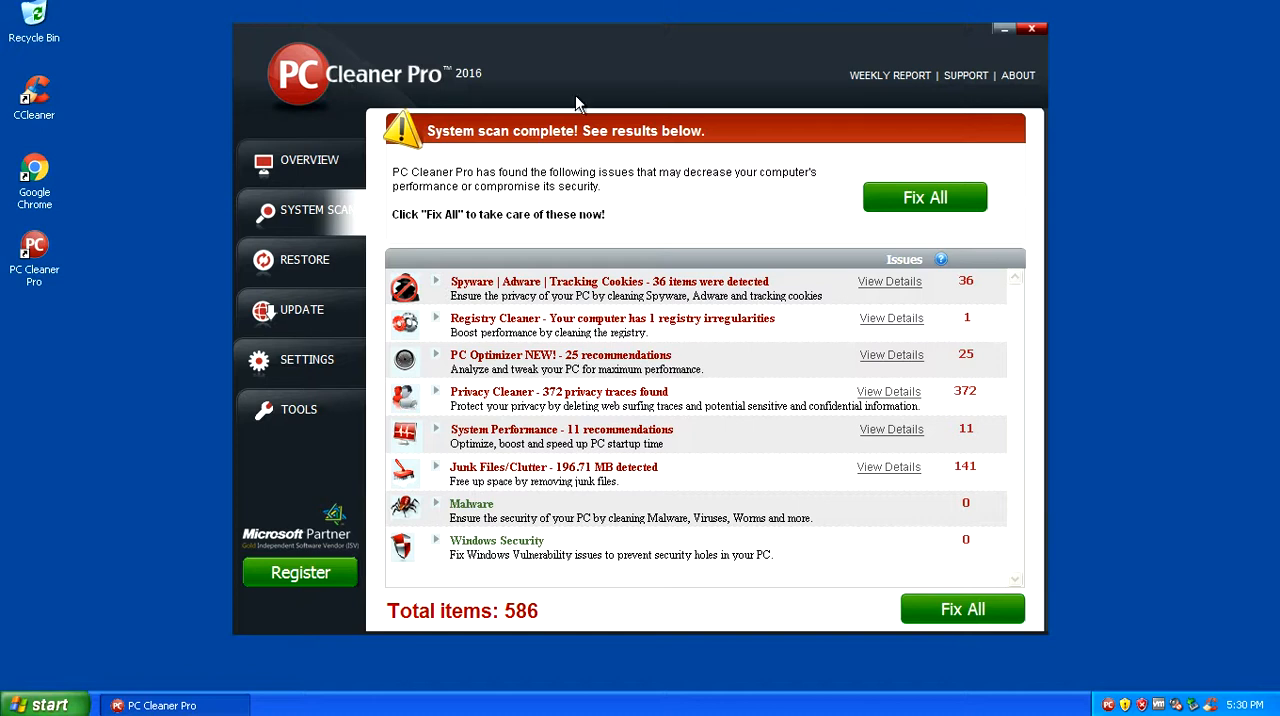
mouse_move(726, 48)
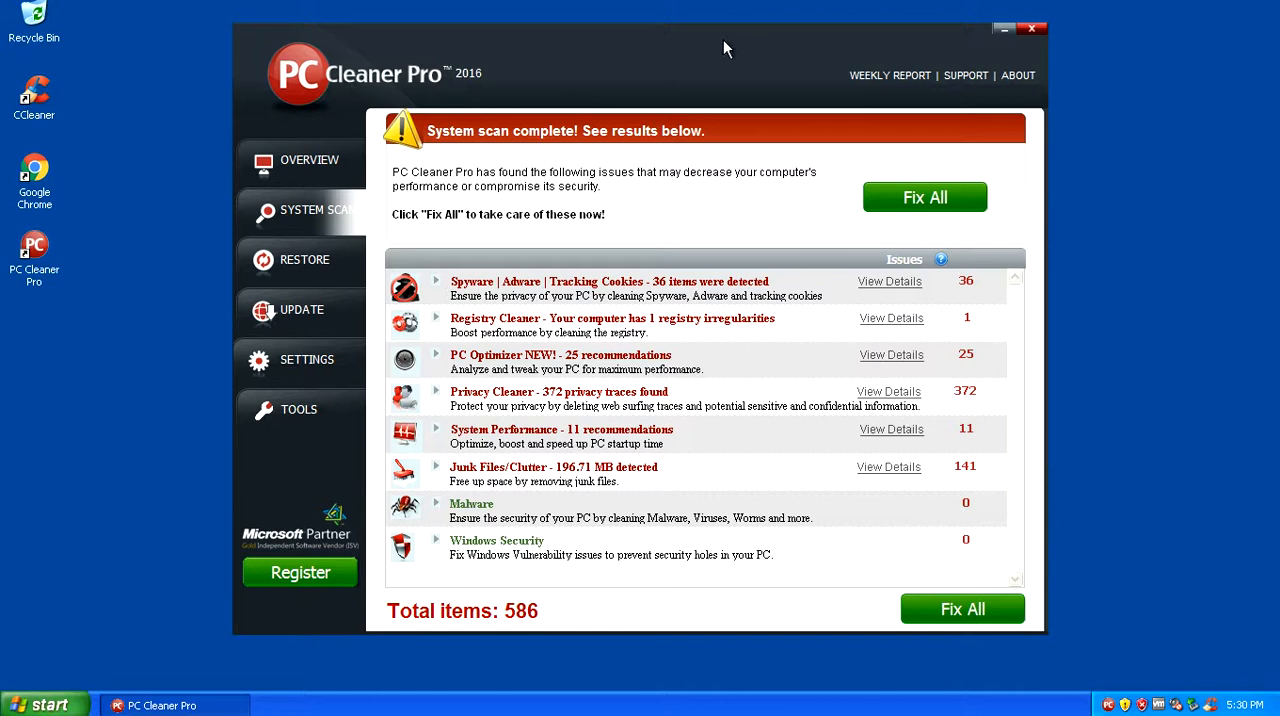
mouse_move(724, 82)
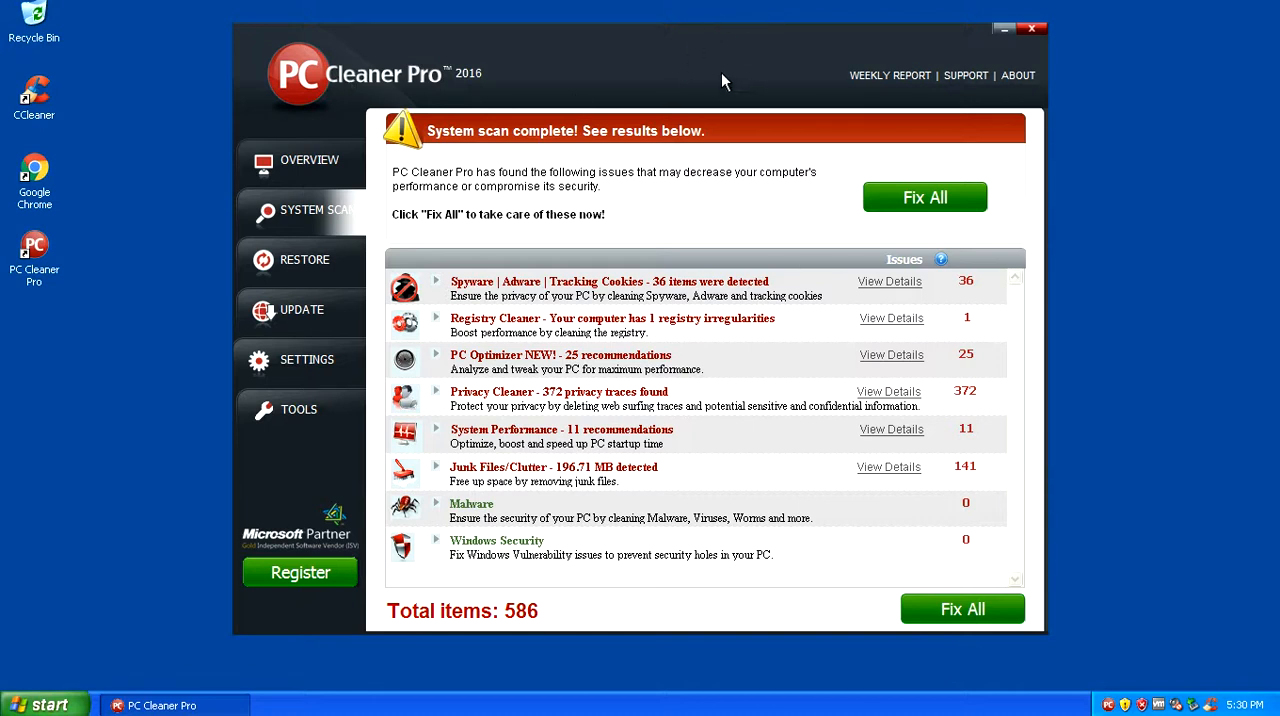
mouse_move(720, 88)
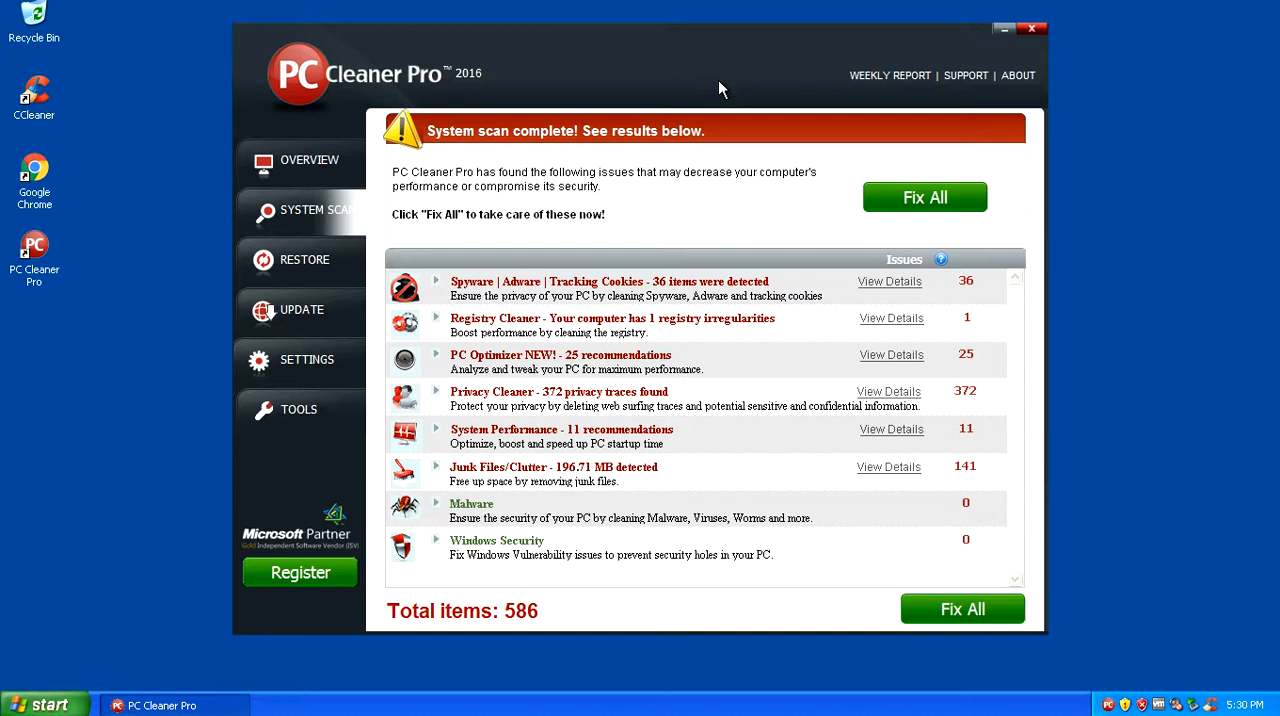
mouse_move(646, 88)
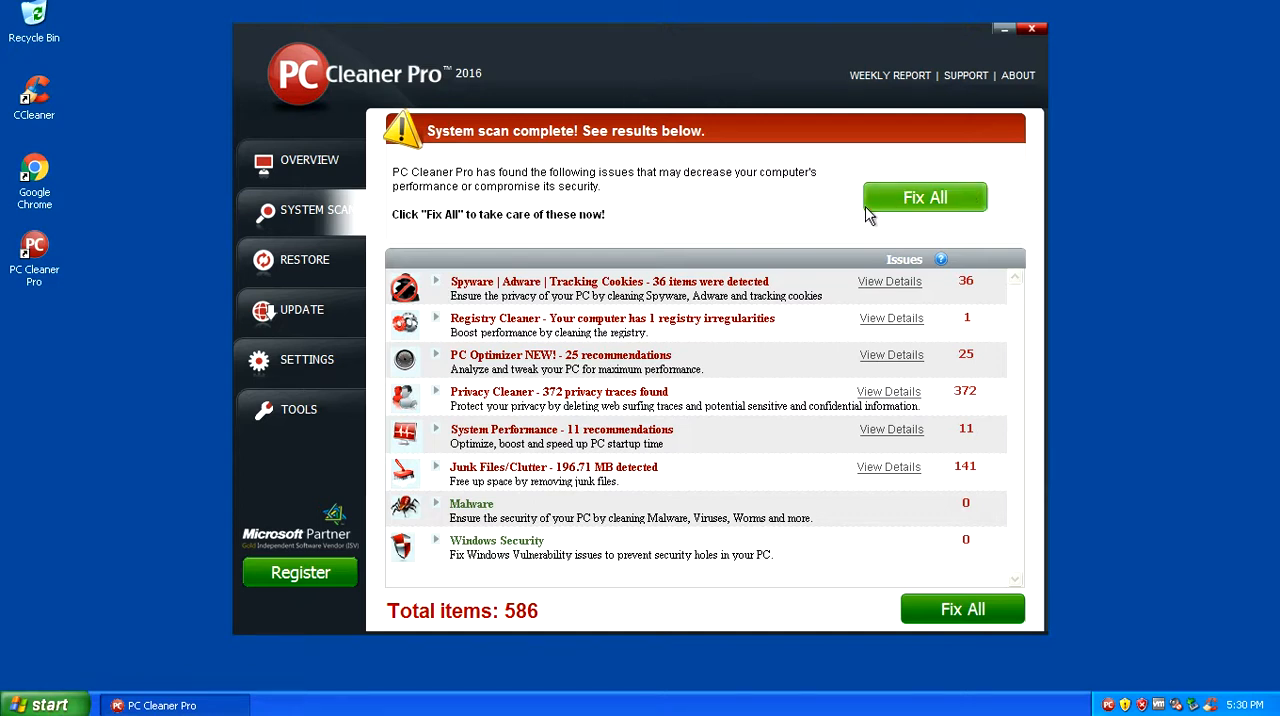
mouse_move(960, 196)
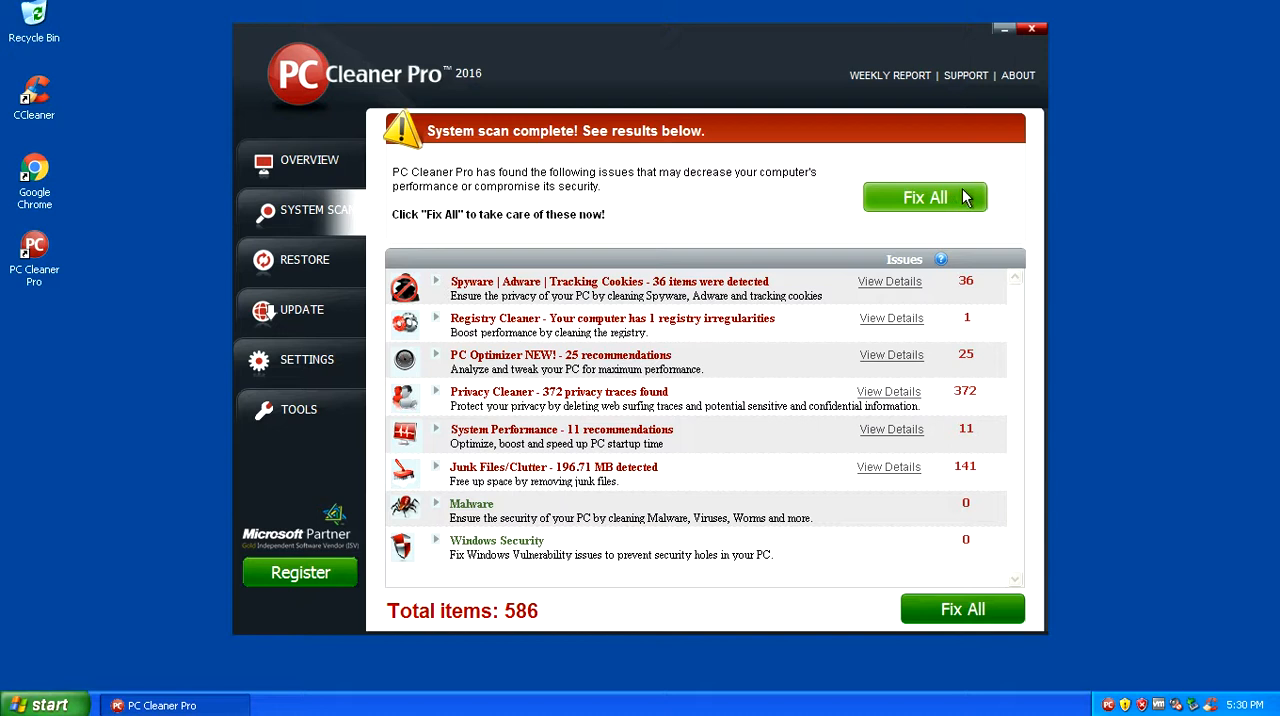
mouse_move(510, 164)
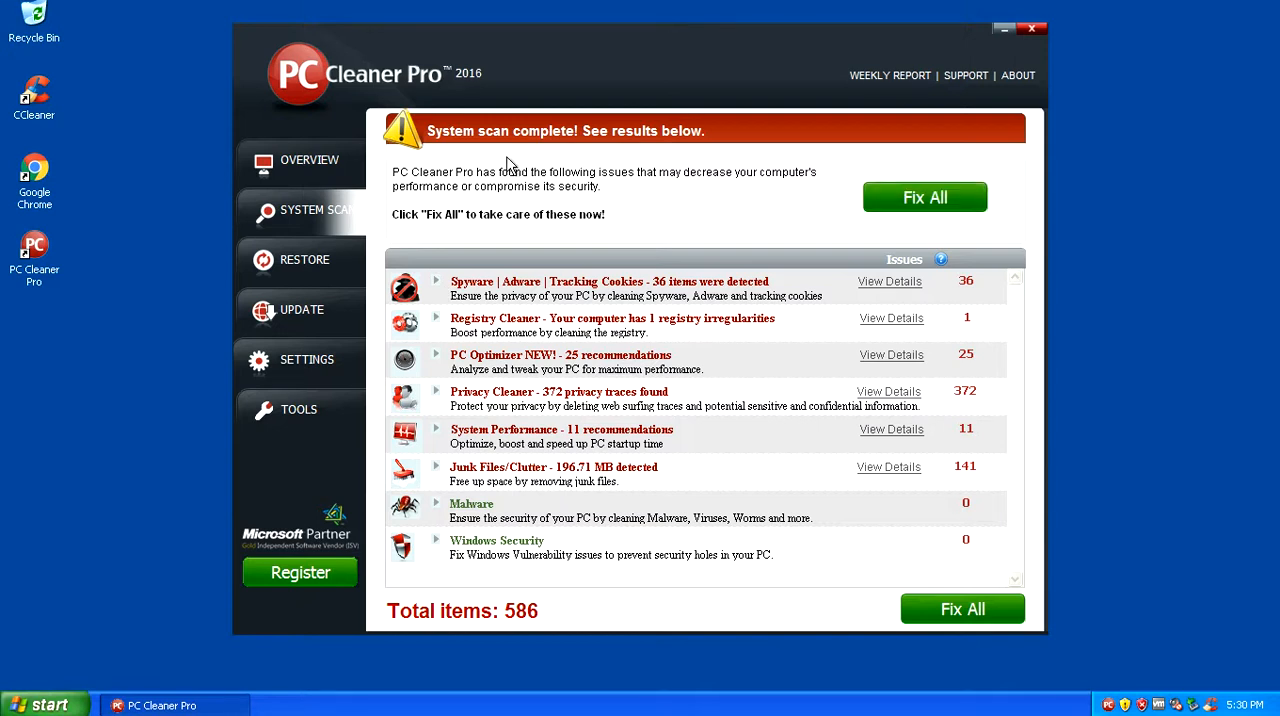
mouse_move(380, 584)
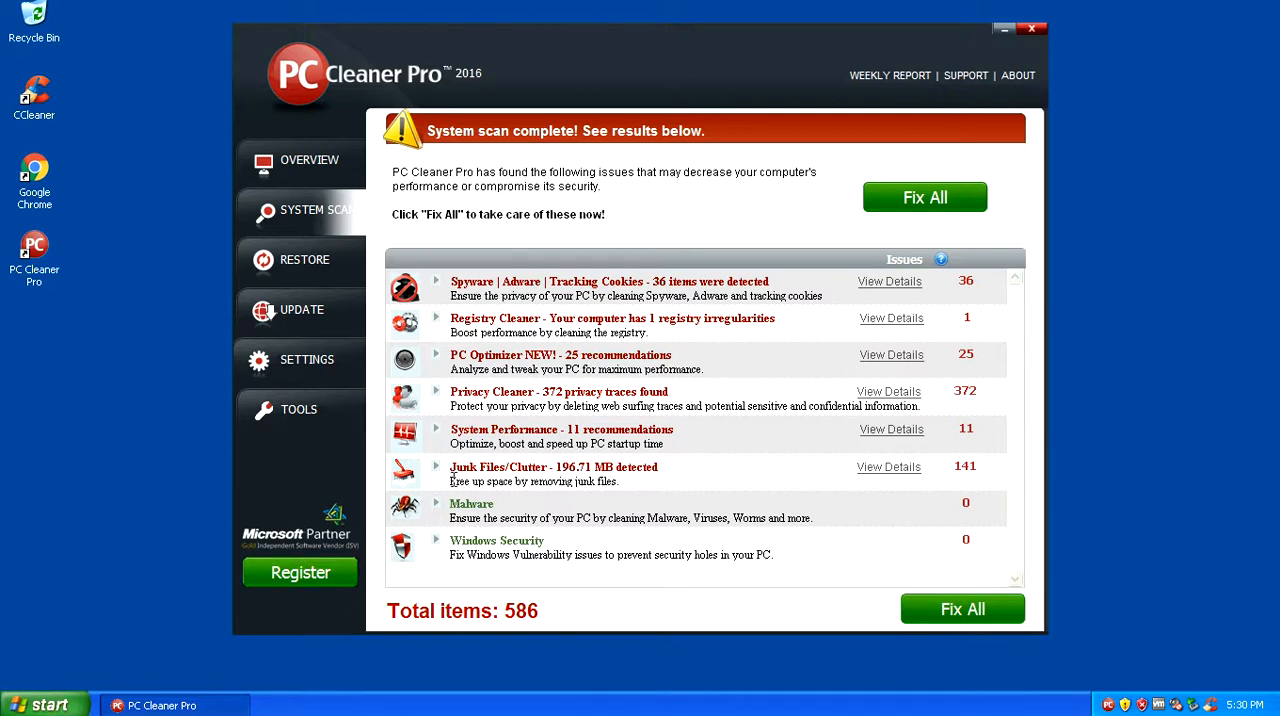
mouse_move(924, 196)
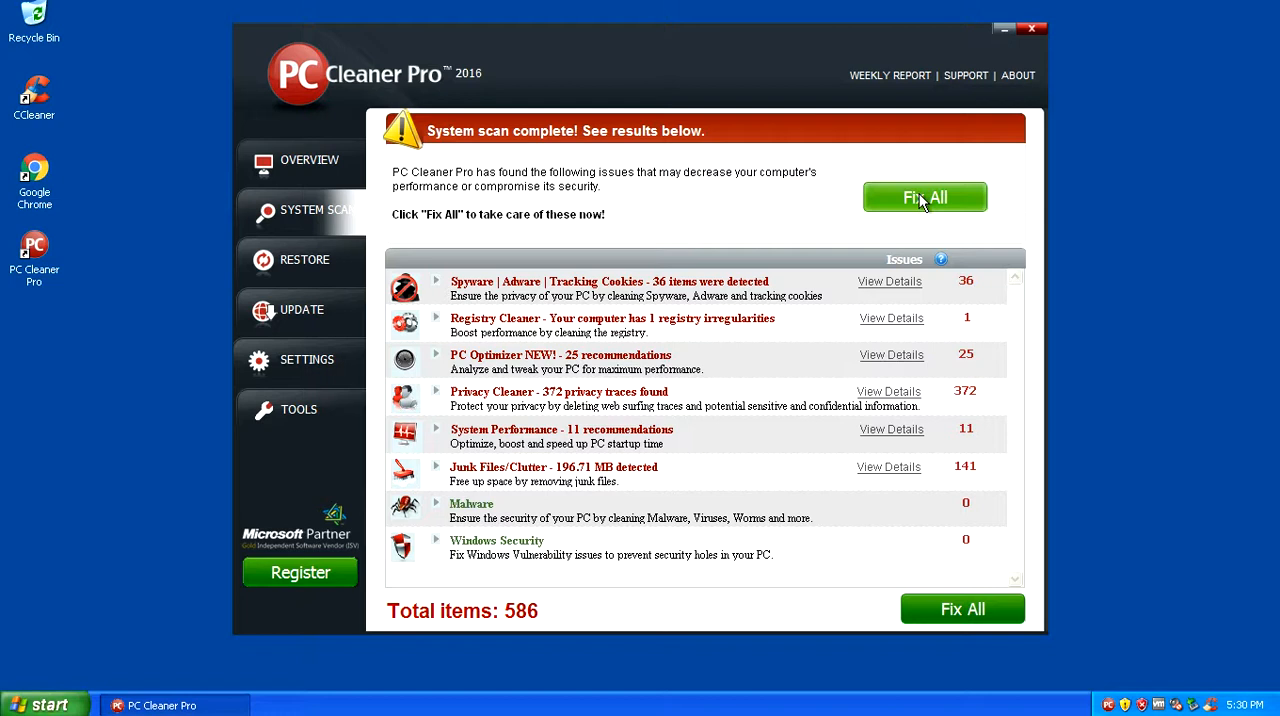
mouse_move(452, 28)
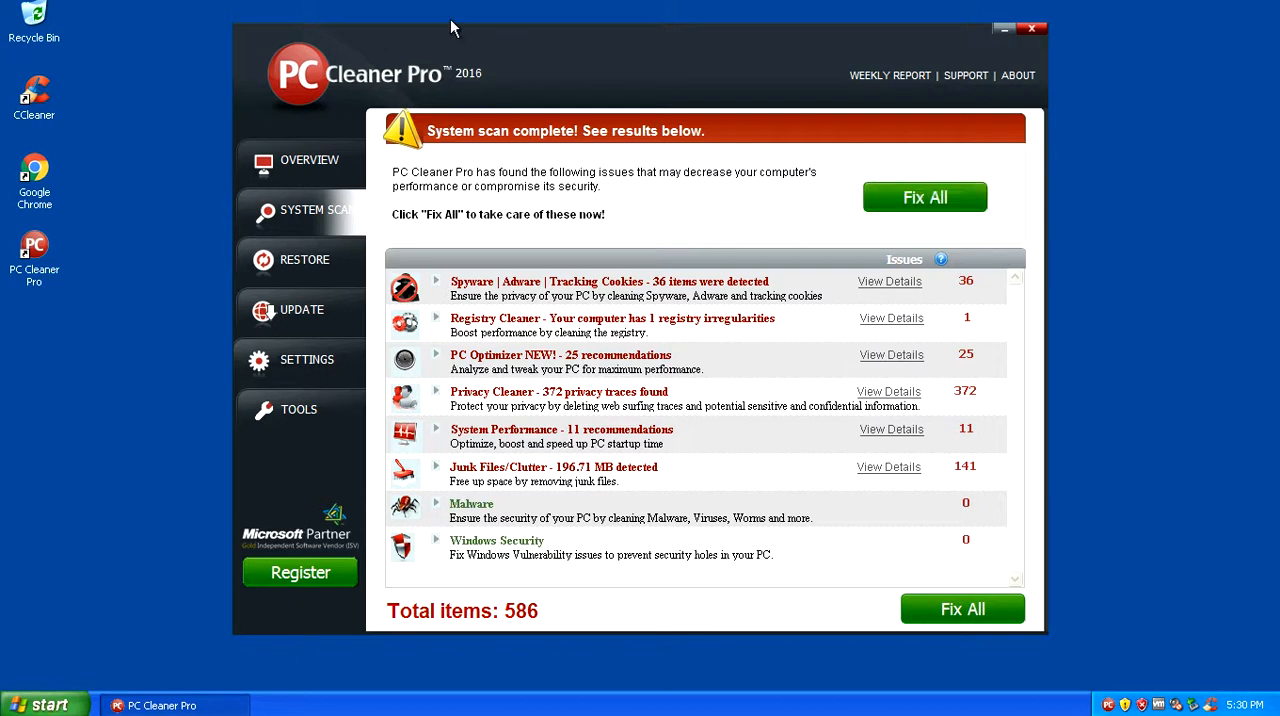
mouse_move(330, 90)
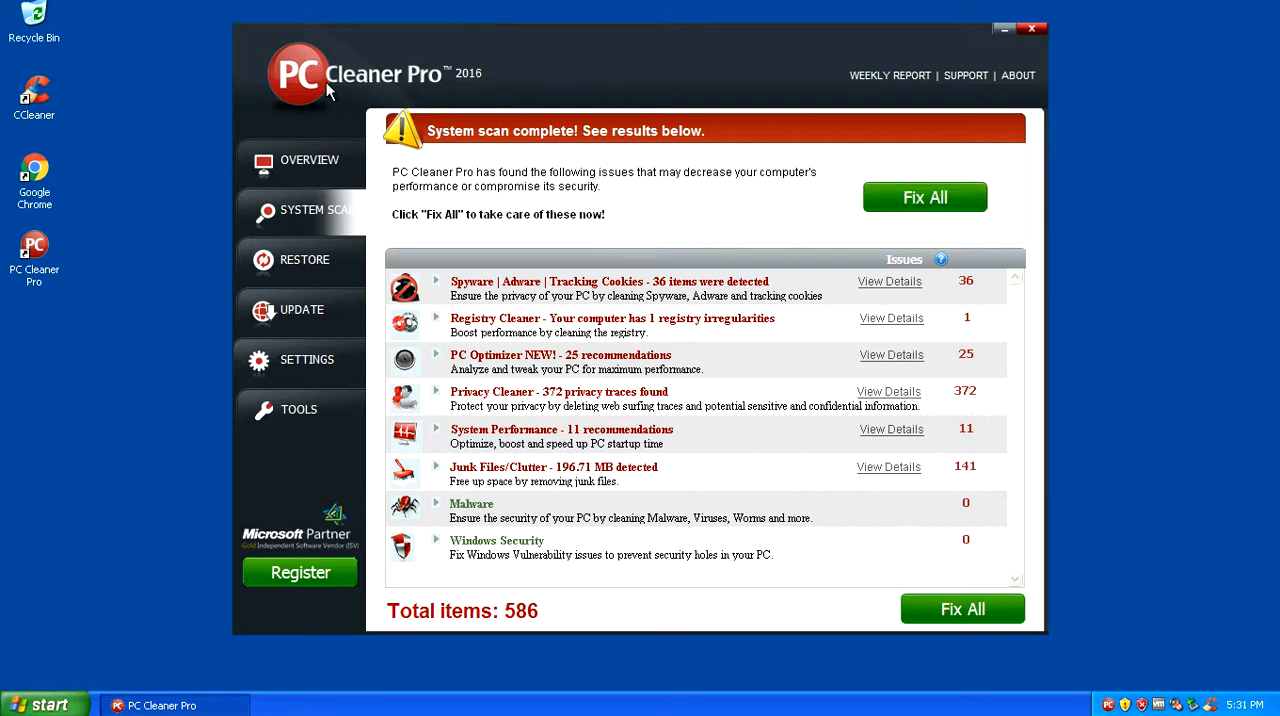
mouse_move(302, 266)
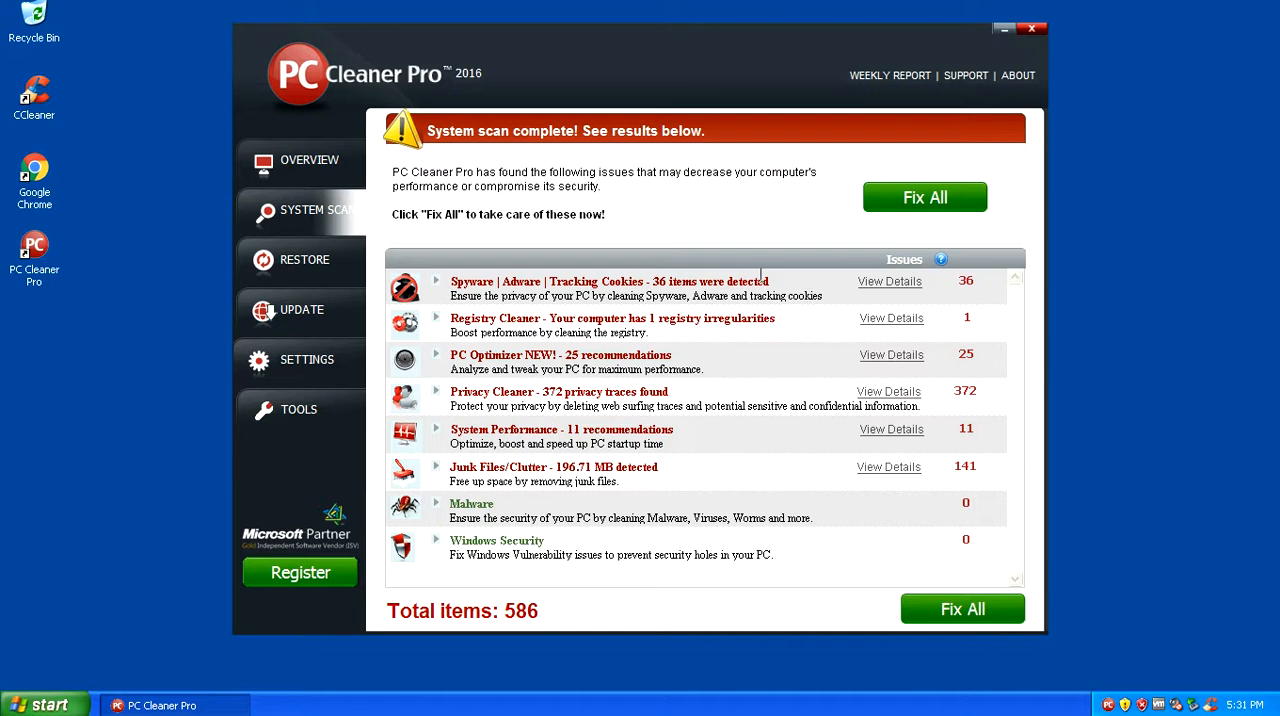
mouse_move(924, 196)
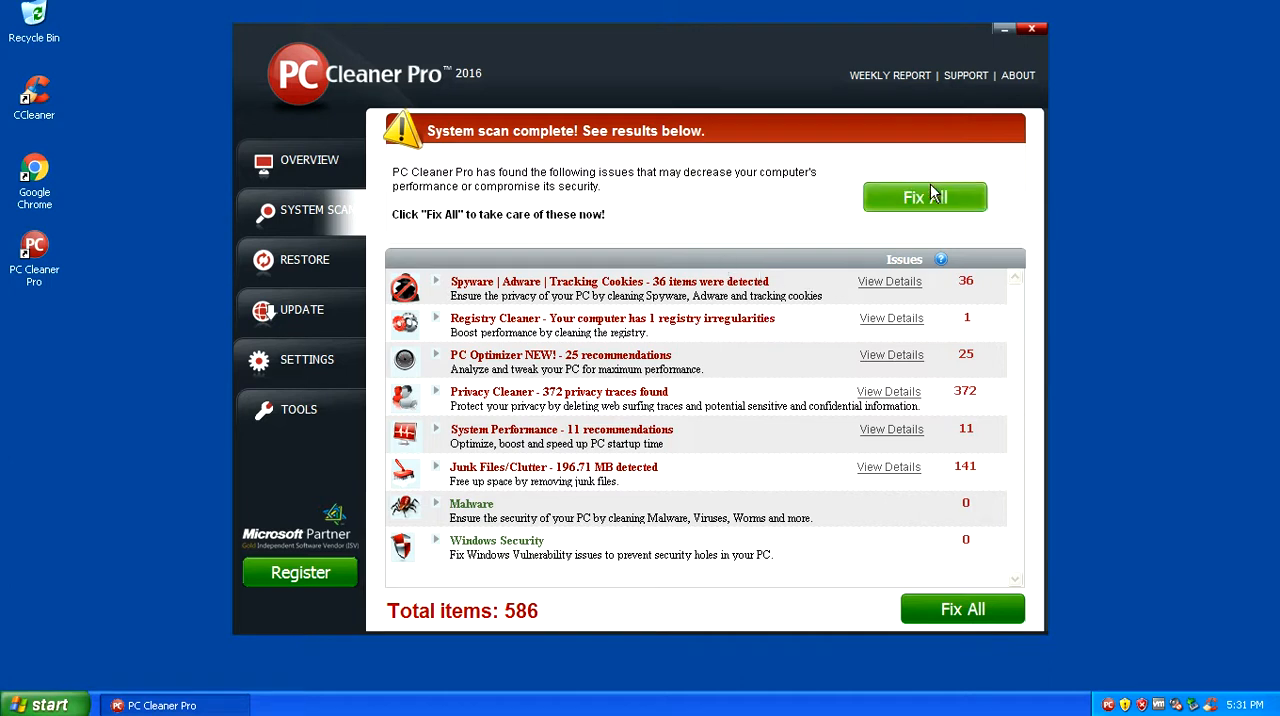
mouse_move(1006, 618)
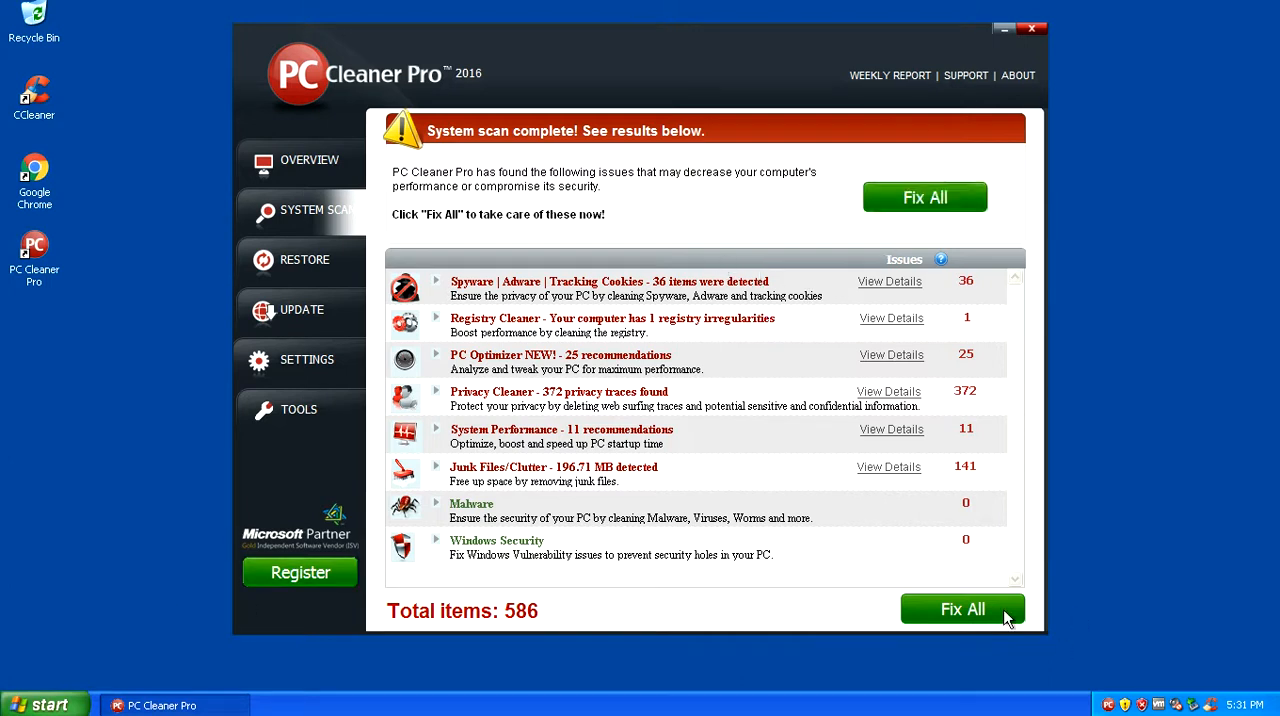
Choose Fix All for the 586 issues, which brings up the License Key purchase page in Chrome.
left_click(962, 608)
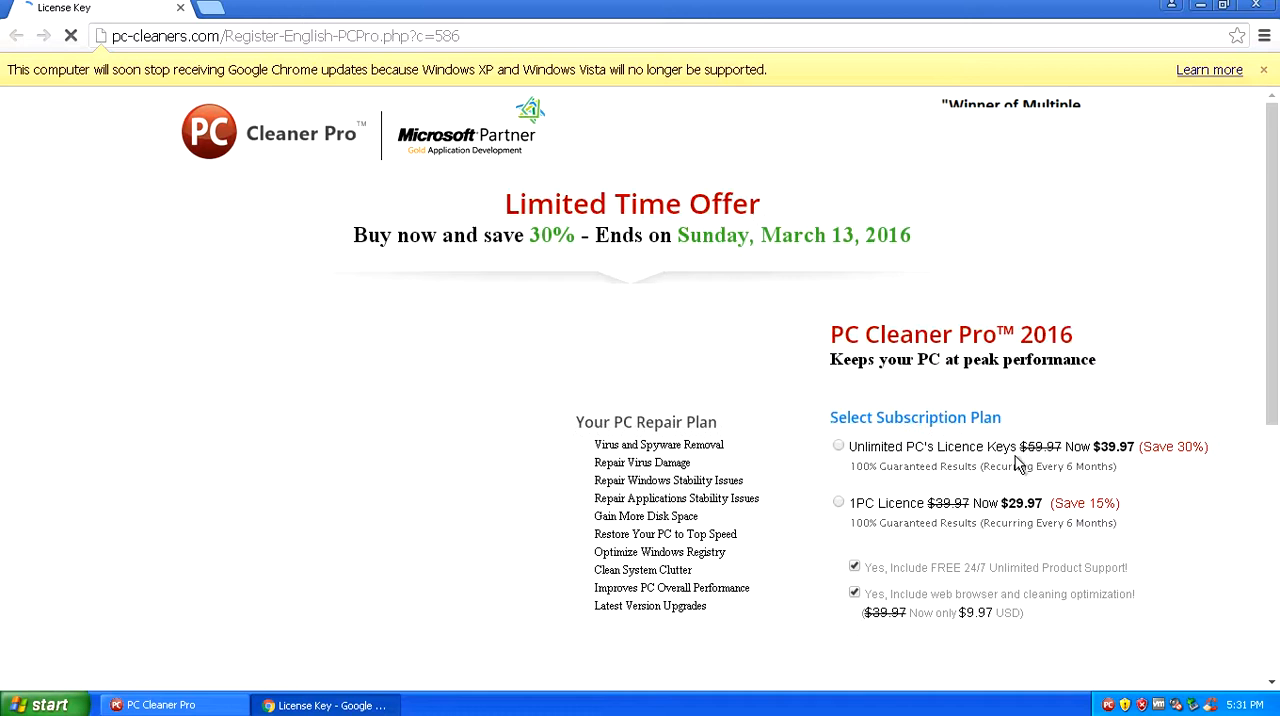
scroll("down", 3)
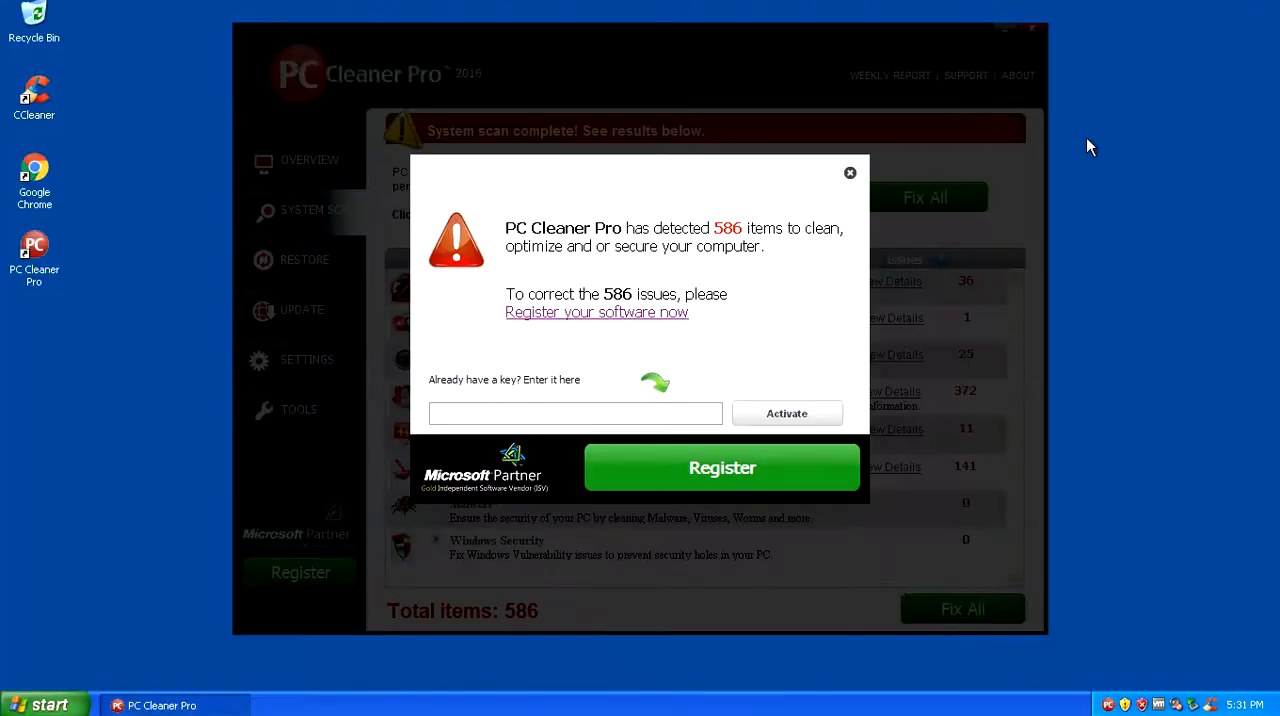
Close the registration pop-up to return to the scan results with 586 issues.
left_click(850, 172)
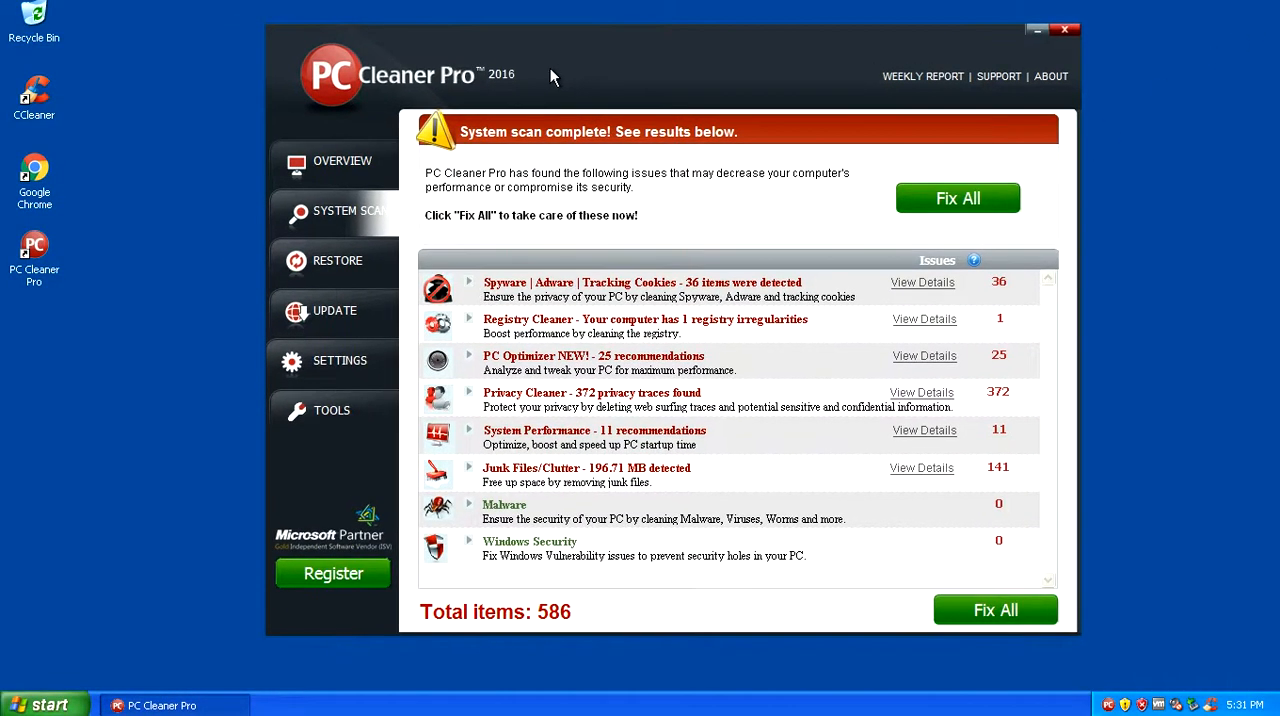
mouse_move(34, 98)
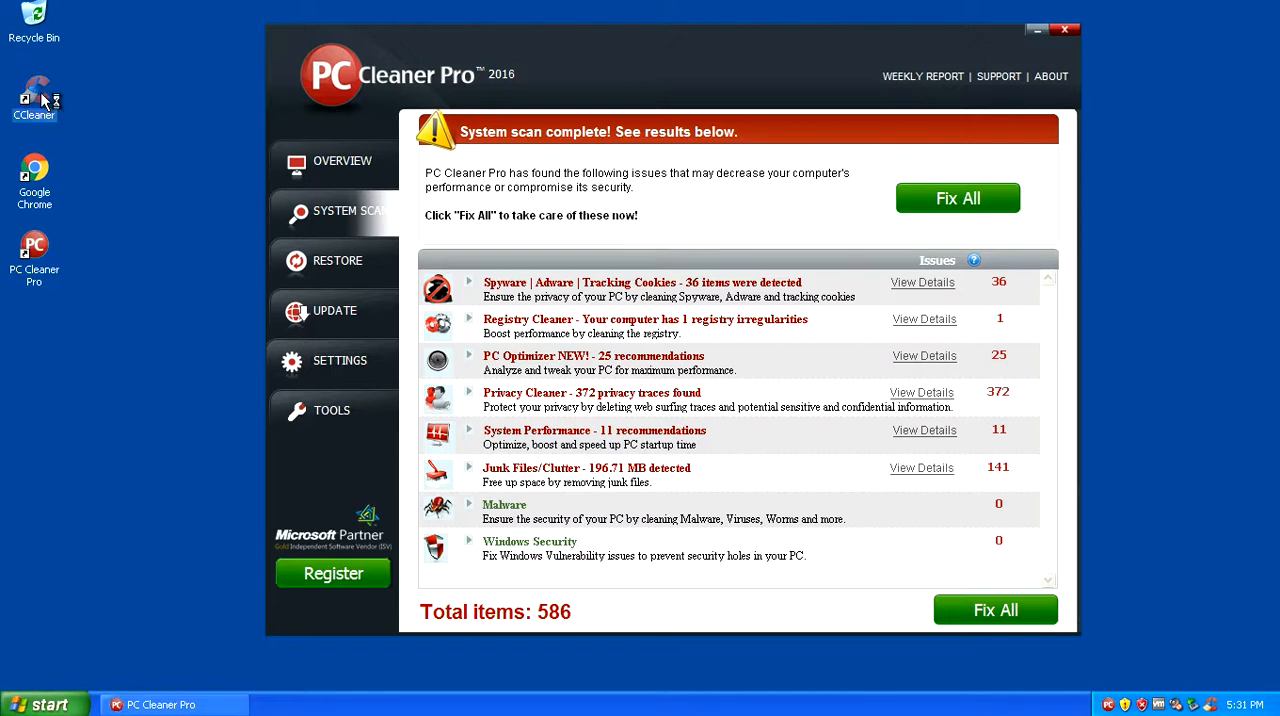
double_click(34, 96)
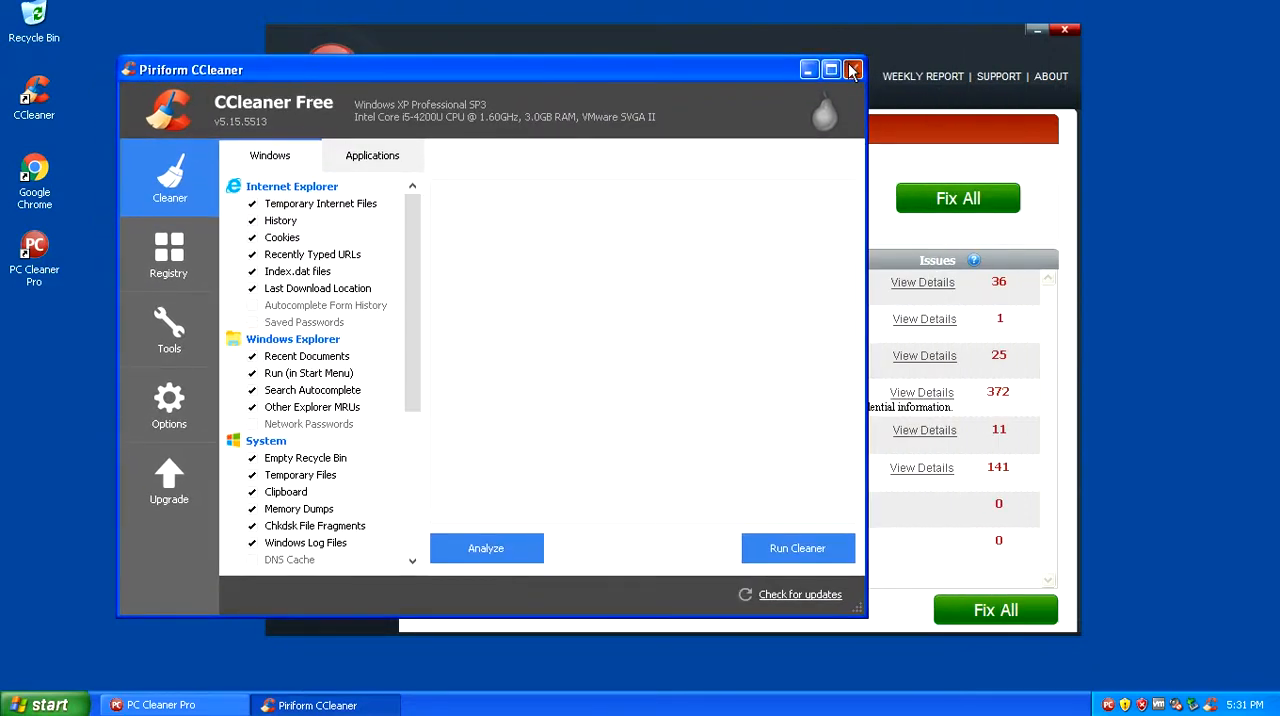
left_click(852, 68)
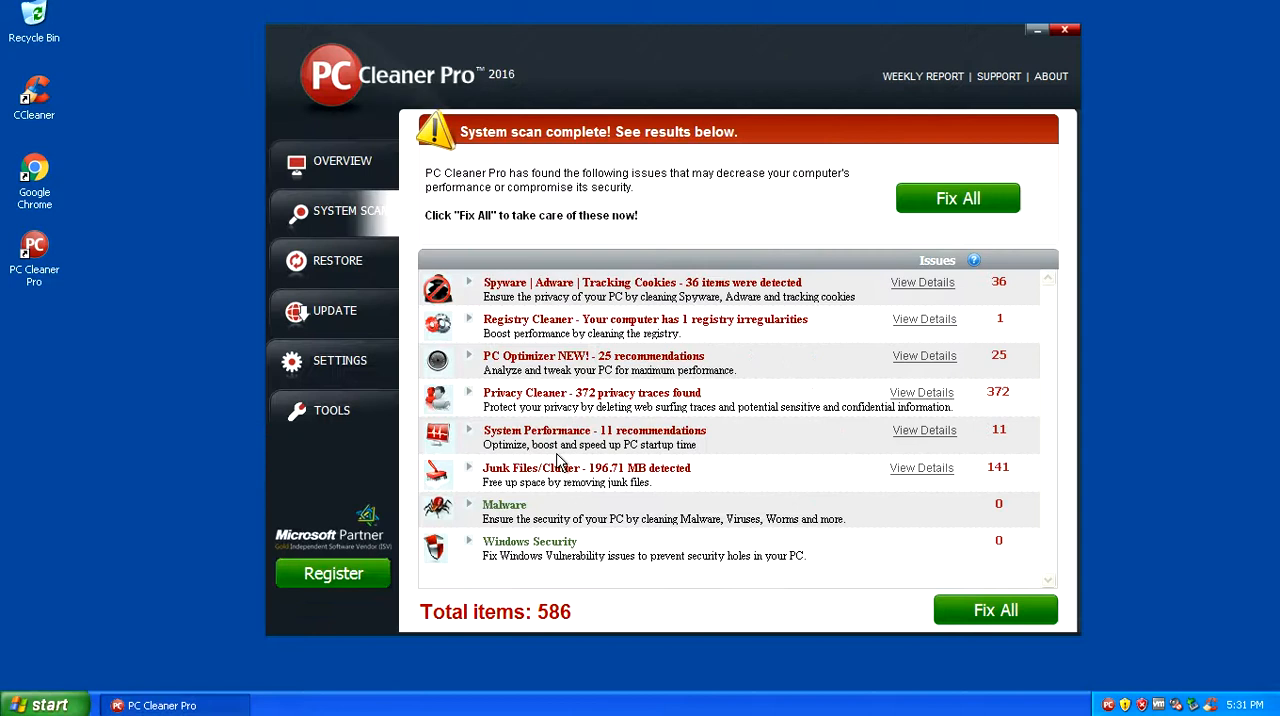
mouse_move(576, 84)
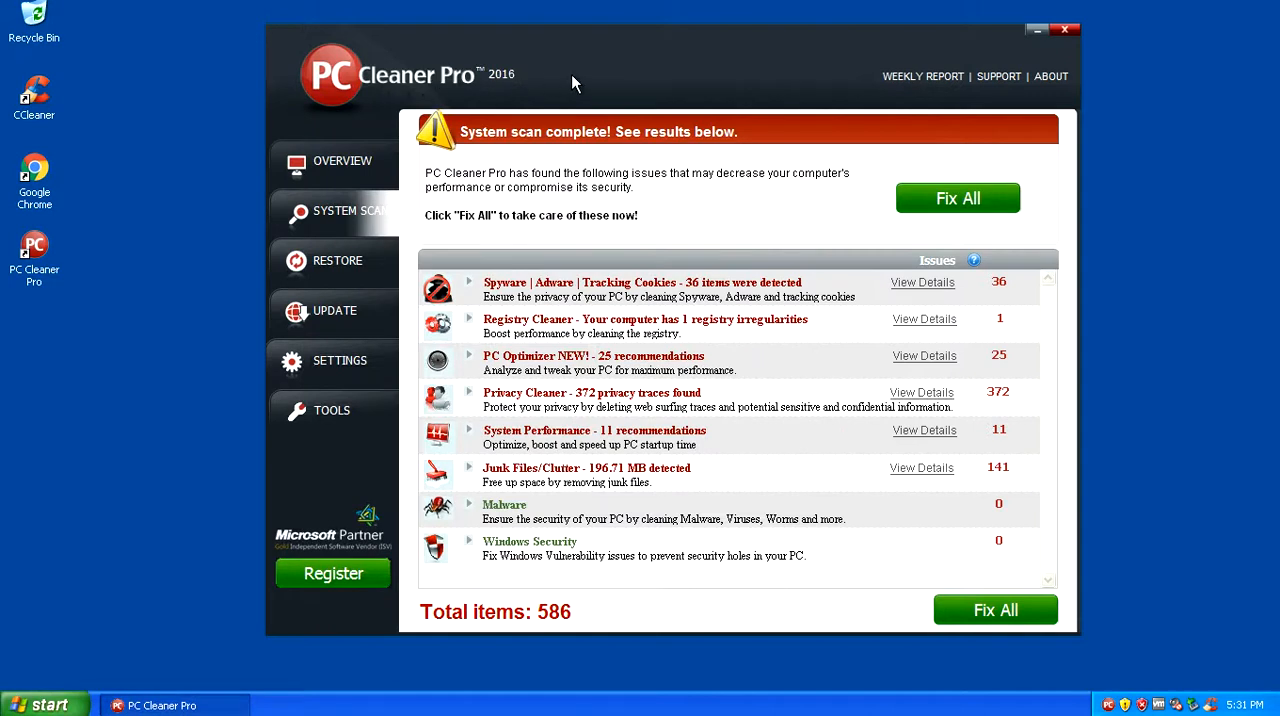
mouse_move(590, 82)
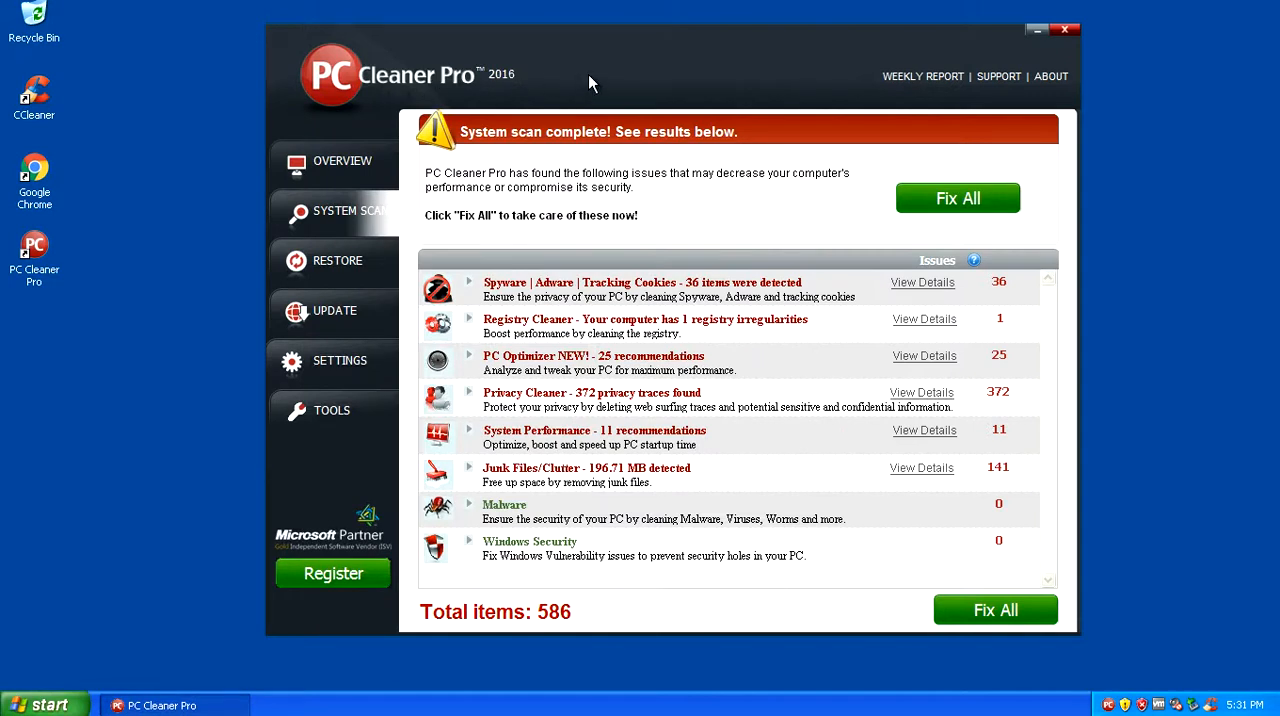
mouse_move(912, 50)
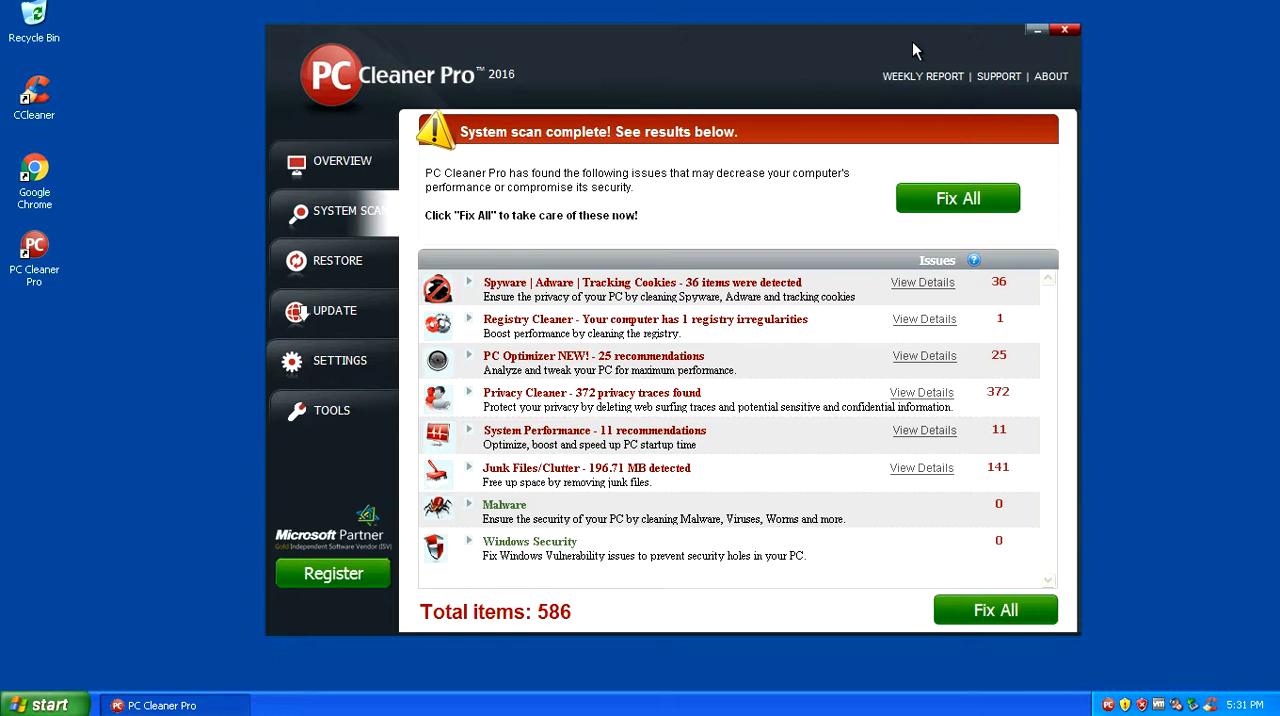
mouse_move(590, 68)
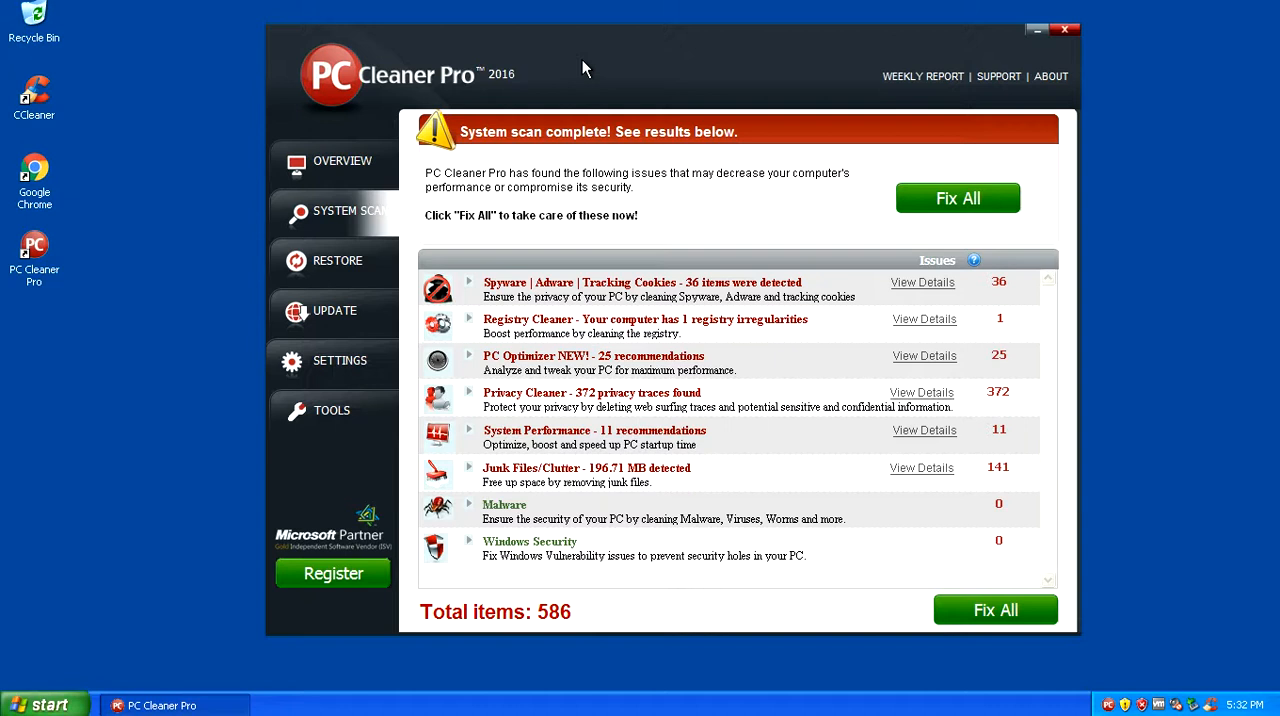
mouse_move(380, 188)
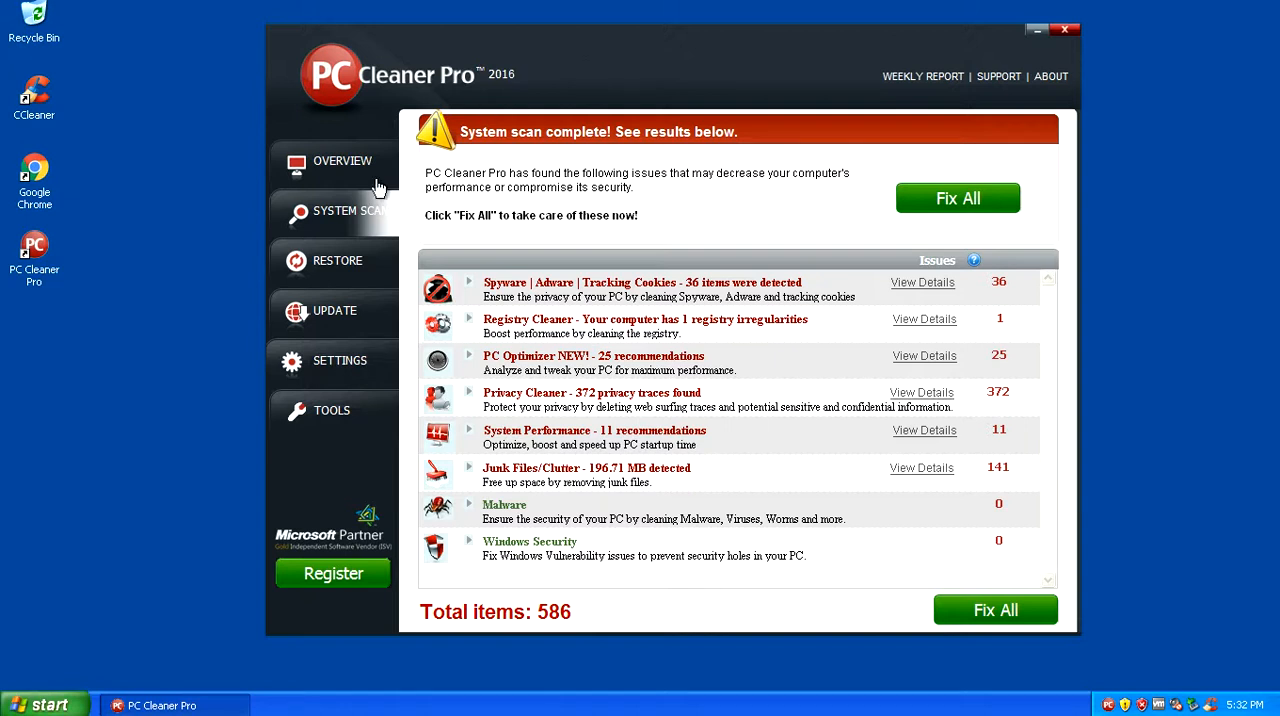
Examine the Target field in the PC Cleaner Pro shortcut's Properties to find its executable name.
right_click(34, 244)
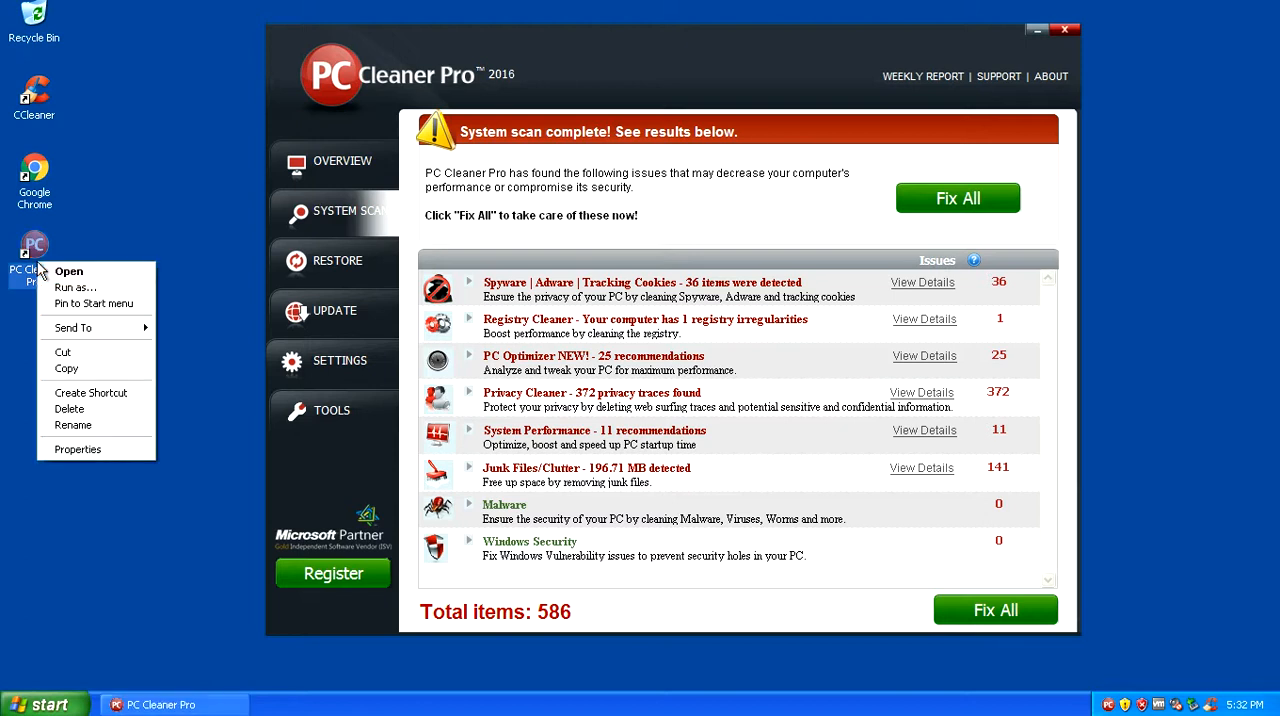
mouse_move(70, 408)
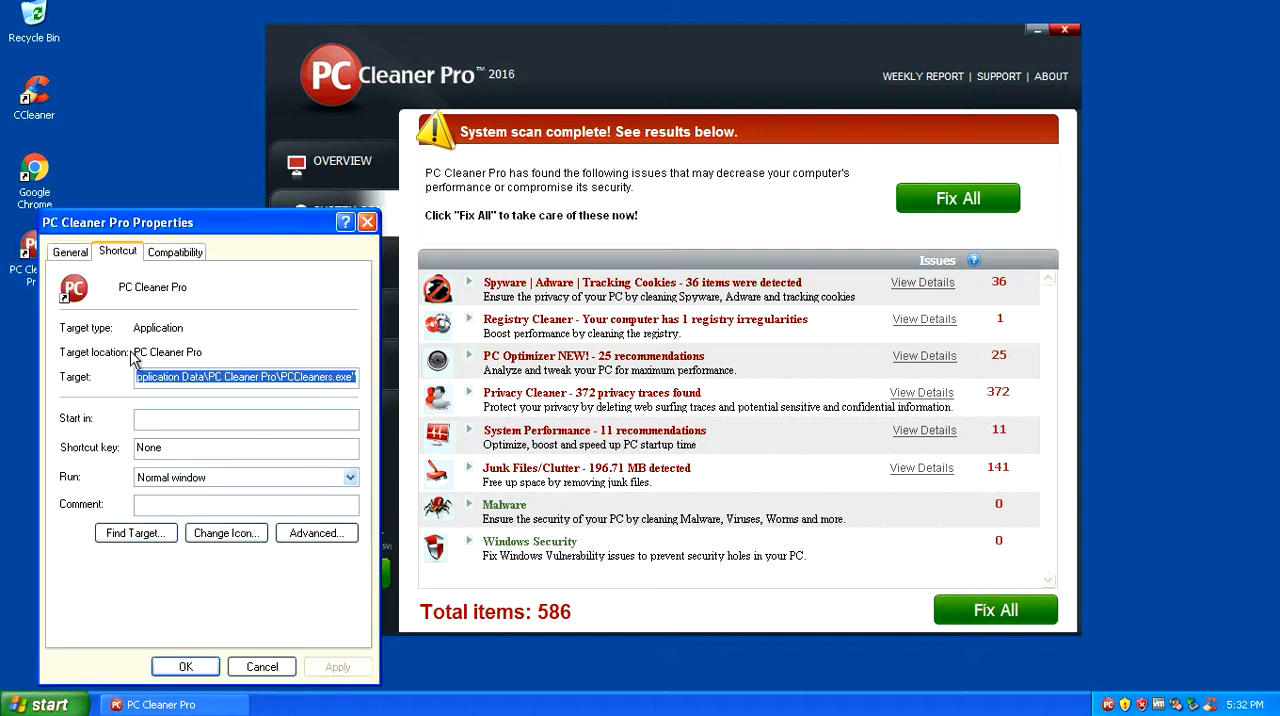
left_click(284, 376)
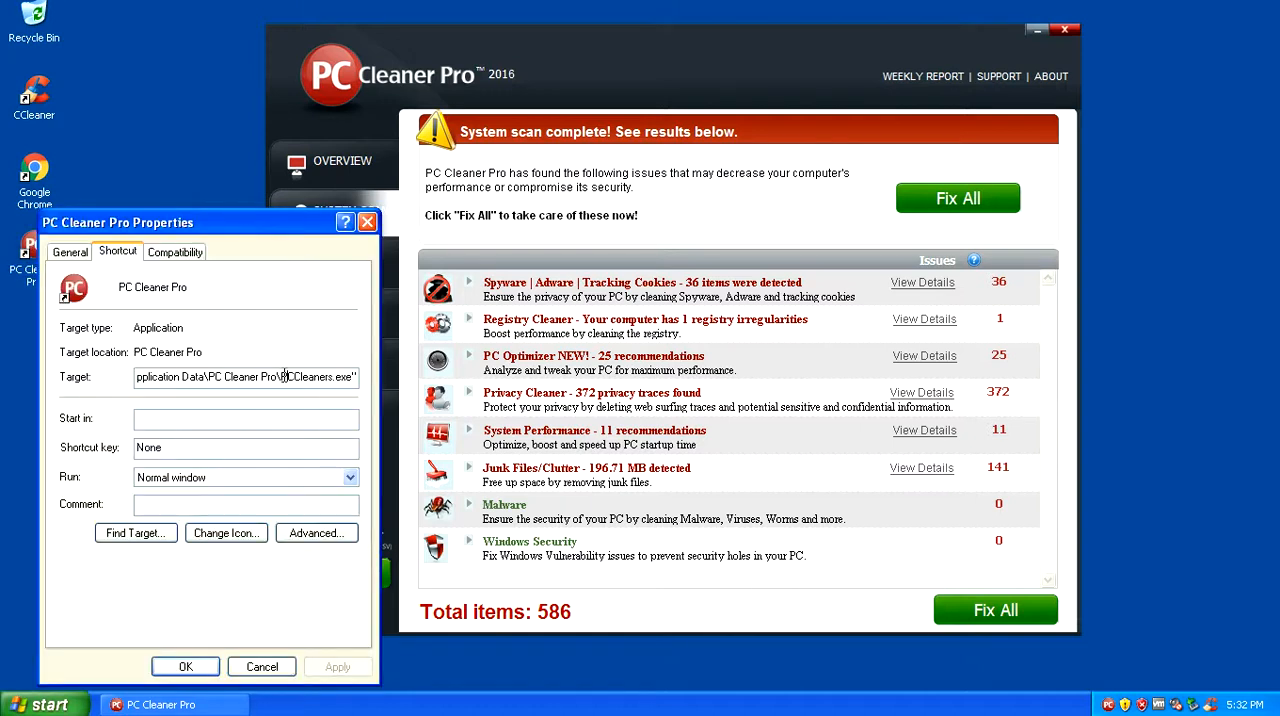
double_click(316, 376)
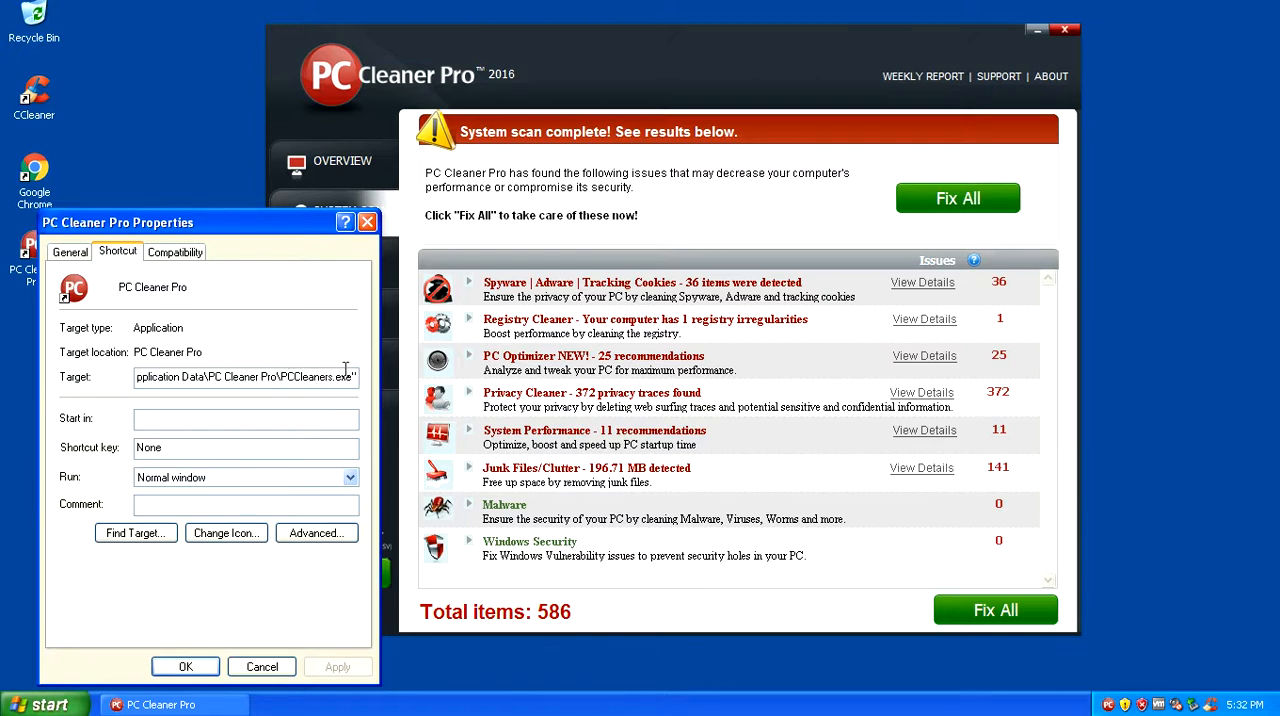
double_click(320, 376)
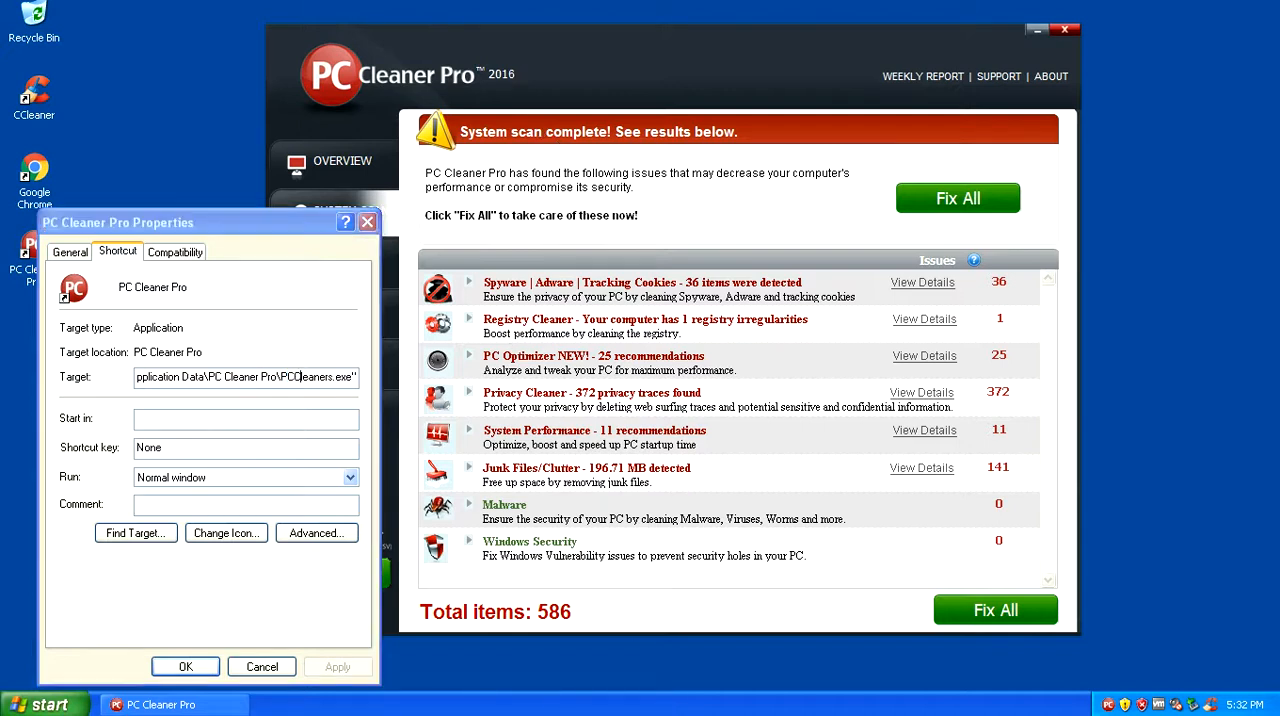
Bring up Task Manager from the taskbar to list running processes including PCCleaner.exe.
right_click(470, 704)
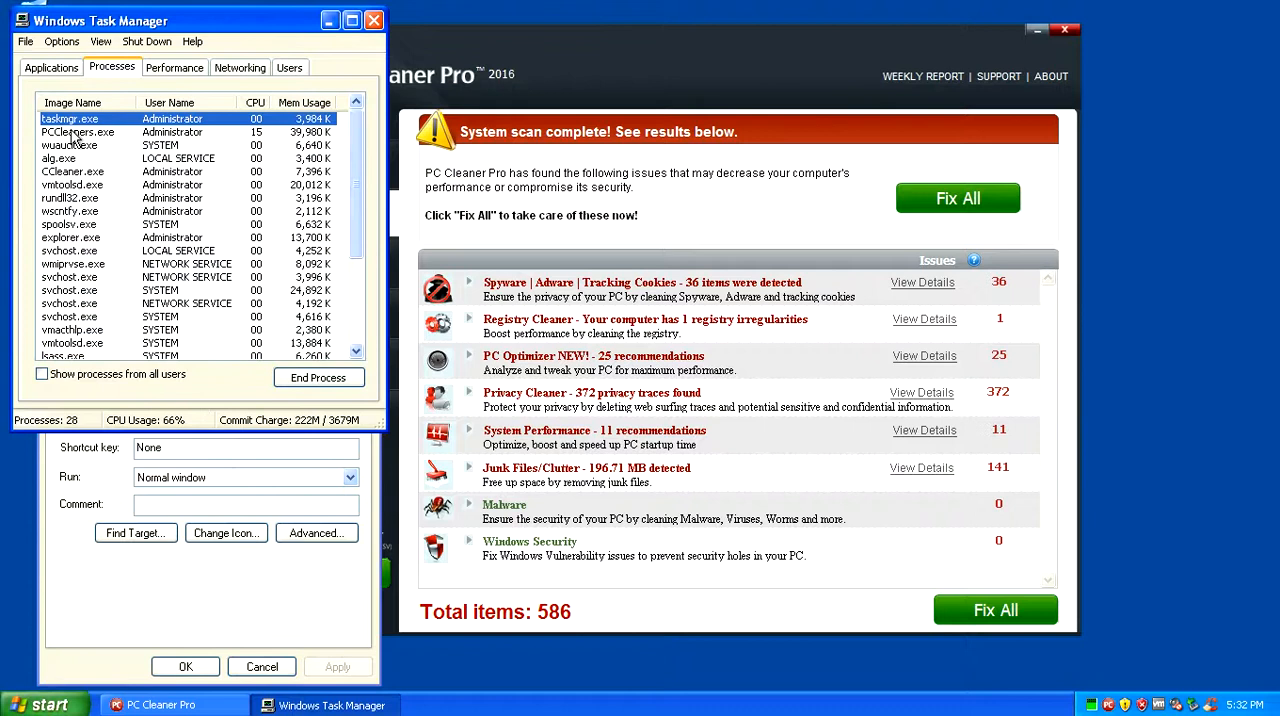
End the PCCleaners.exe process from the Processes list, closing PC Cleaner Pro.
left_click(78, 132)
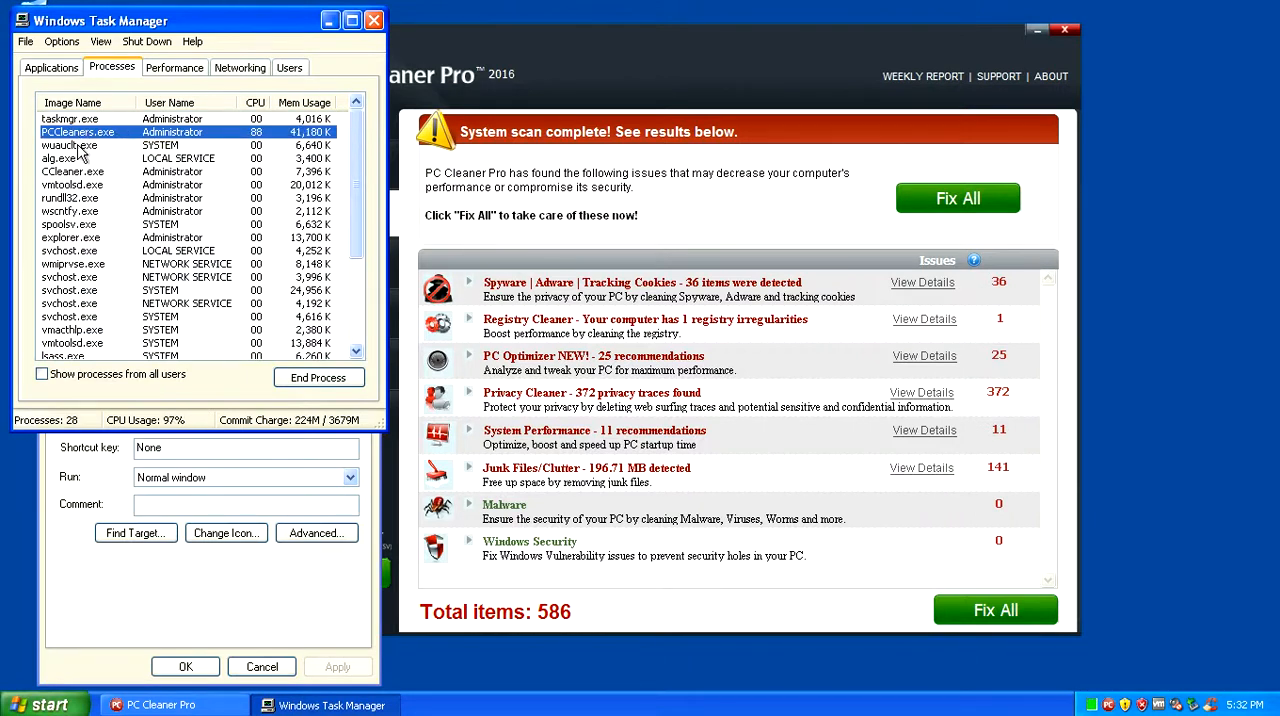
right_click(78, 132)
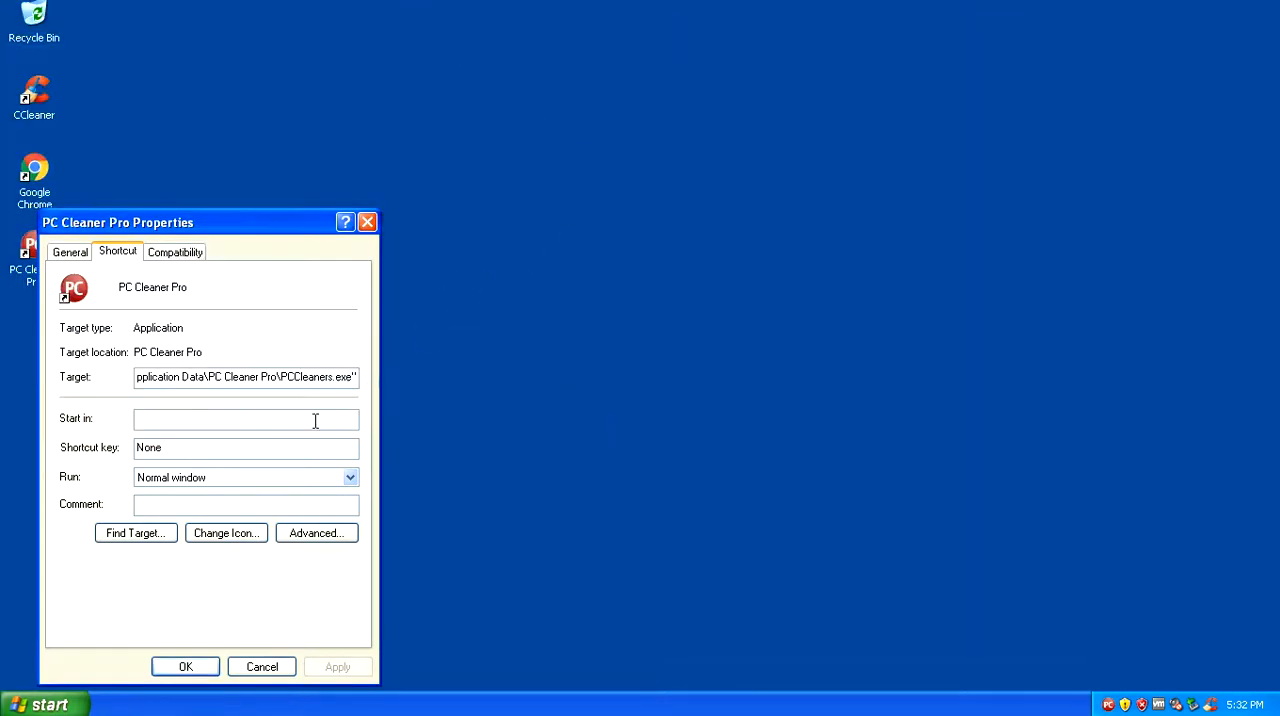
Use Find Target to reach the PC Cleaner Pro install folder and select both program files.
double_click(322, 376)
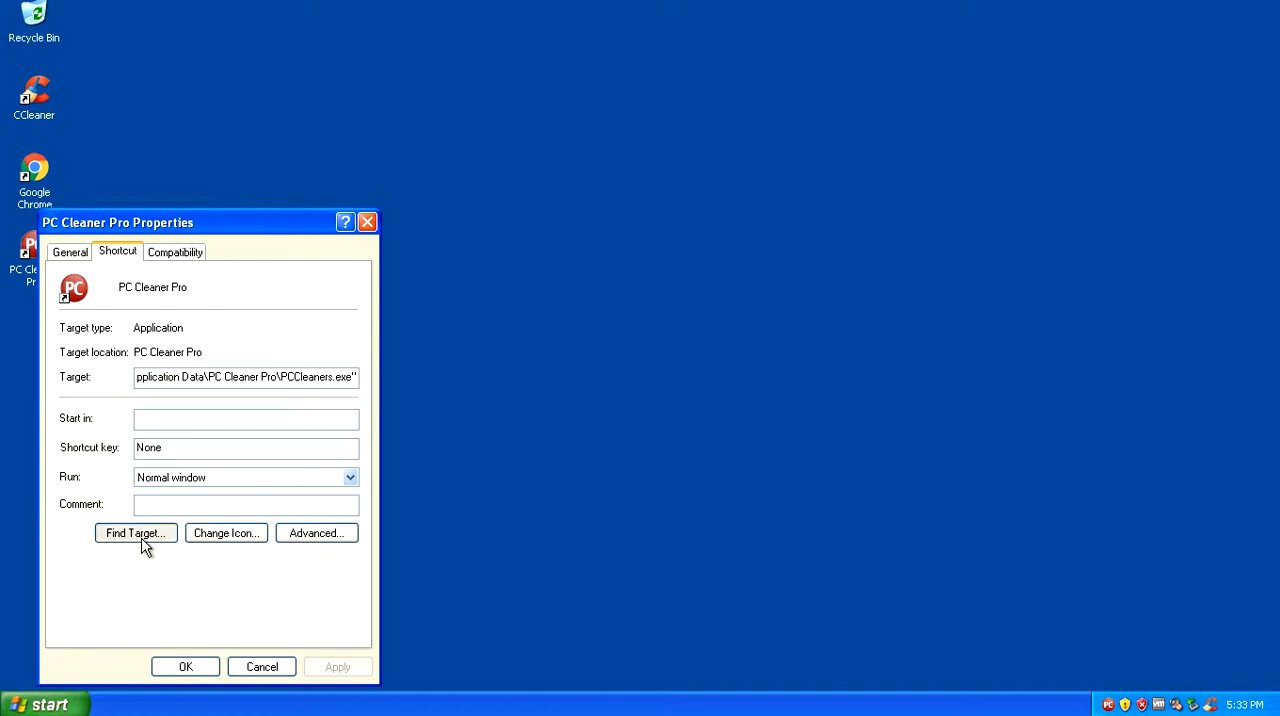
left_click(136, 532)
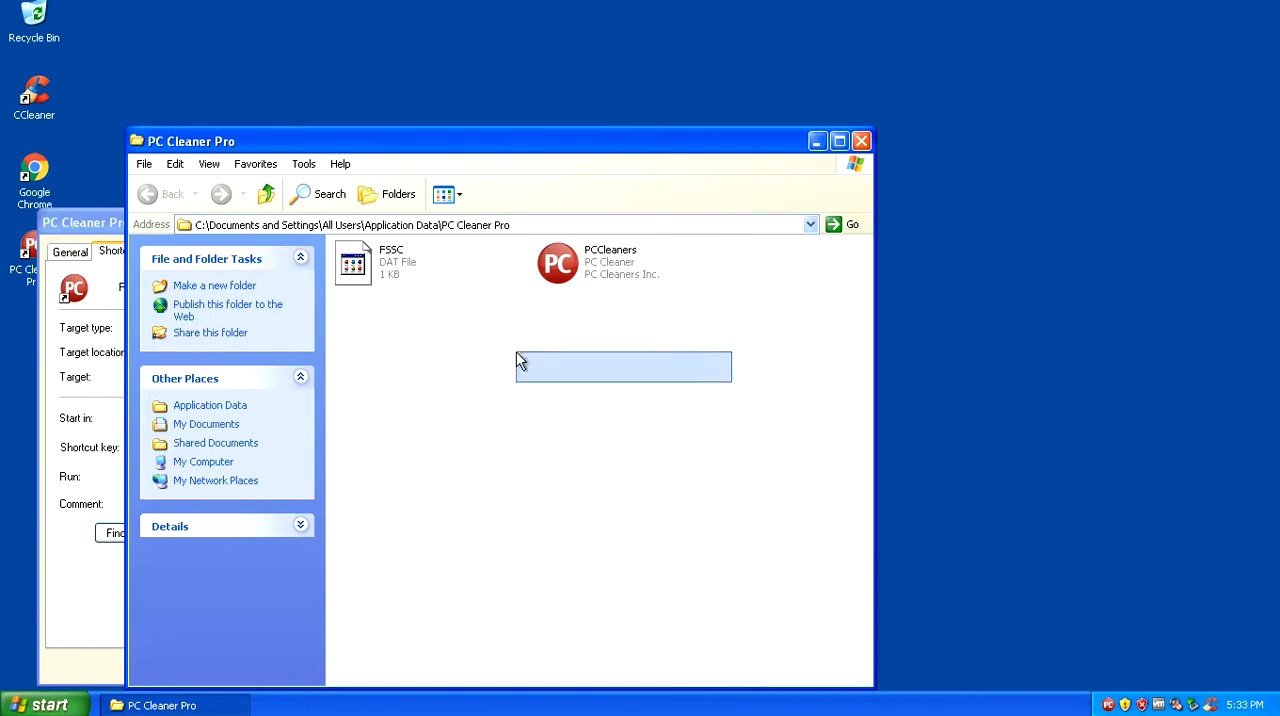
right_click(396, 262)
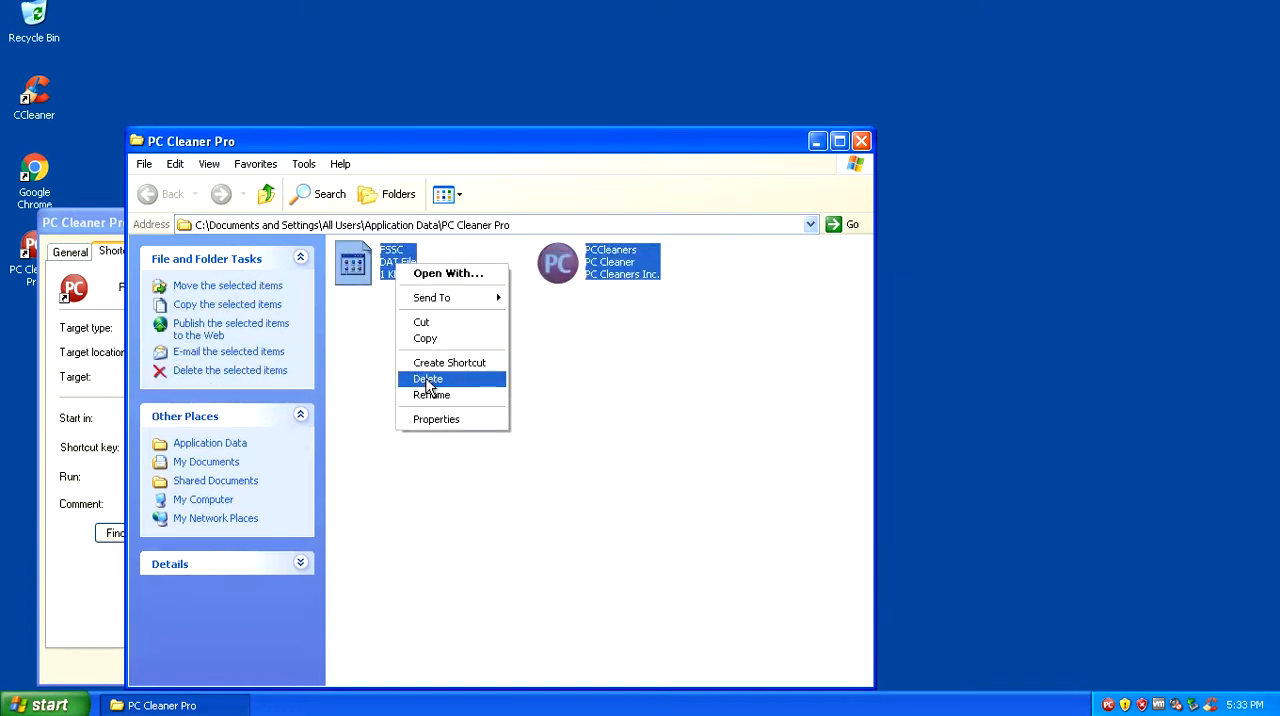
Delete both PC Cleaner Pro files, confirming the multiple-file send to the Recycle Bin.
left_click(428, 378)
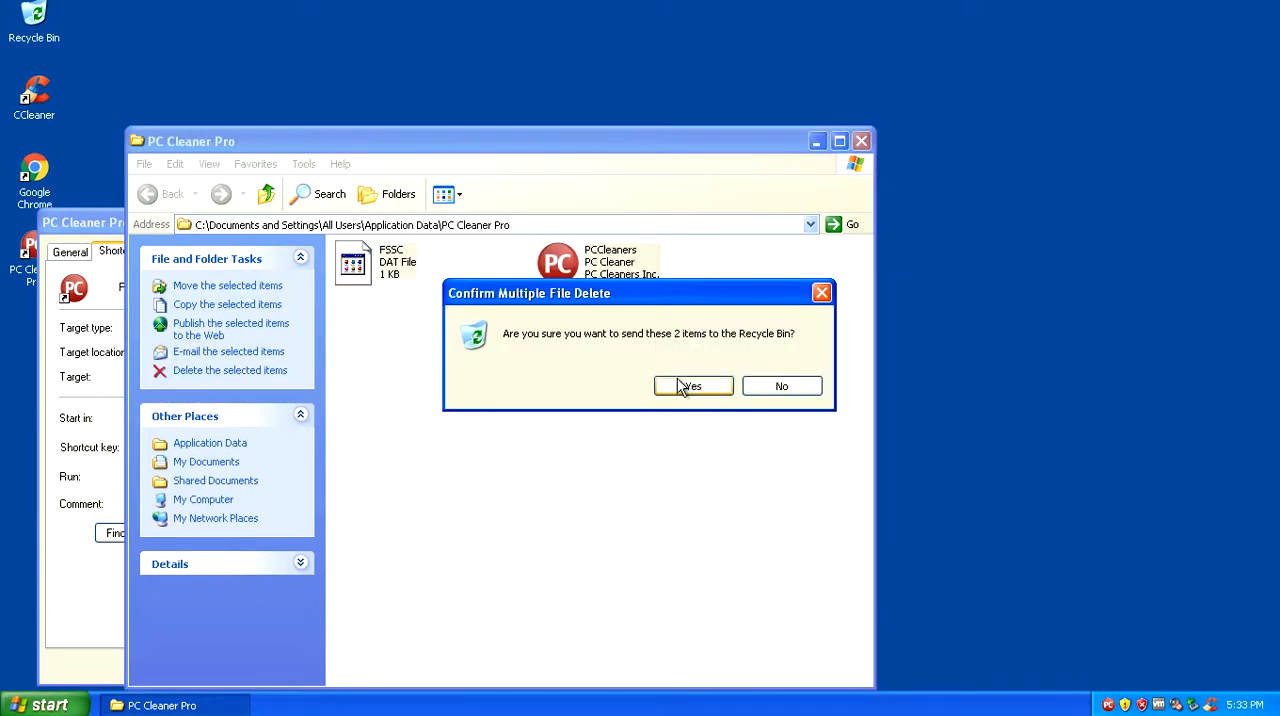
left_click(692, 386)
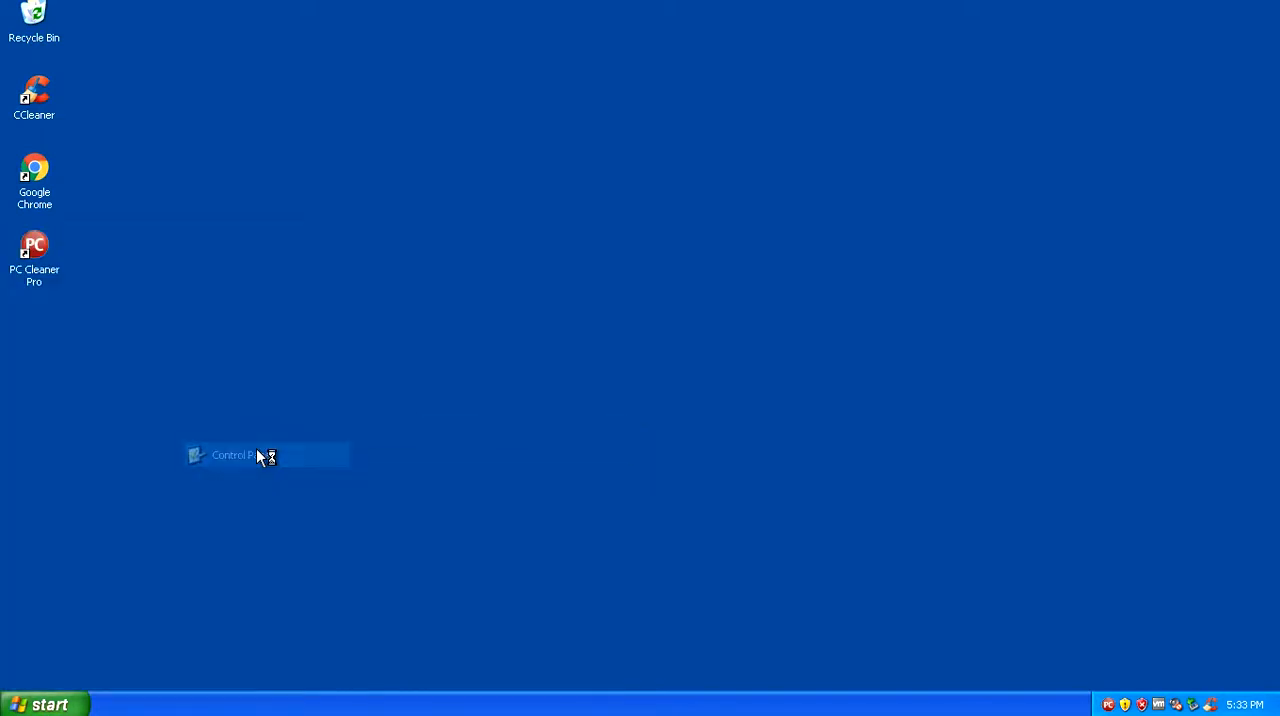
Uninstall PC Cleaners via Add or Remove Programs, confirming and acknowledging the removal.
double_click(230, 456)
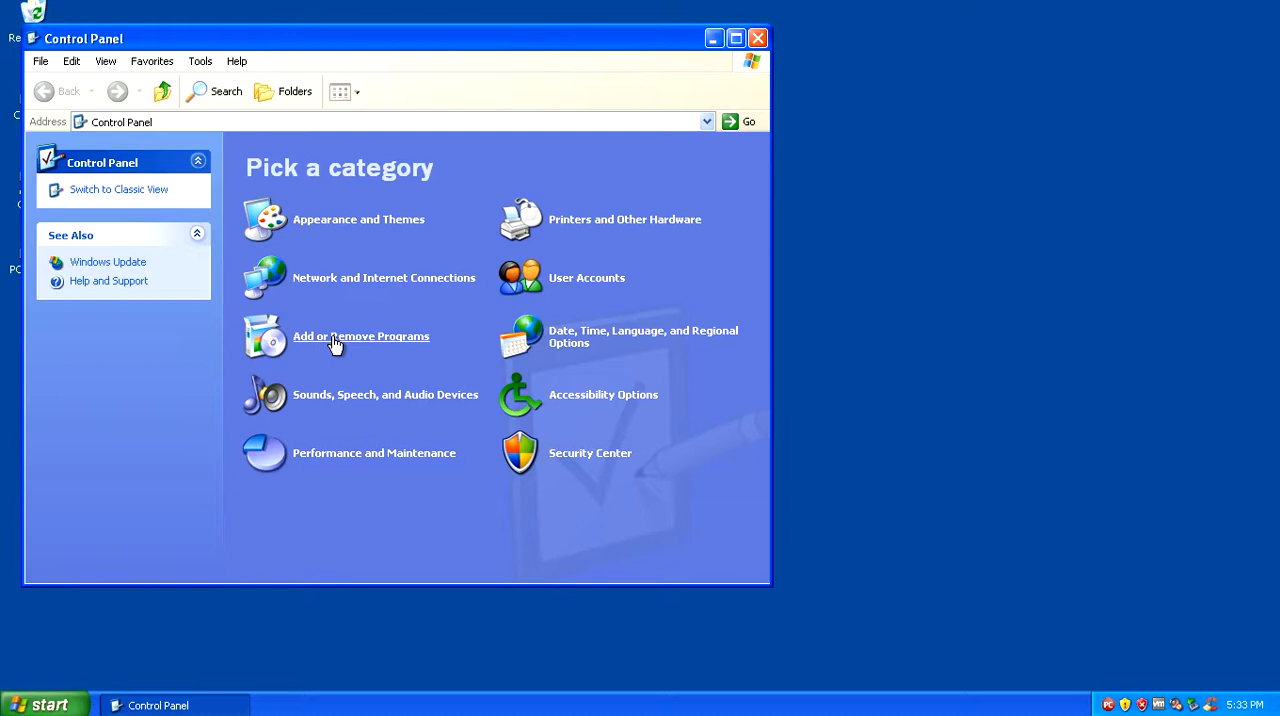
left_click(360, 336)
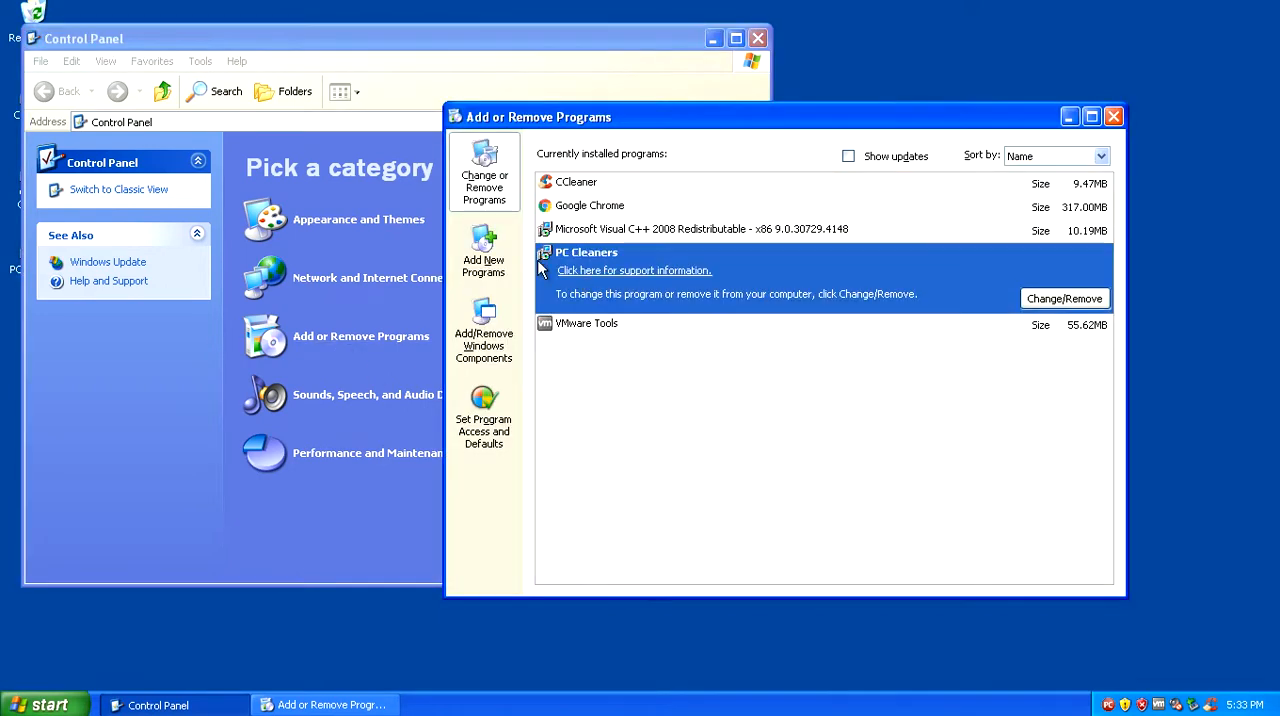
left_click(1064, 298)
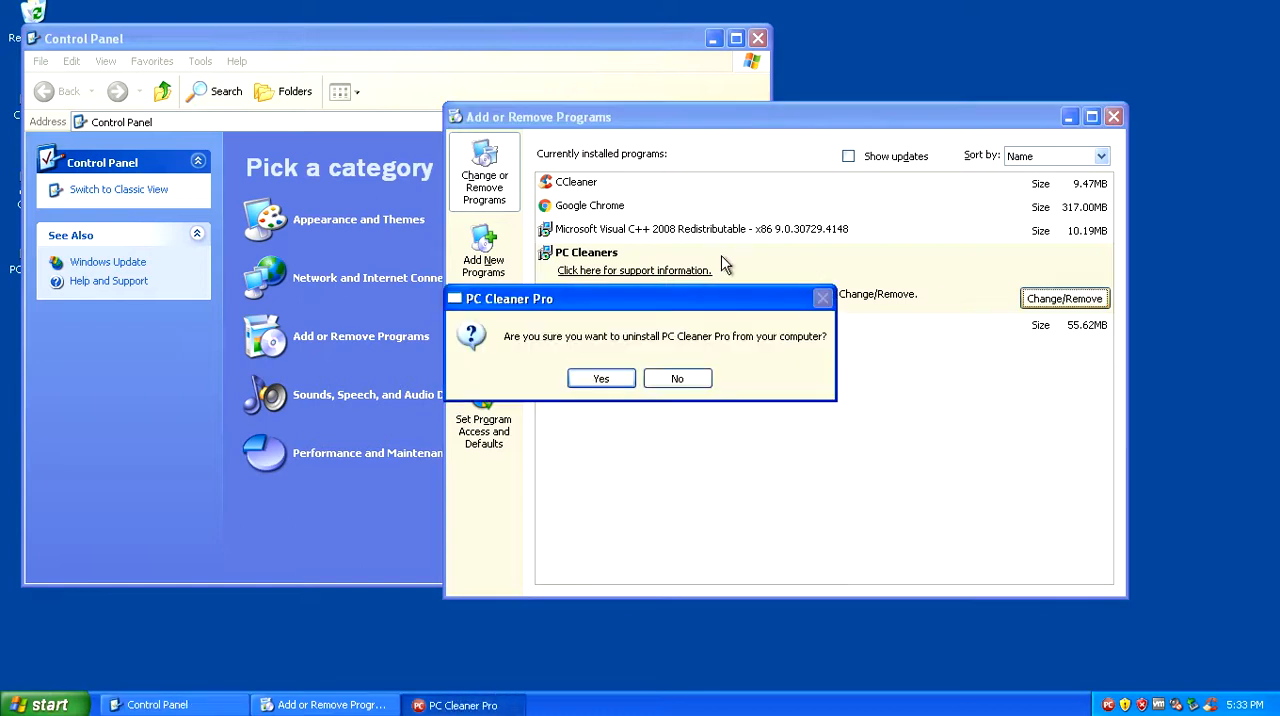
left_click(600, 378)
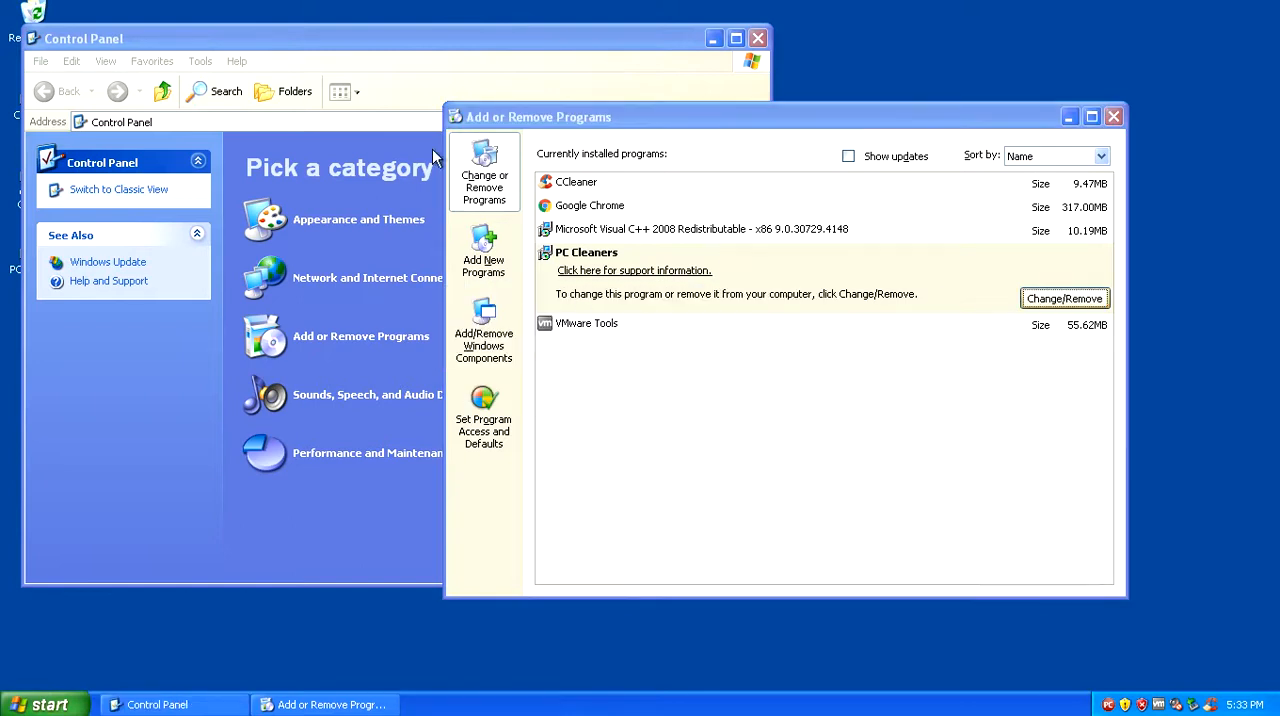
left_click(1064, 298)
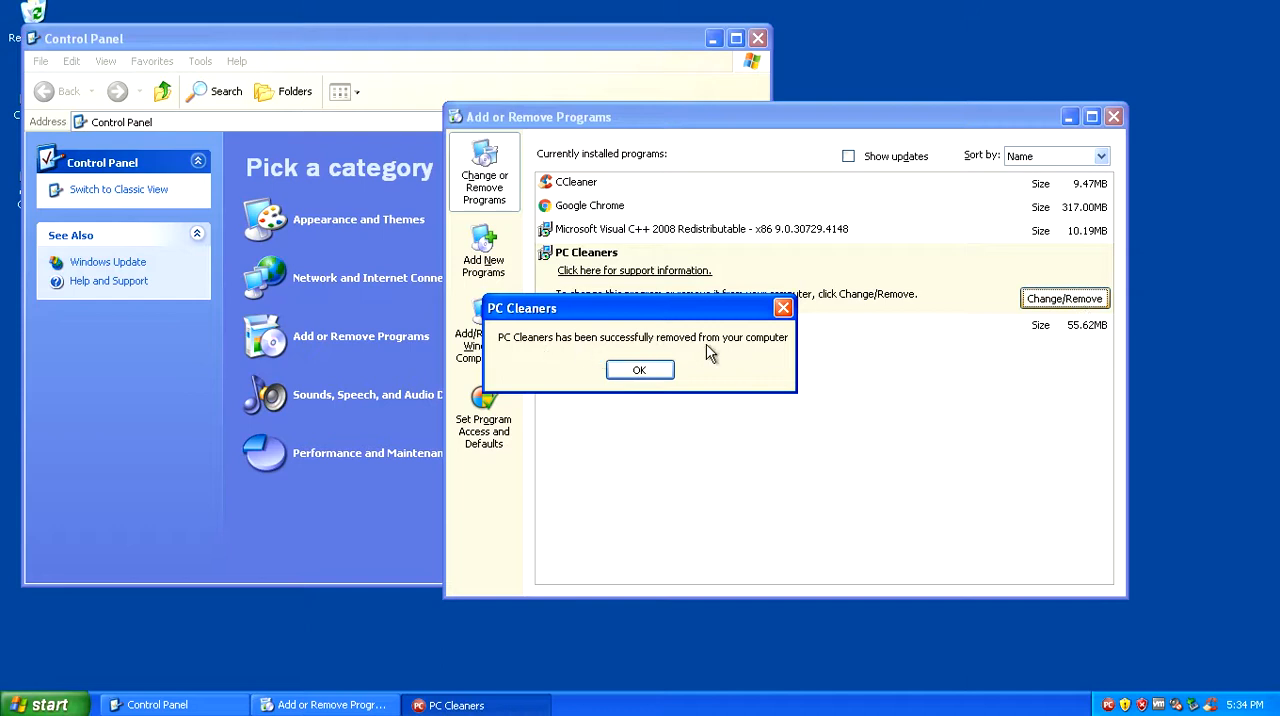
left_click(640, 368)
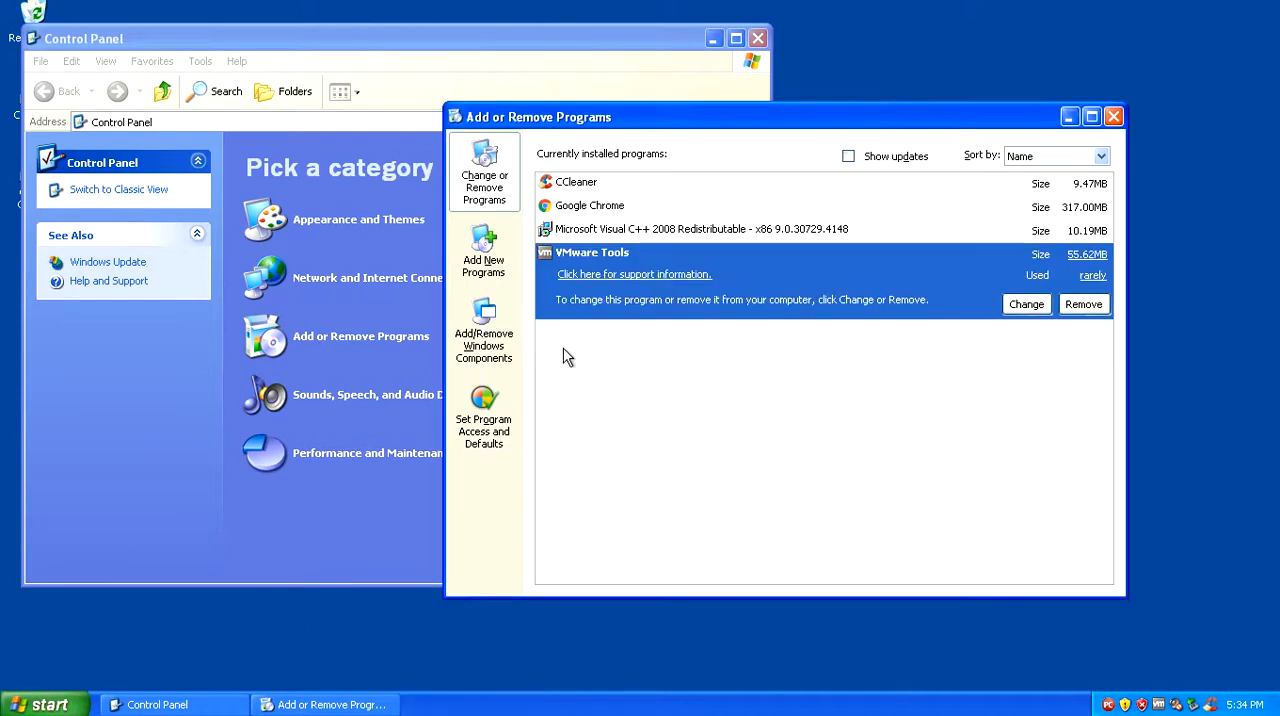
Close the installed programs list and the Control Panel.
left_click(1112, 116)
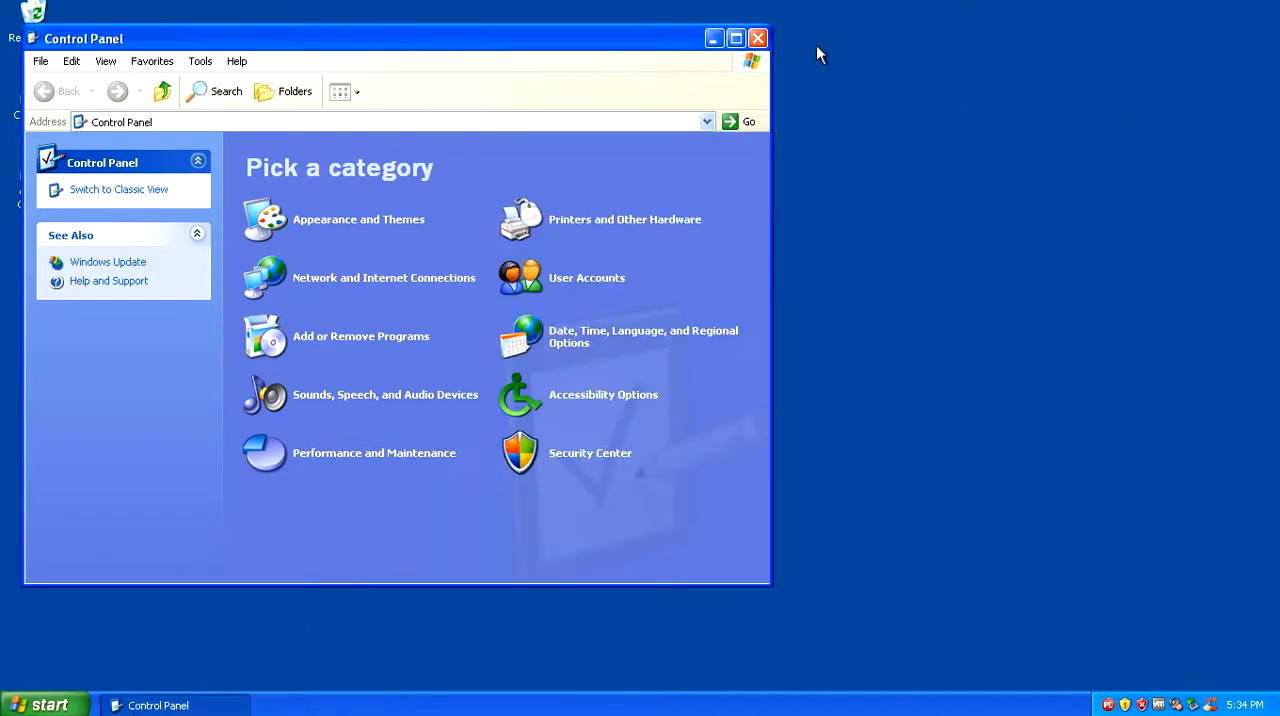
left_click(758, 38)
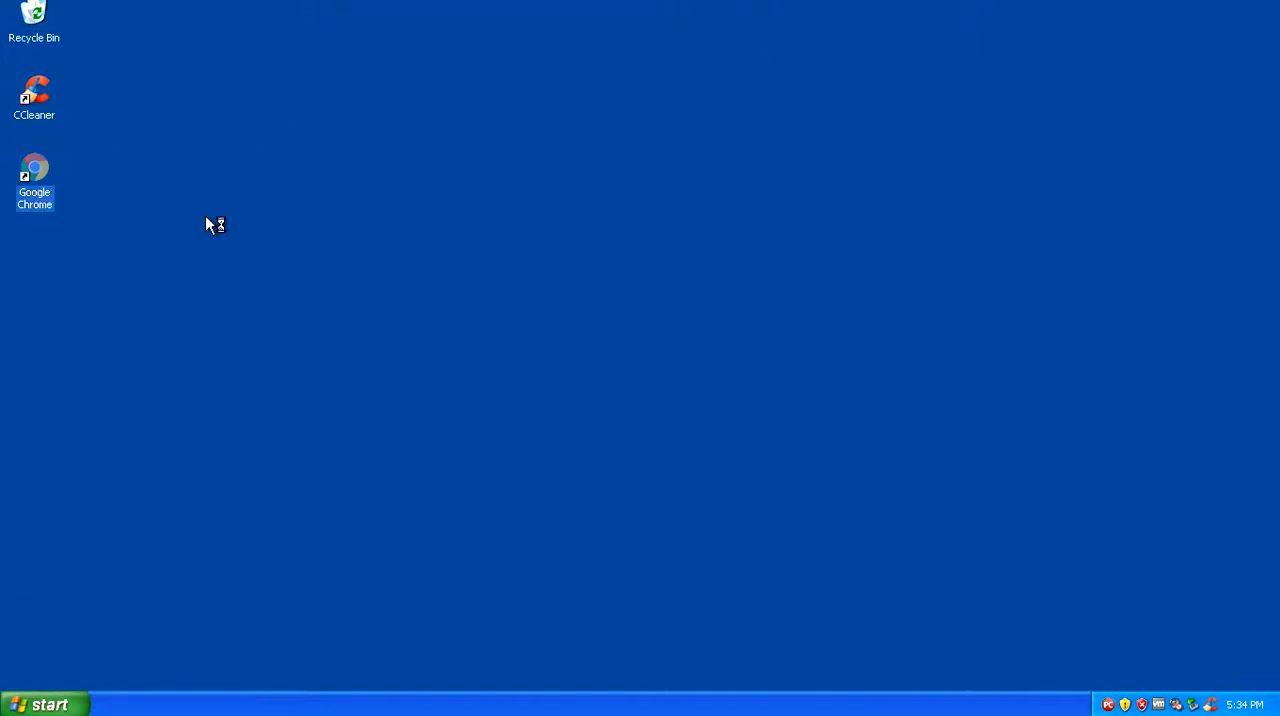
Search JRT in Chrome, download Junkware Removal Tool from BleepingComputer and run JRT.exe.
double_click(34, 180)
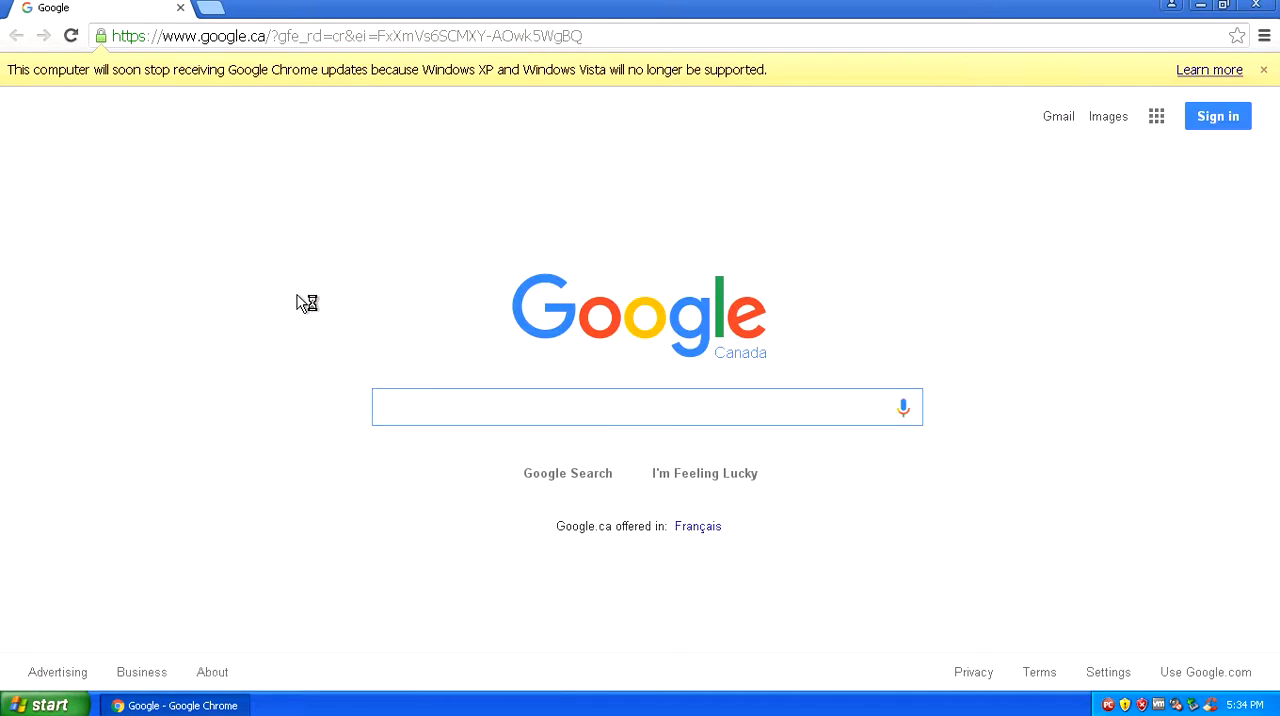
type("JRT")
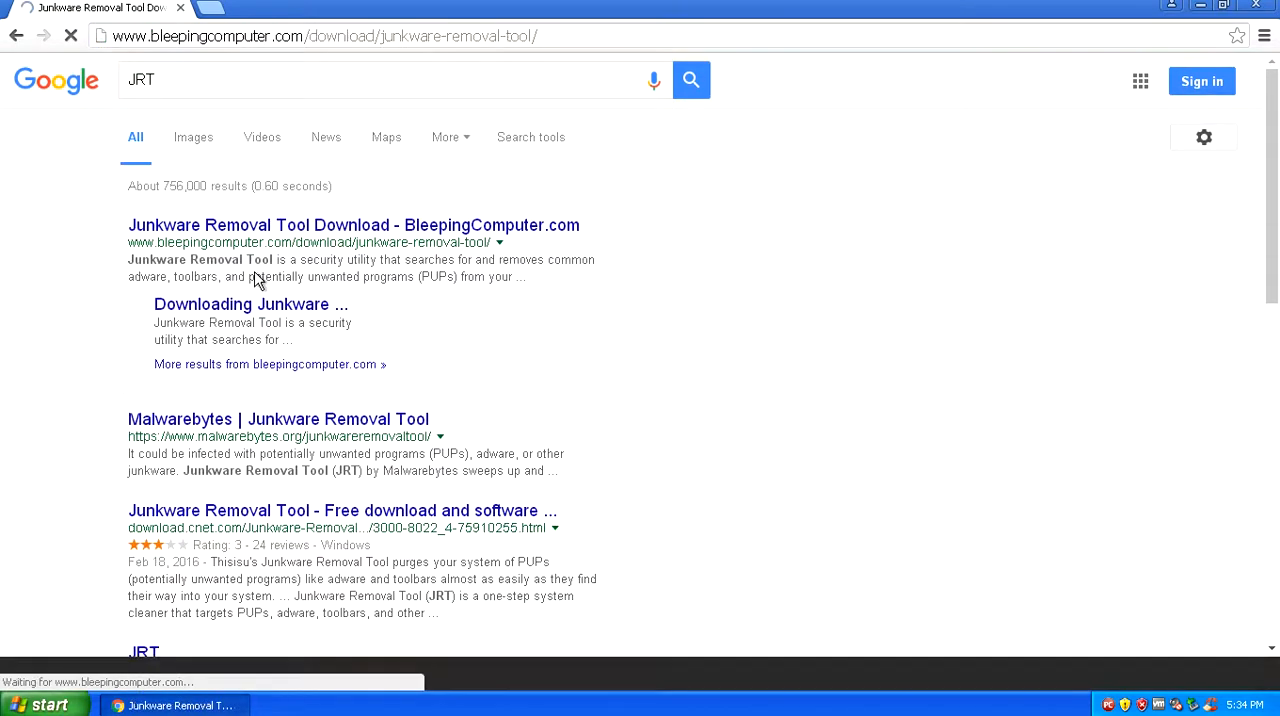
left_click(352, 224)
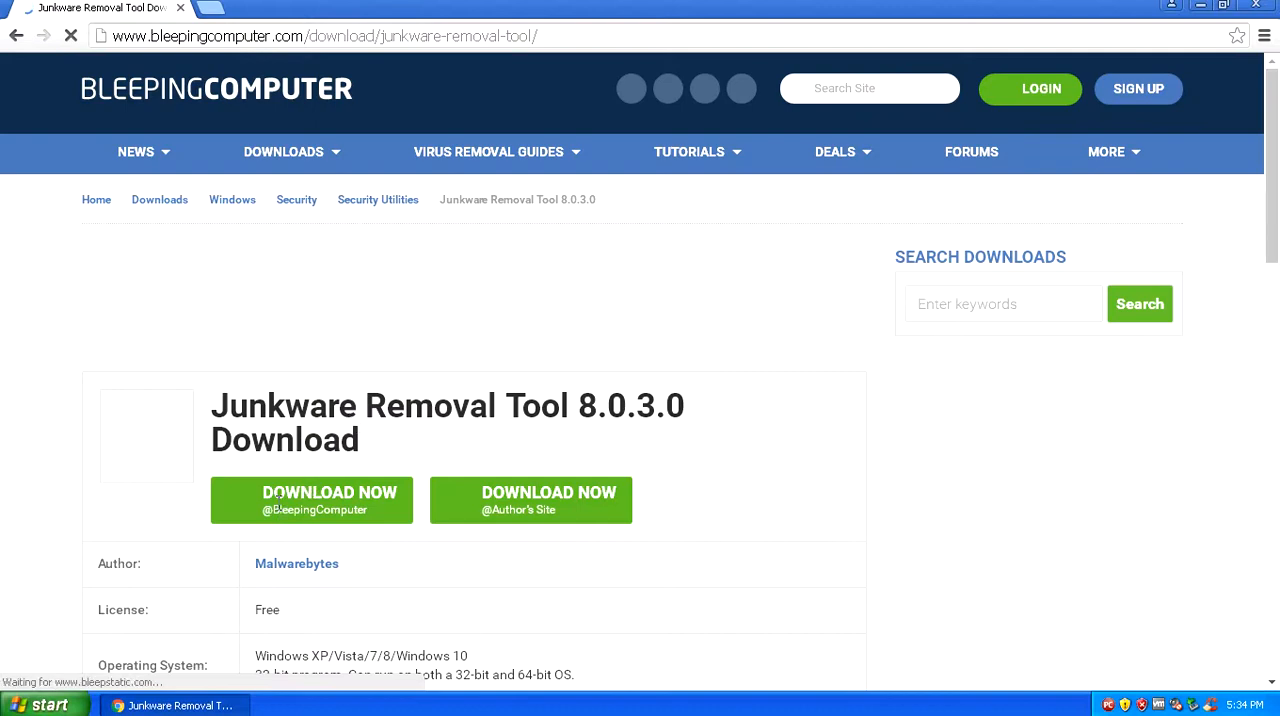
left_click(312, 500)
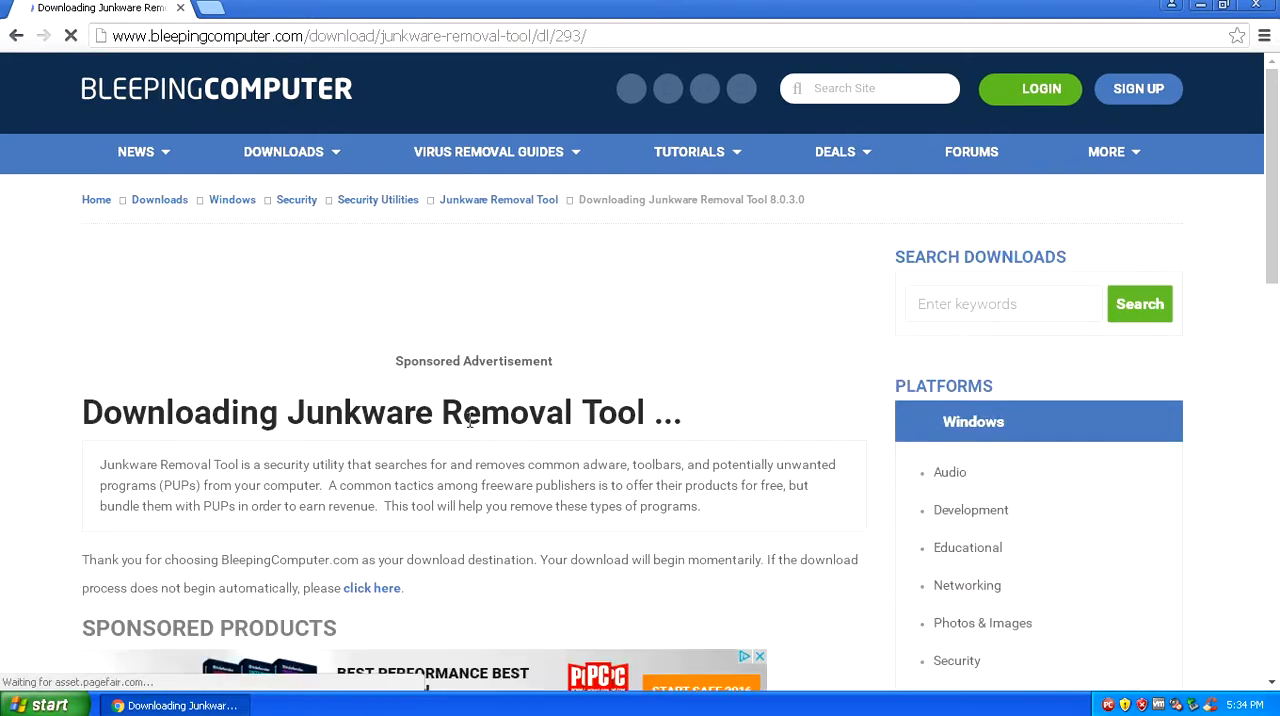
scroll("down", 3)
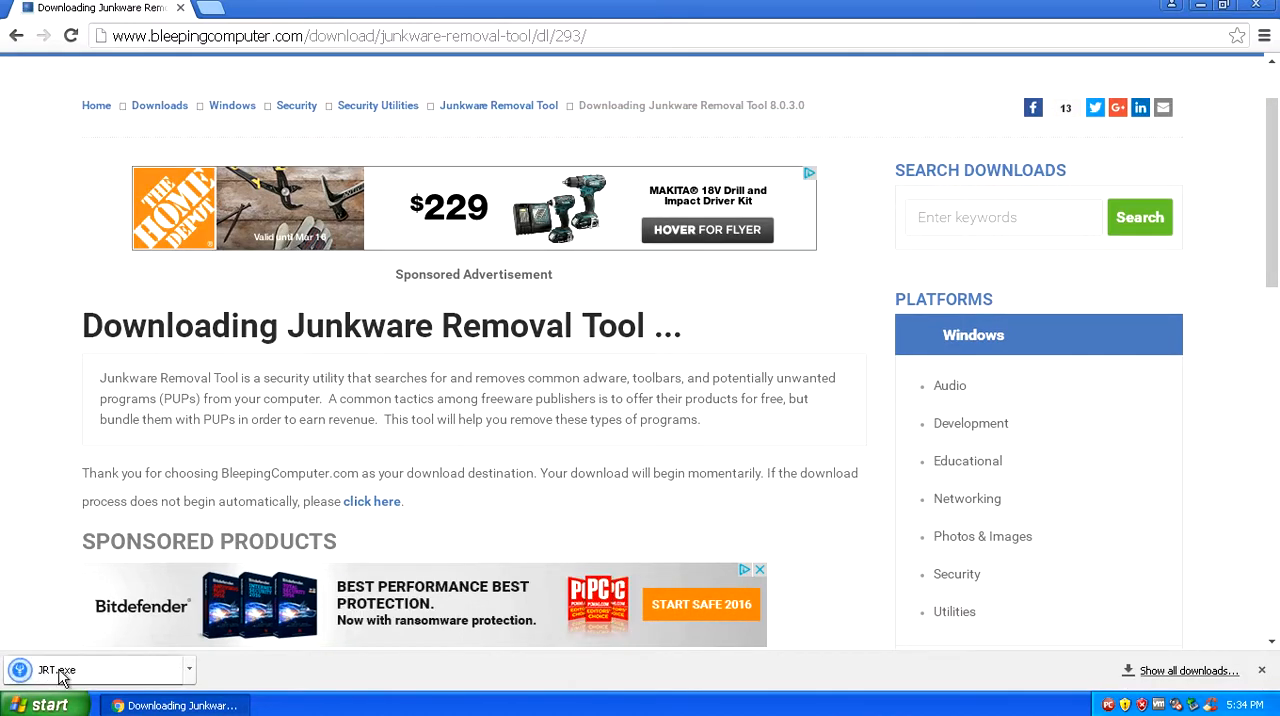
left_click(96, 670)
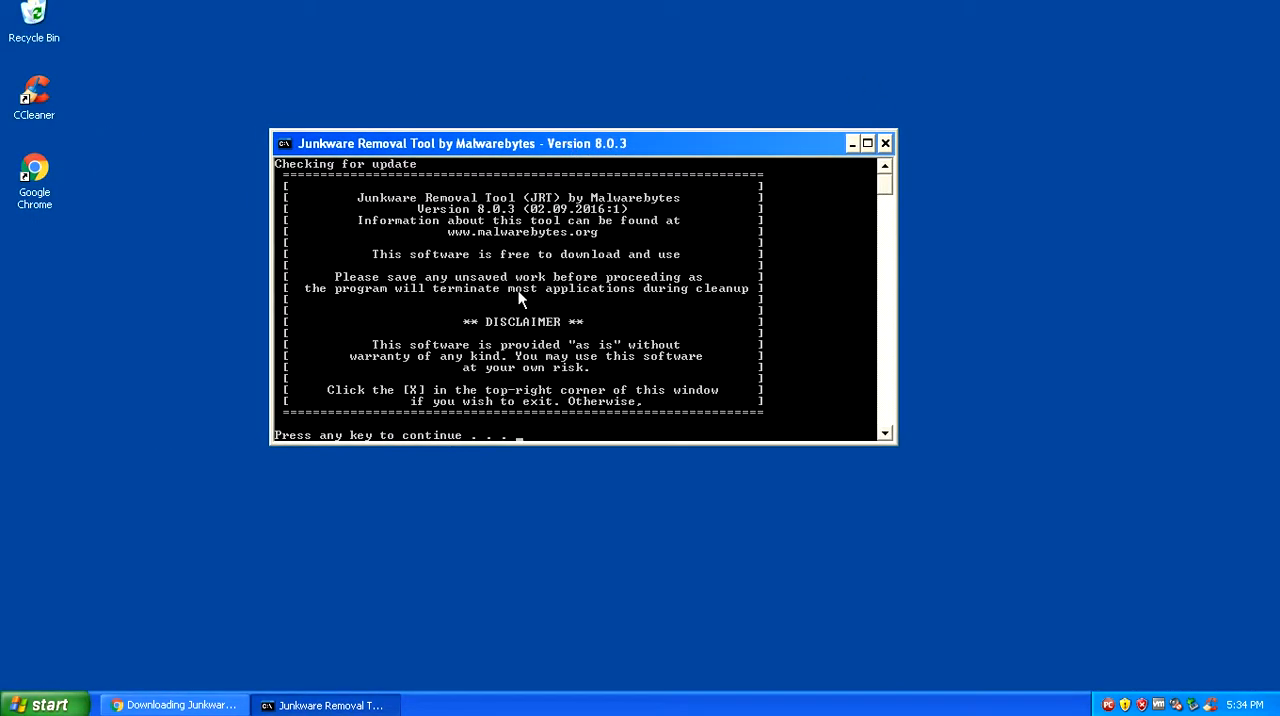
Continue past the JRT disclaimer so it creates a restore point and starts scanning.
key("enter")
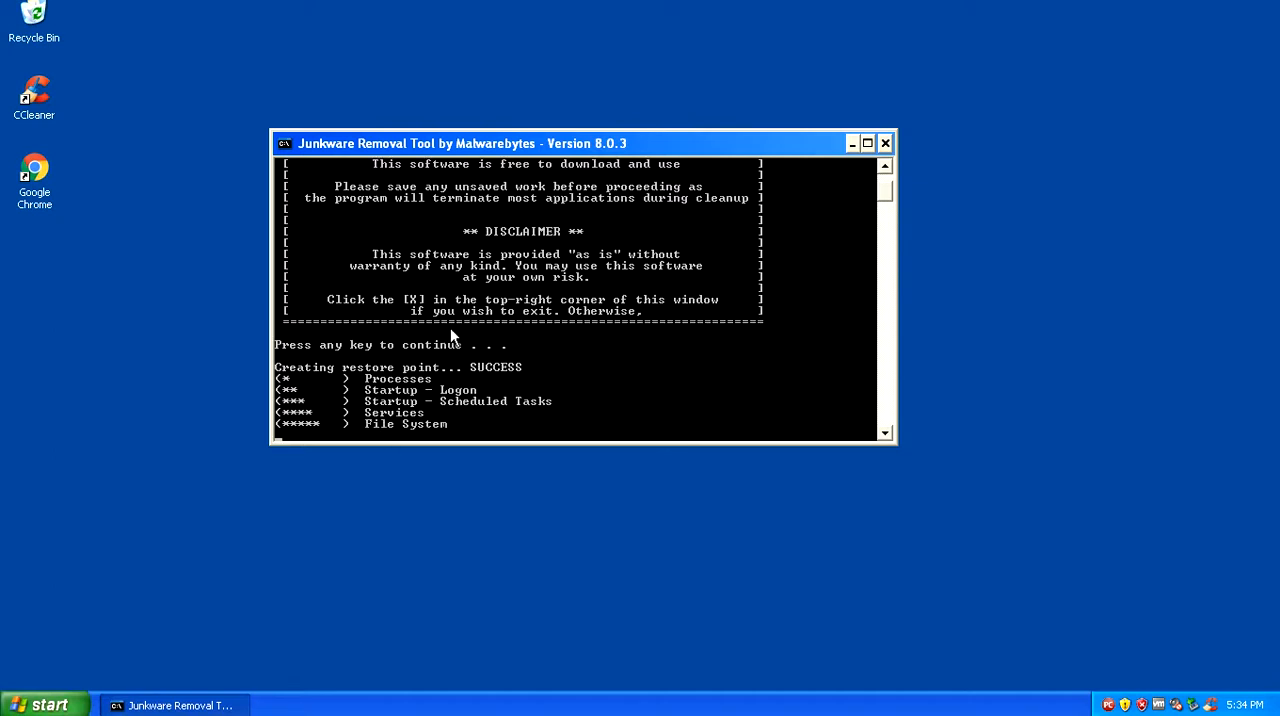
mouse_move(440, 434)
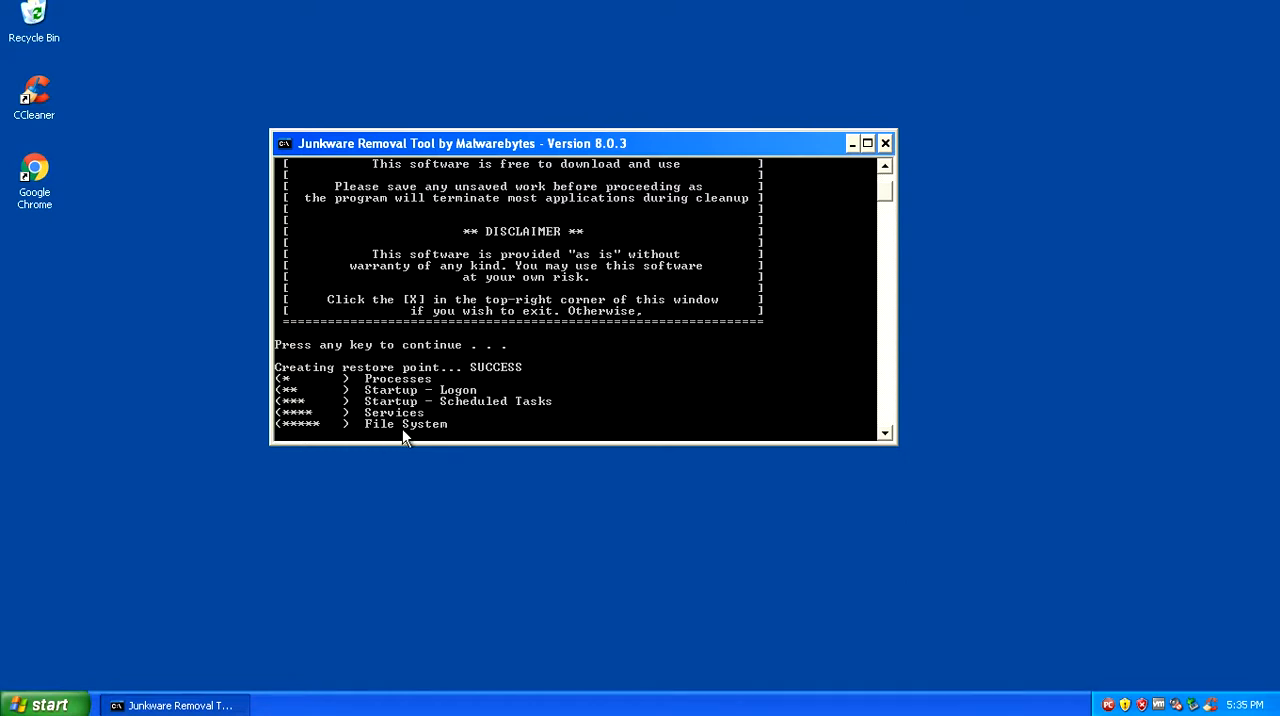
mouse_move(344, 372)
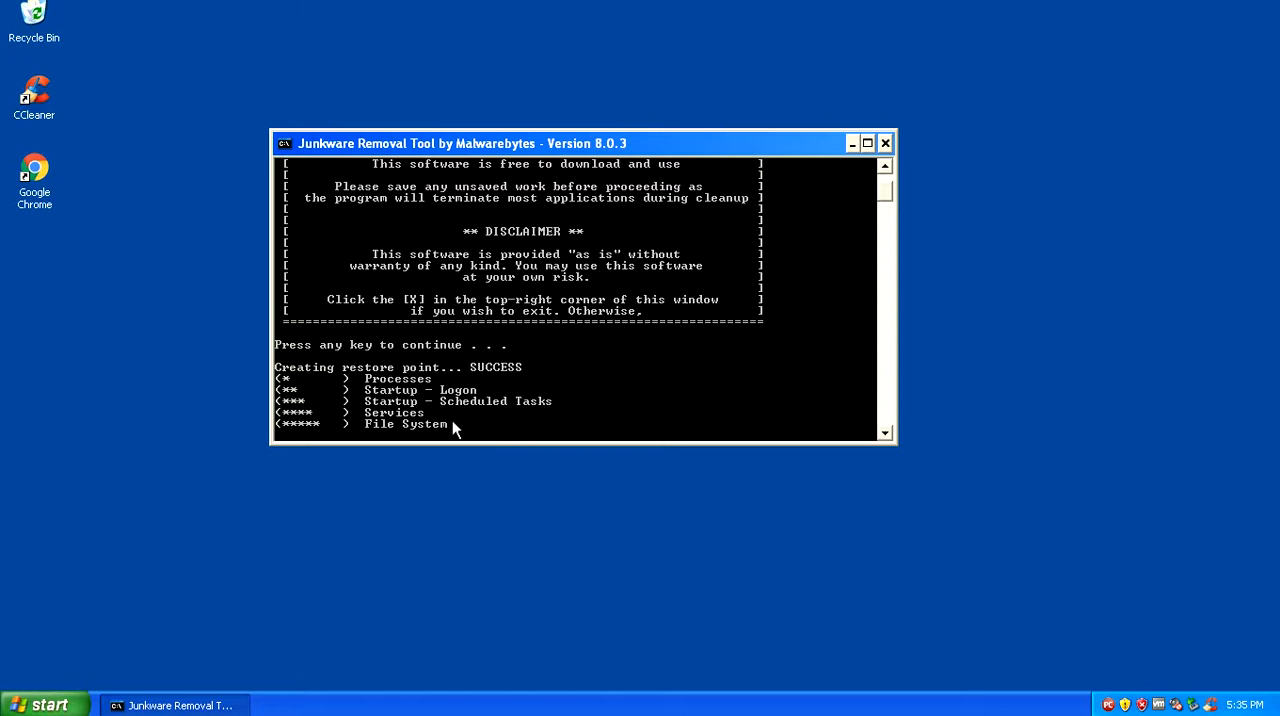
mouse_move(410, 416)
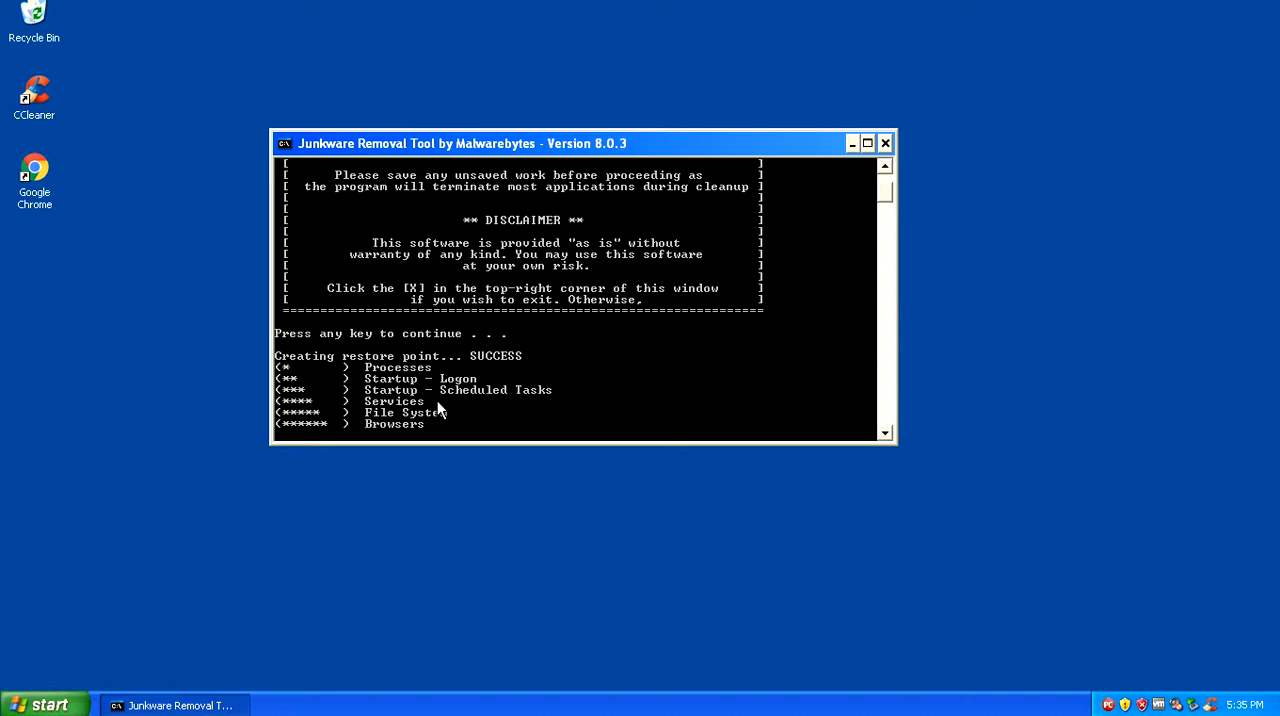
mouse_move(484, 356)
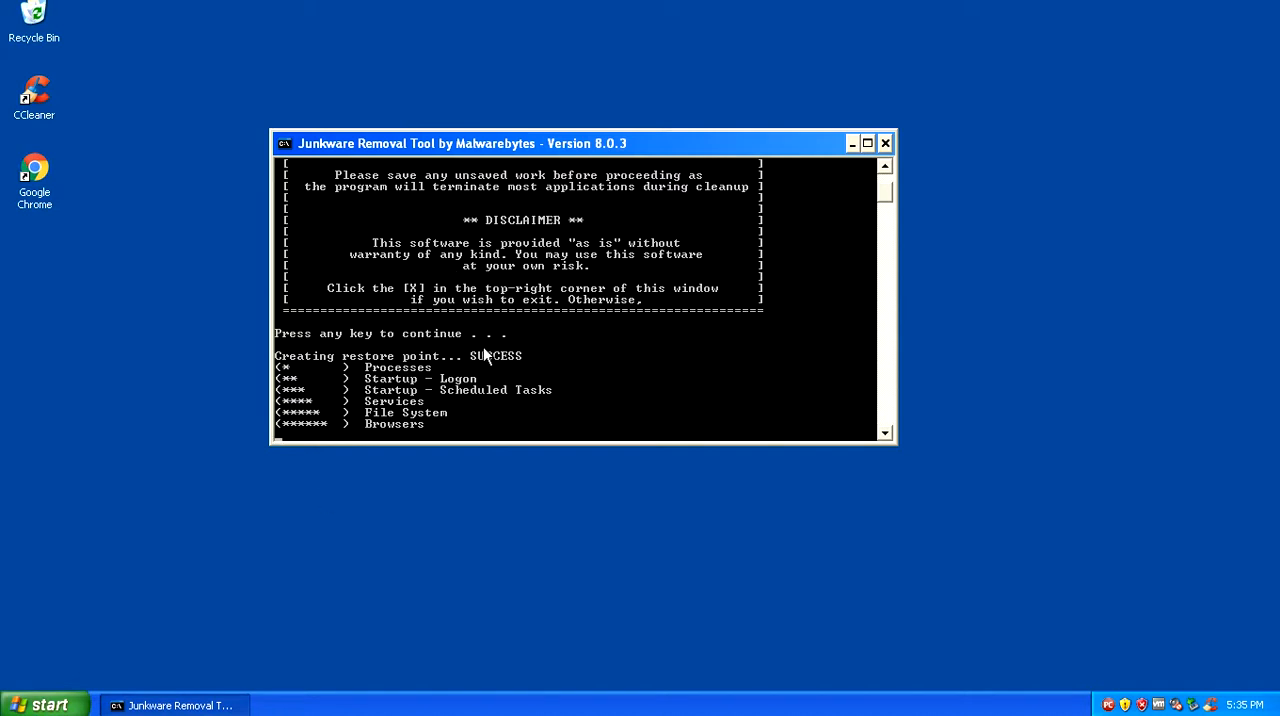
mouse_move(344, 232)
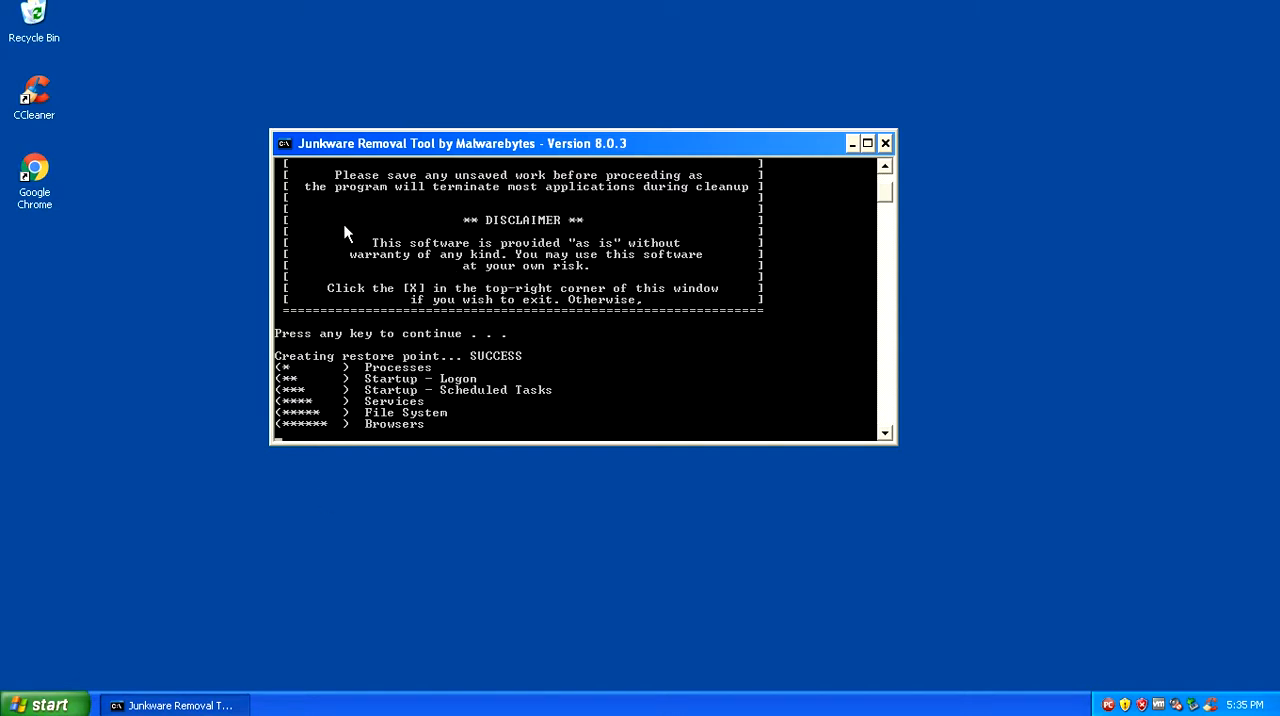
mouse_move(420, 376)
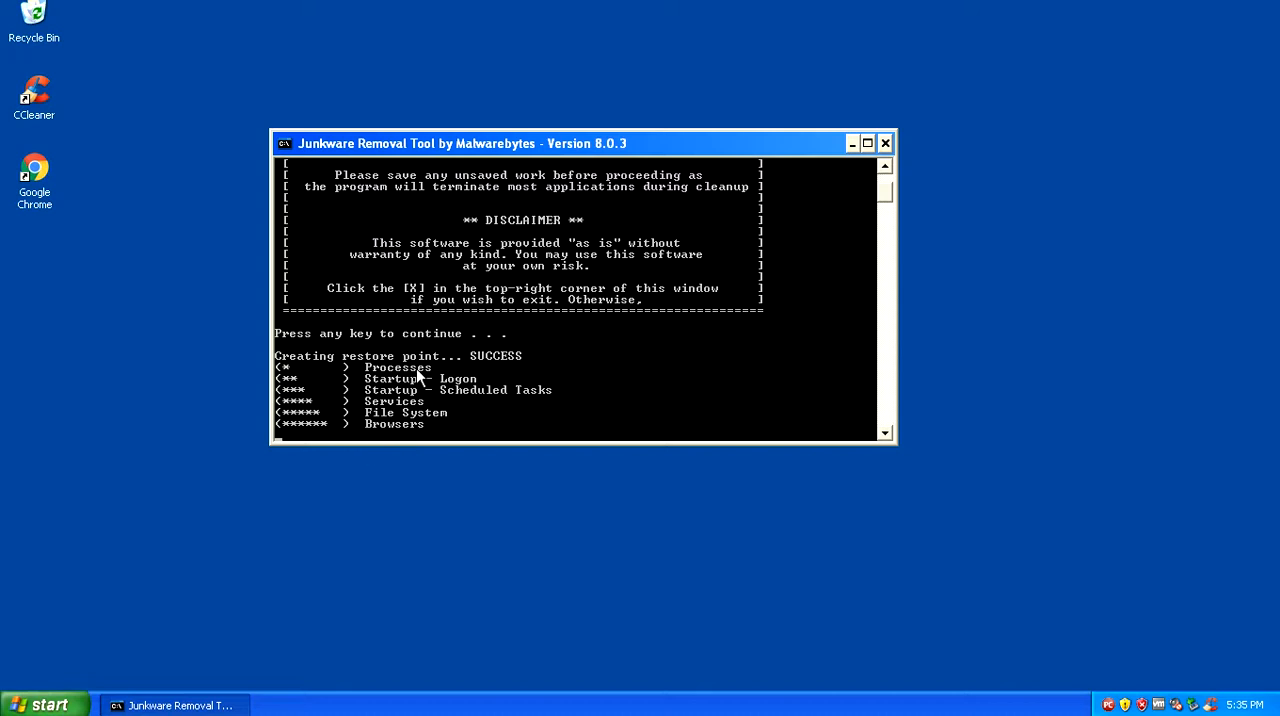
mouse_move(548, 230)
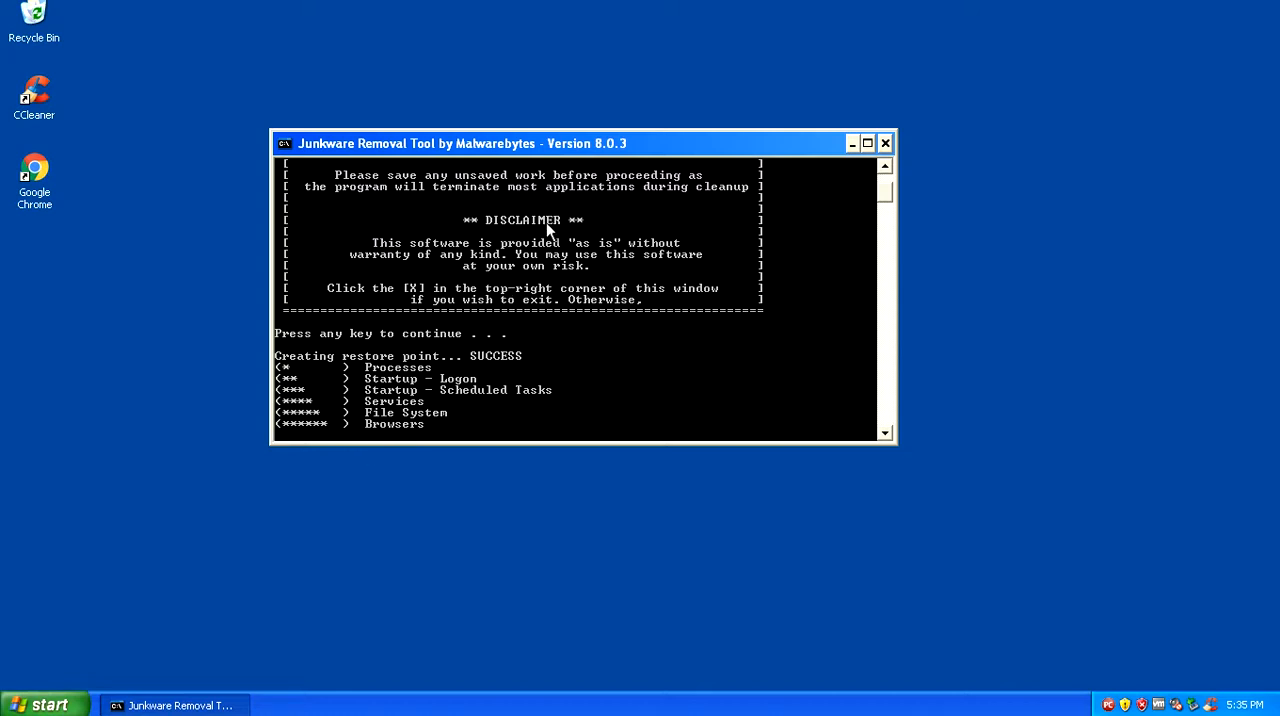
mouse_move(536, 260)
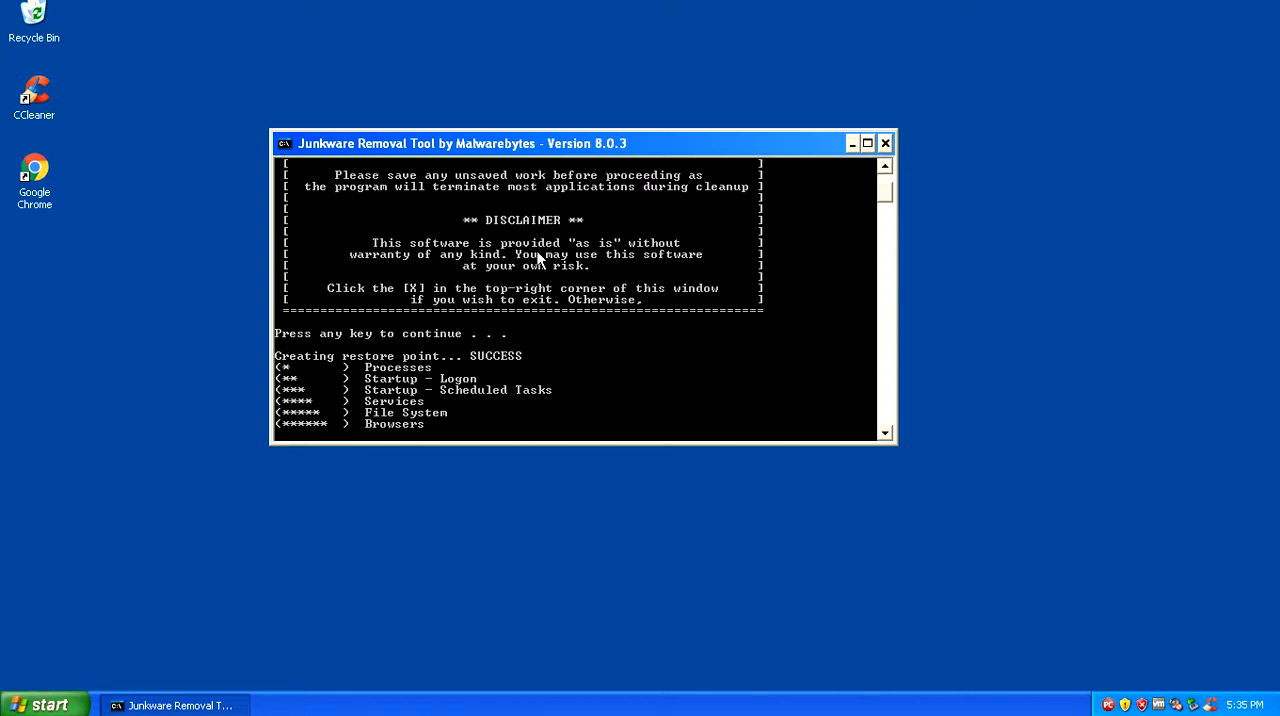
mouse_move(548, 340)
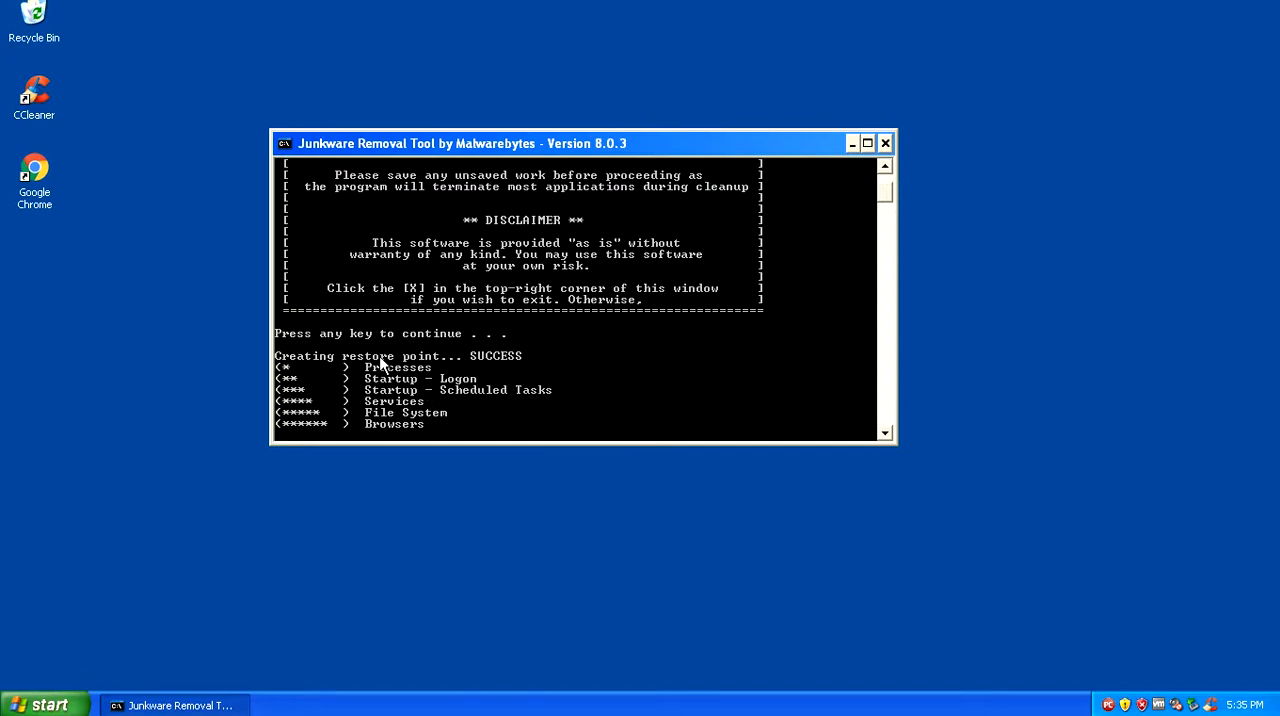
mouse_move(592, 240)
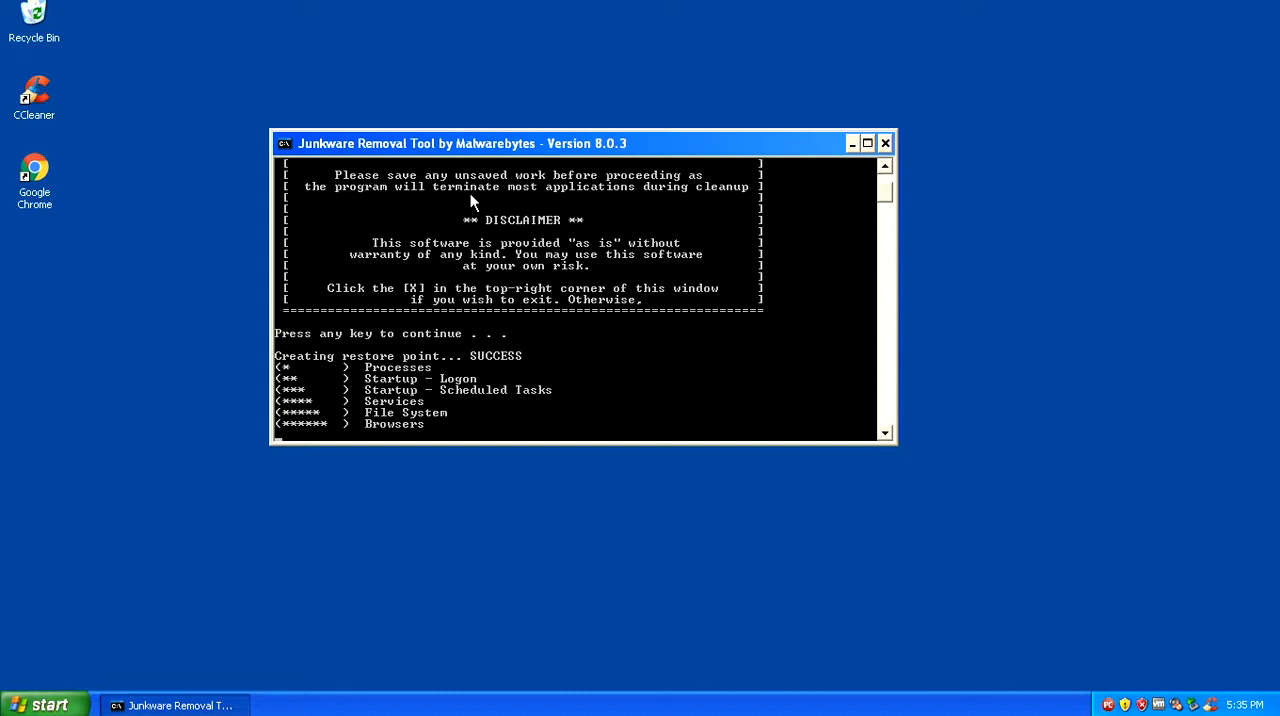
mouse_move(464, 204)
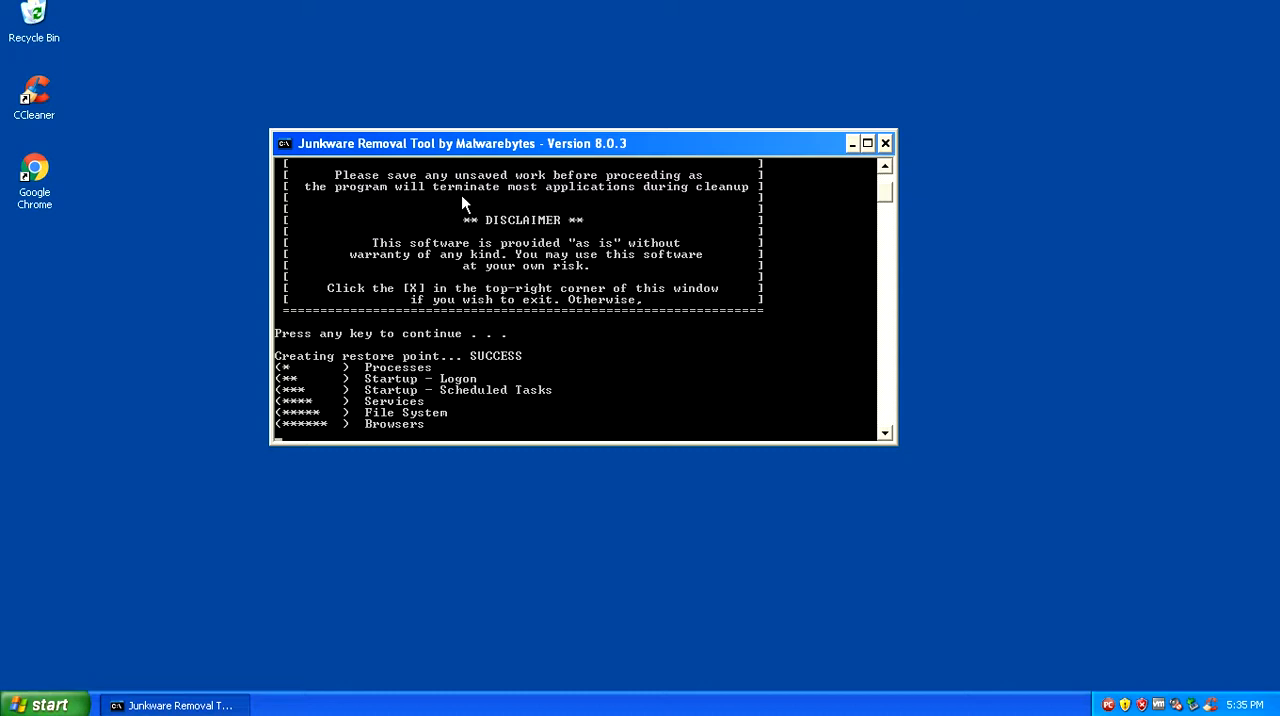
mouse_move(4, 170)
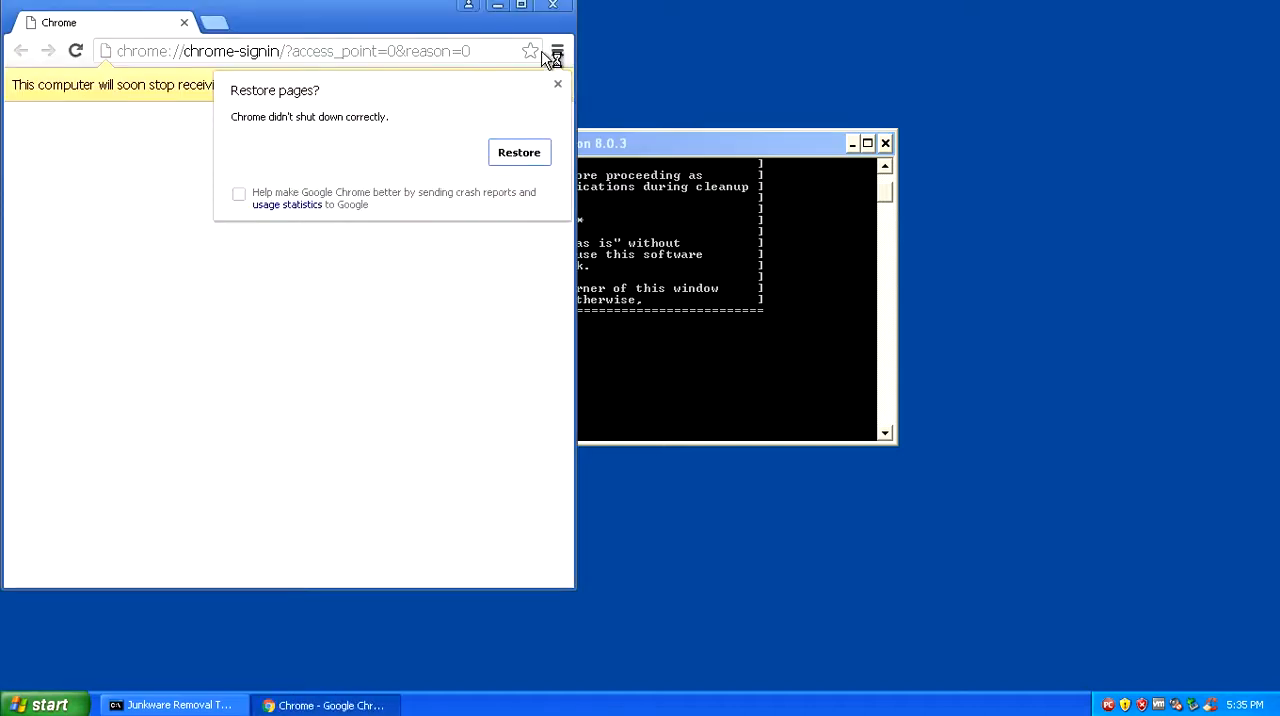
Search Google for malwarebytes, correcting the misspelled first attempt.
left_click(556, 84)
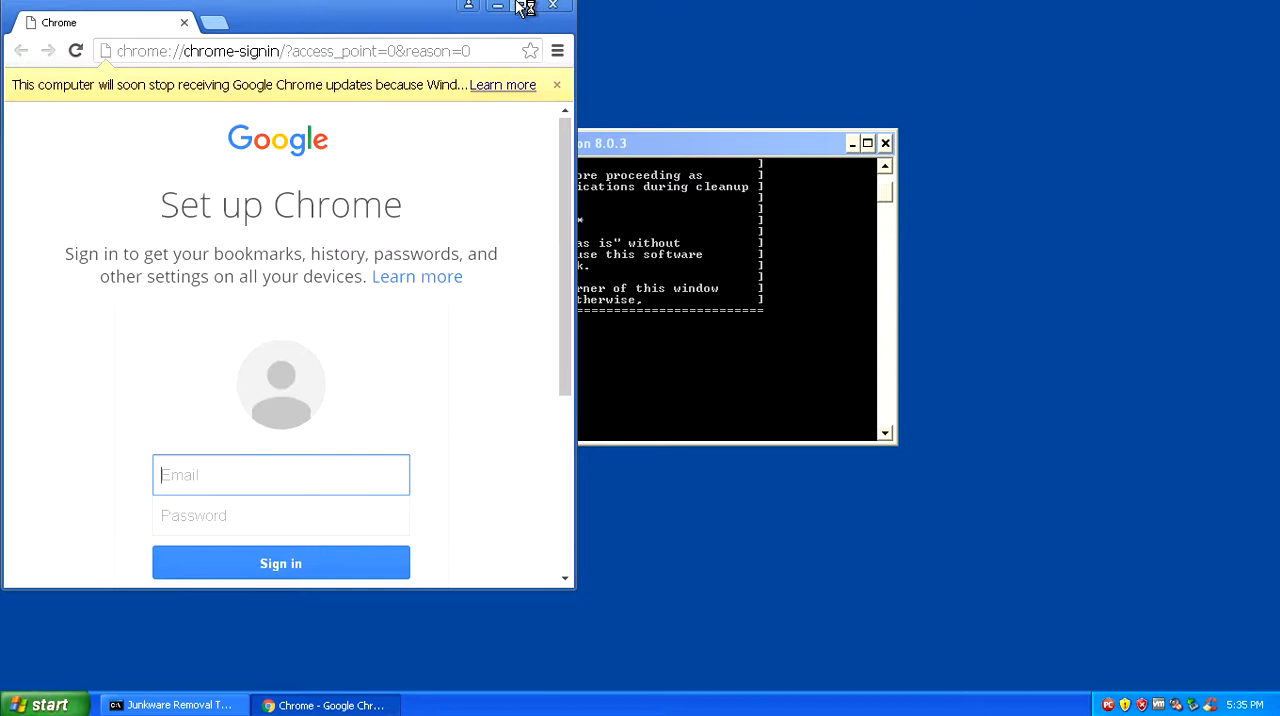
left_click(512, 8)
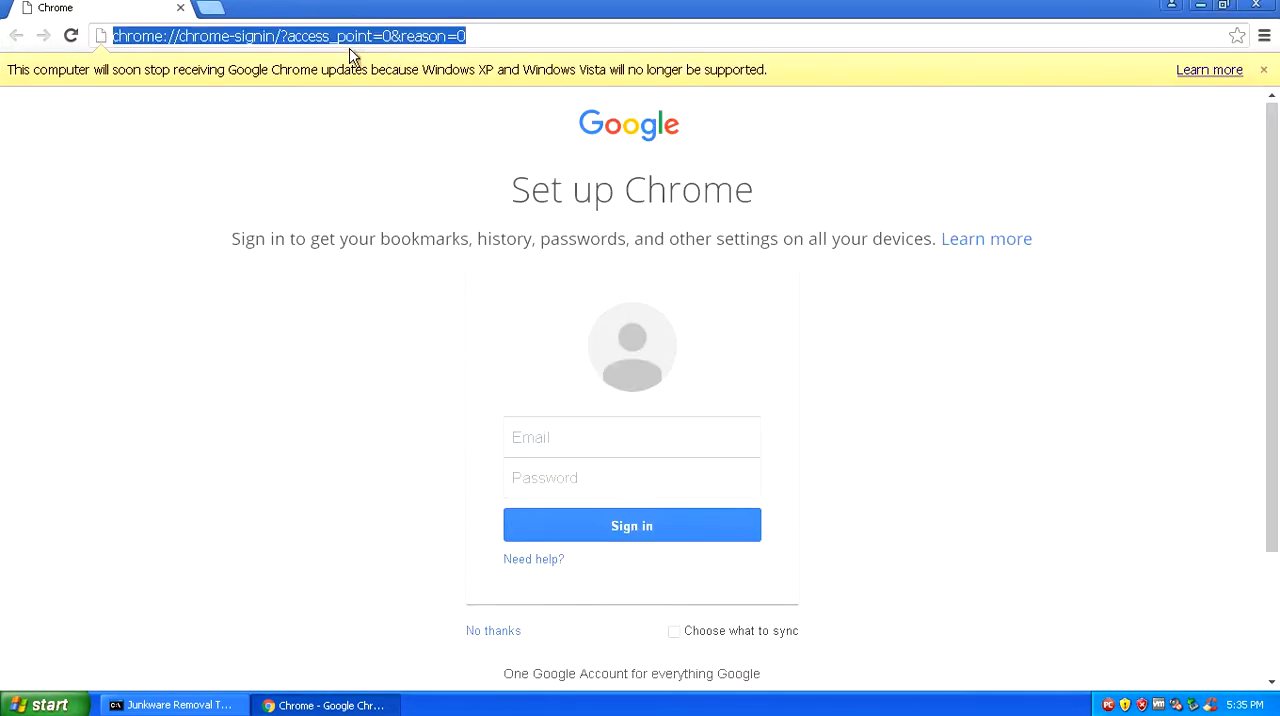
type("malwarebtre&aqs=chrome.1.69i57j0l5.3182j0j4&sourceid=chrome&ie=UTF-8")
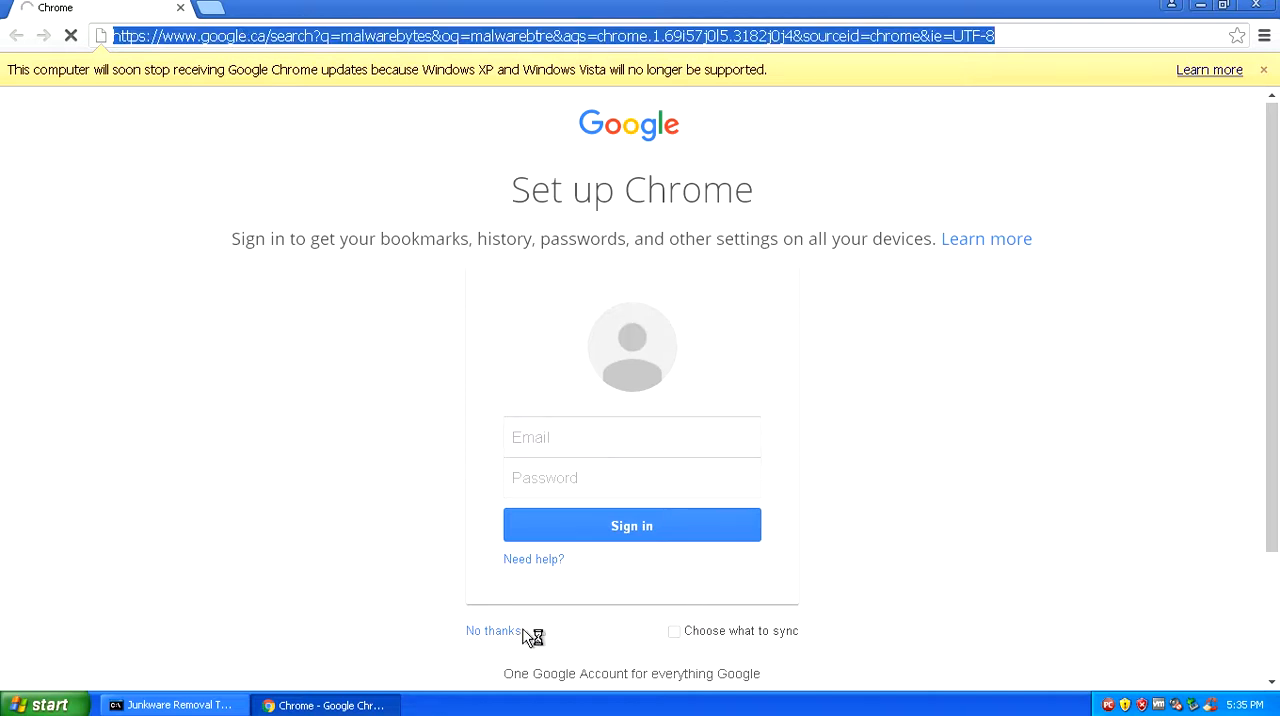
left_click(492, 632)
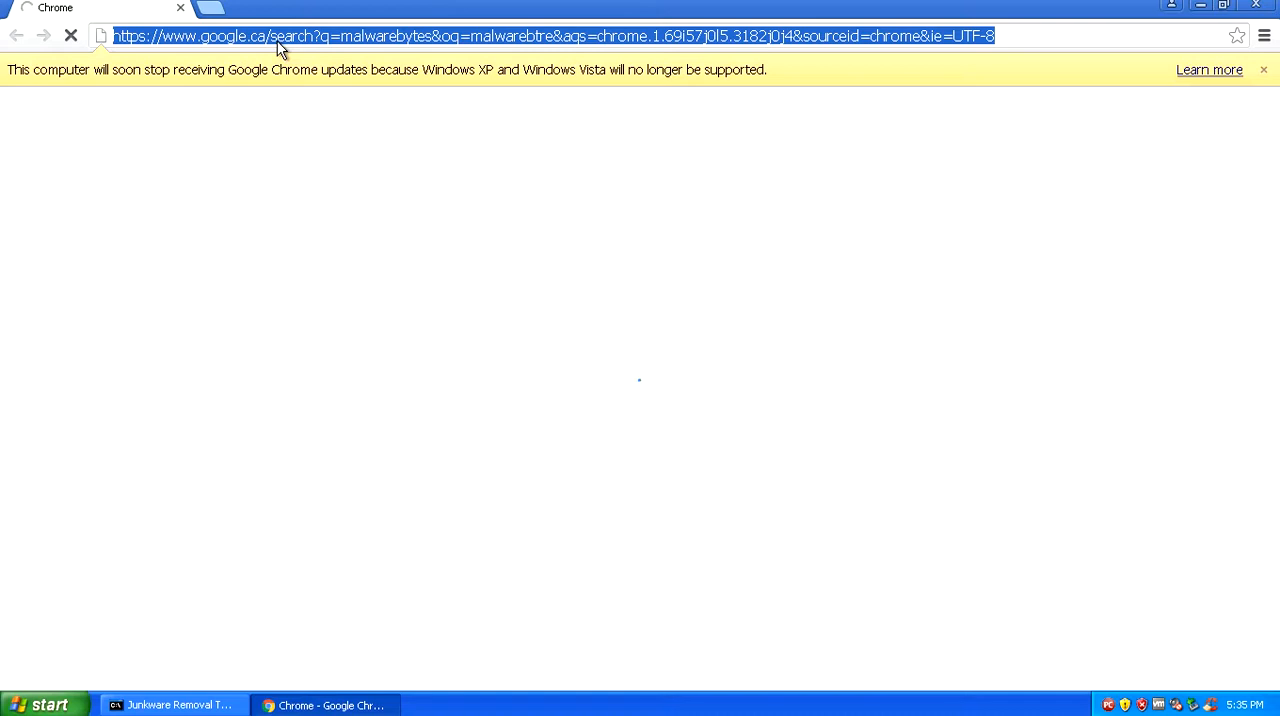
type("malwarebytes")
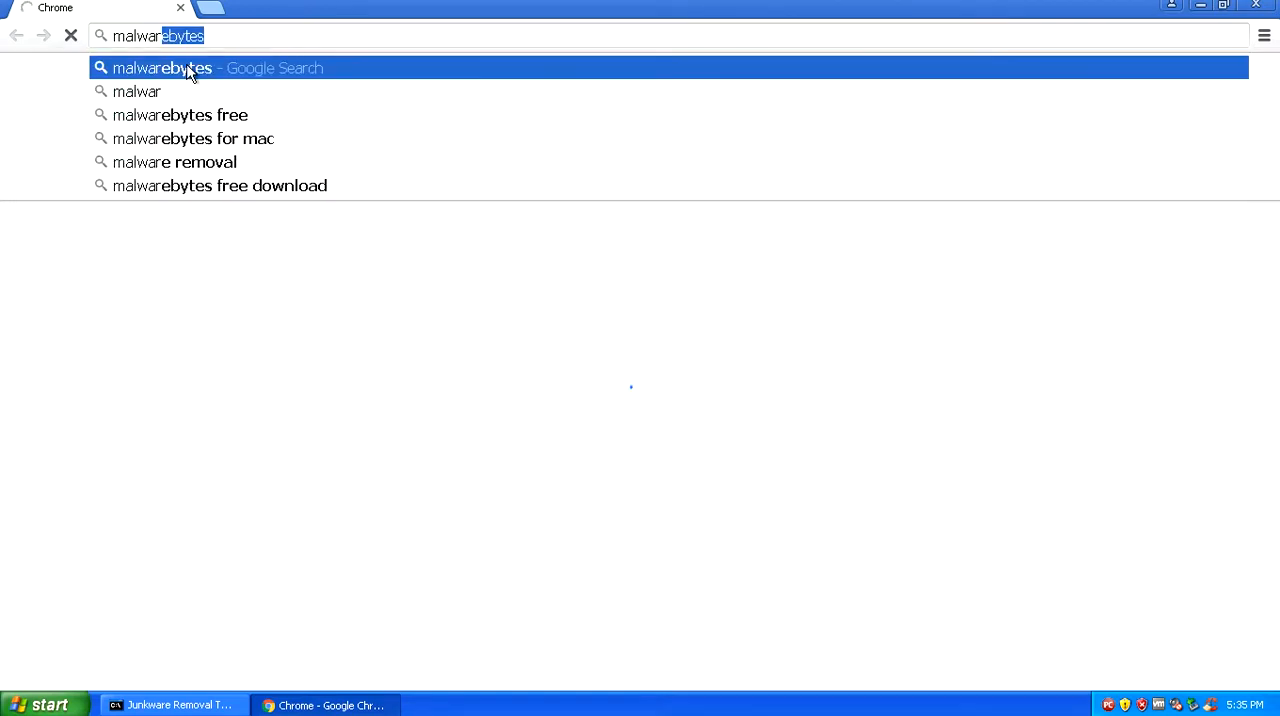
left_click(216, 68)
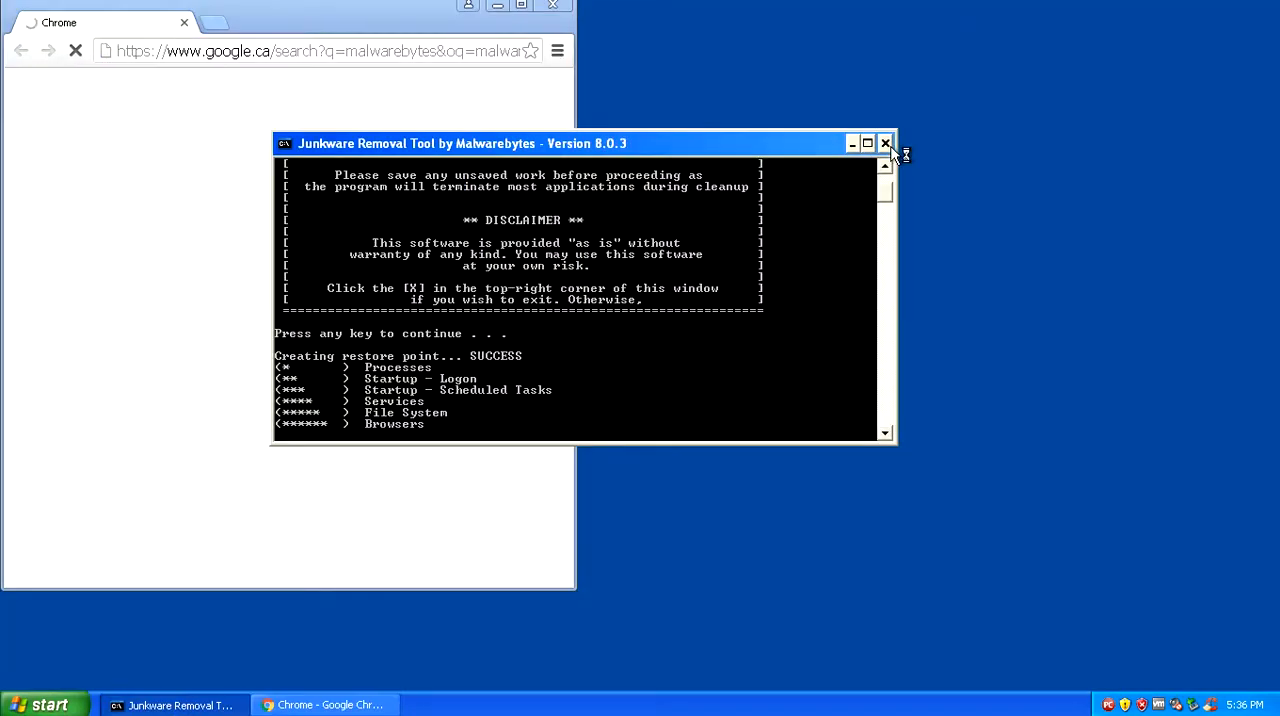
From malwarebytes.org's download page, start the free version download of mbam-setup.exe.
left_click(884, 144)
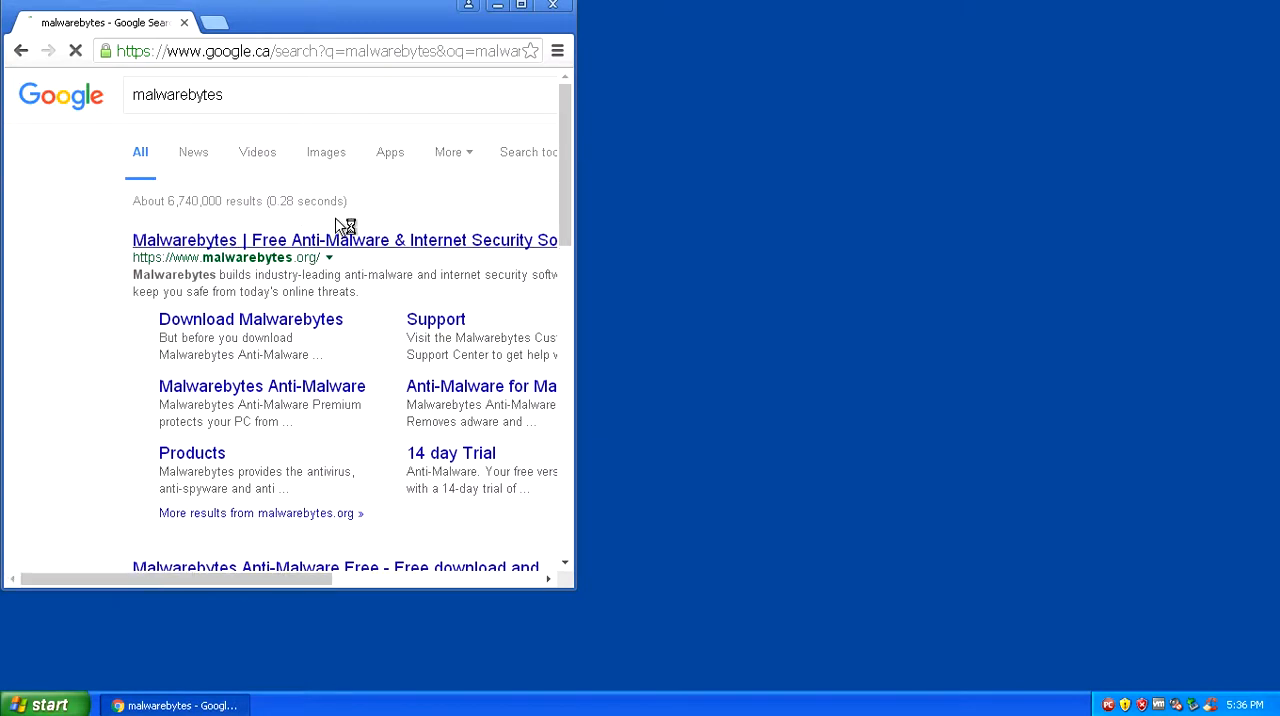
left_click(344, 240)
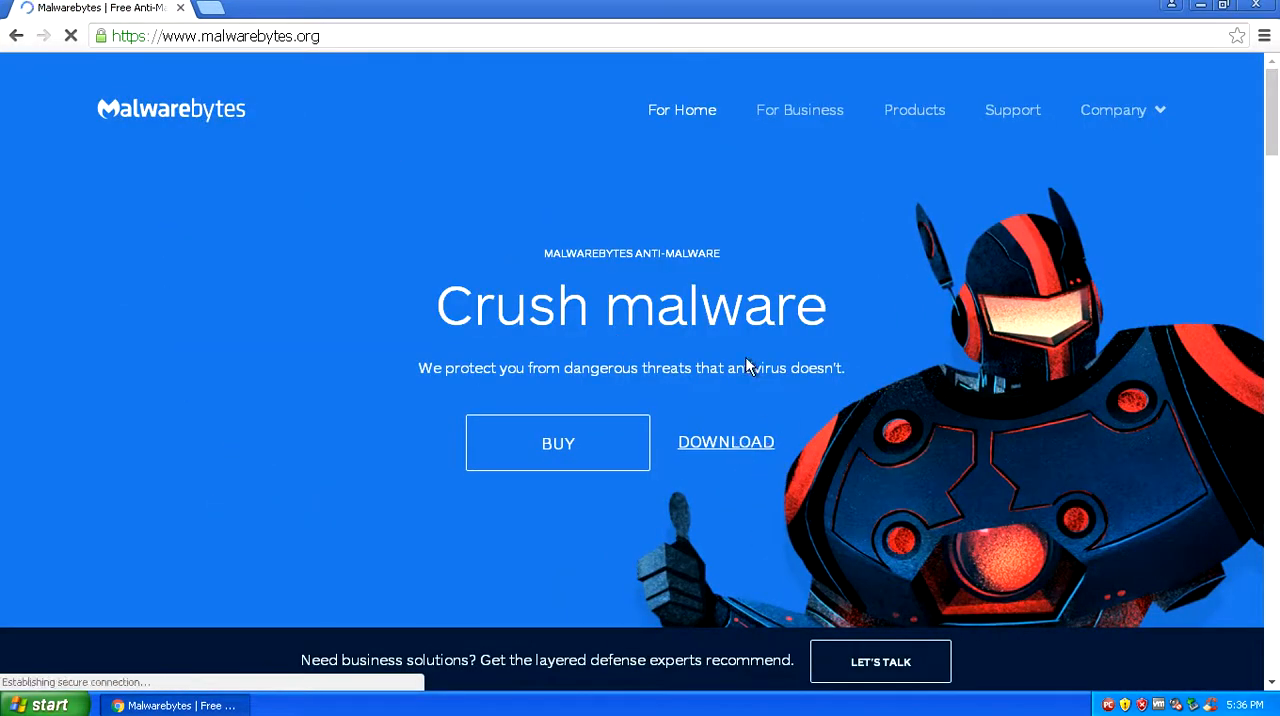
left_click(724, 442)
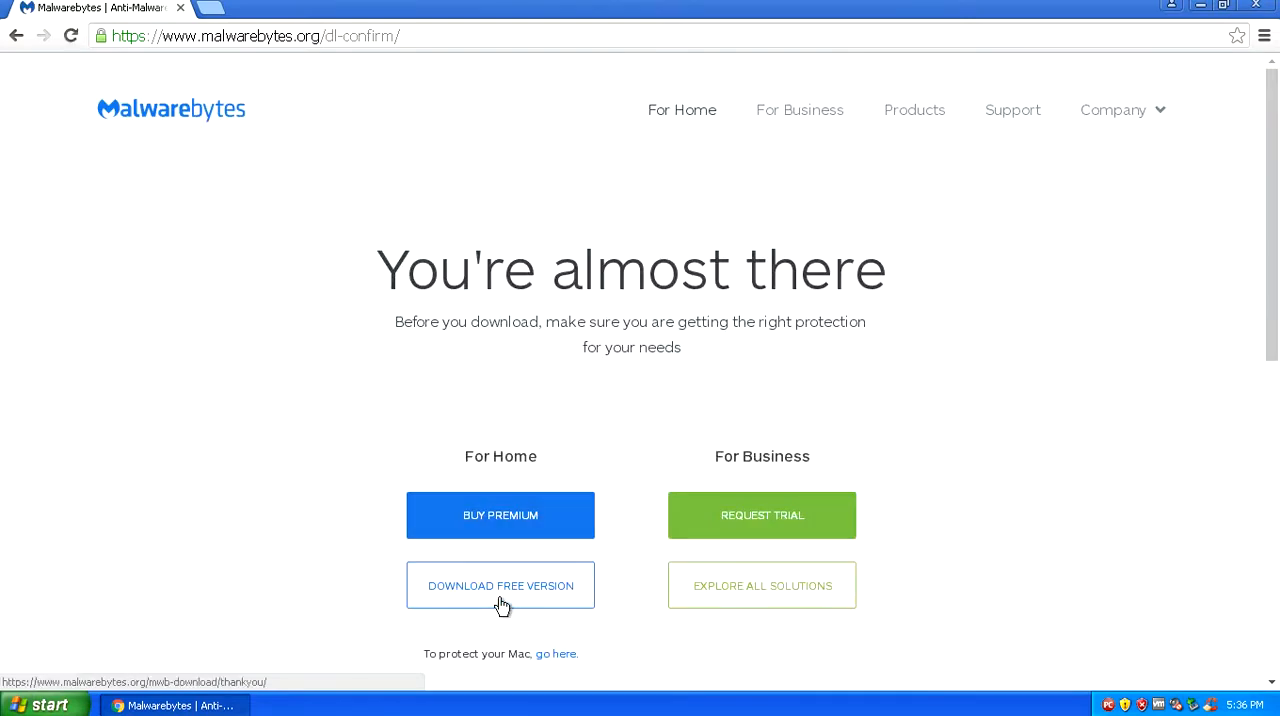
left_click(500, 584)
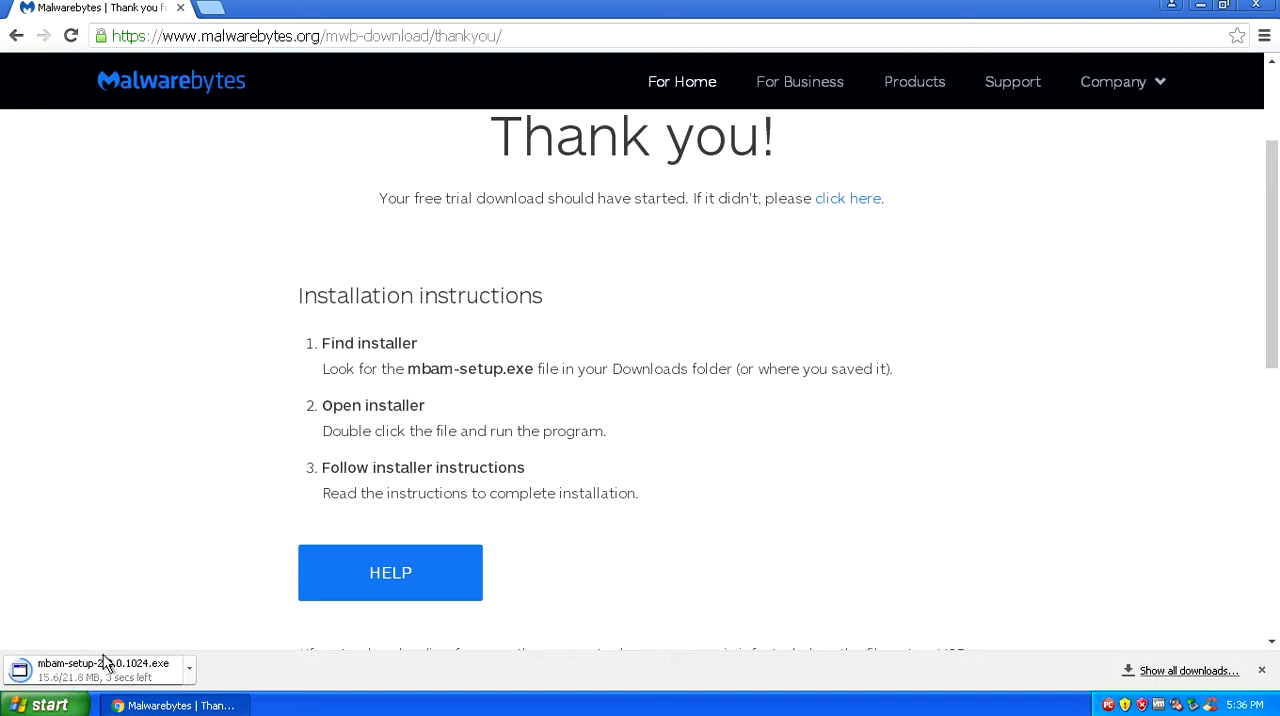
mouse_move(76, 680)
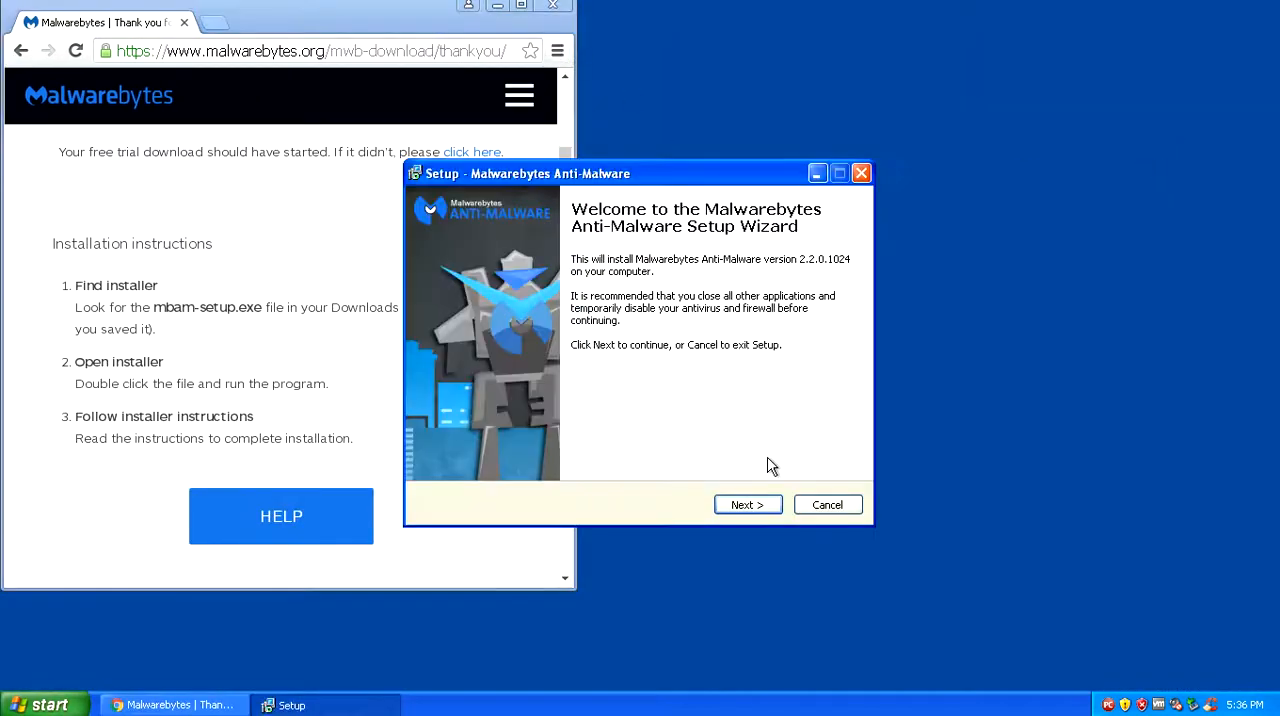
Step through the Malwarebytes setup wizard, accept the license, and finish installing Anti-Malware.
left_click(748, 504)
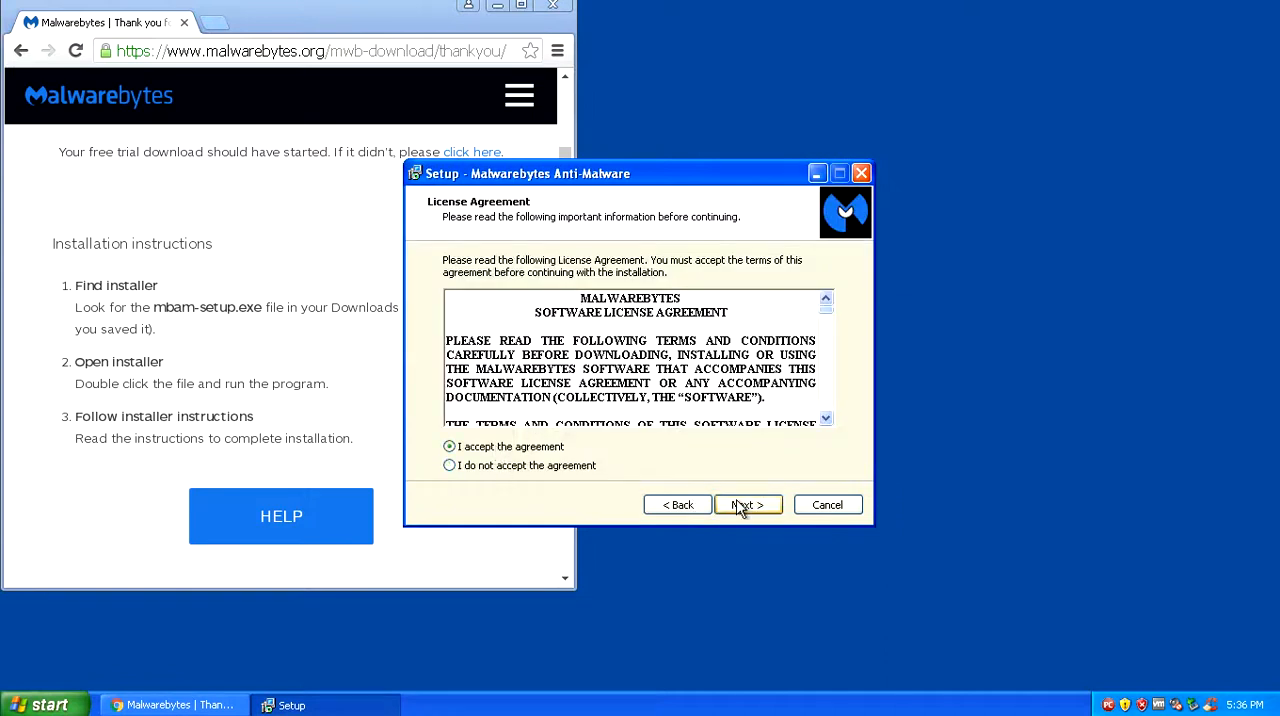
left_click(748, 504)
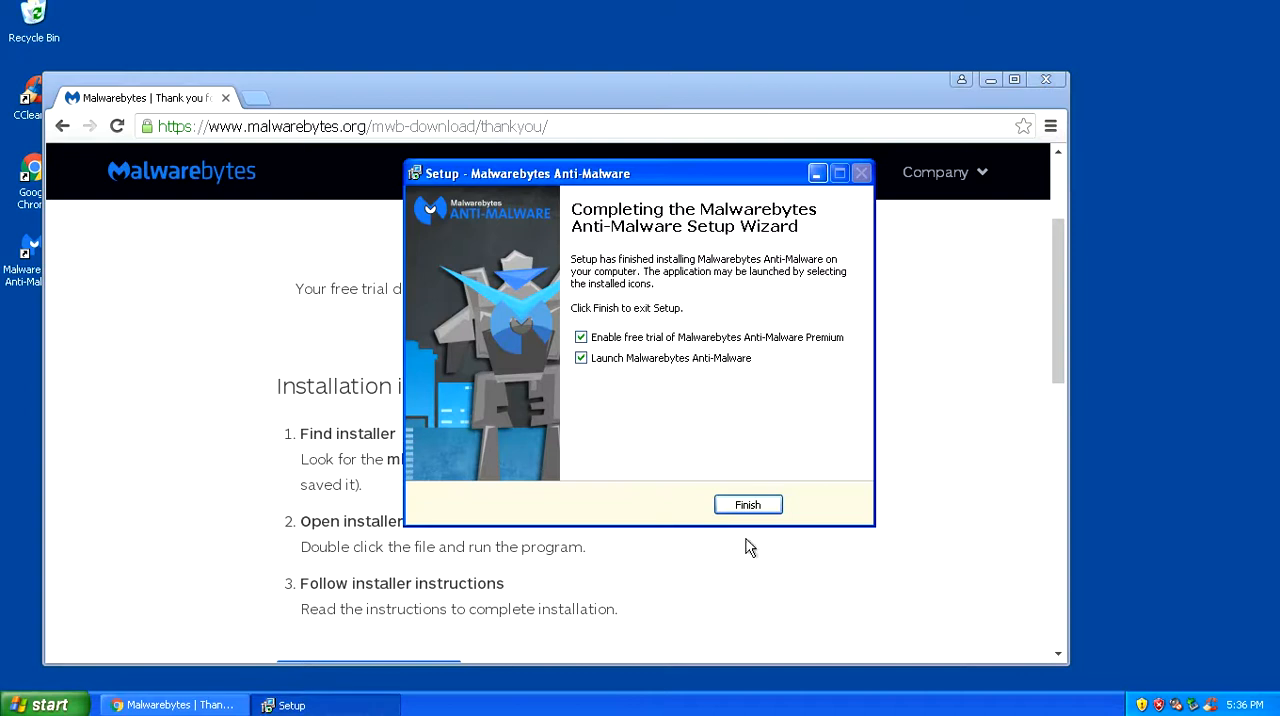
left_click(748, 504)
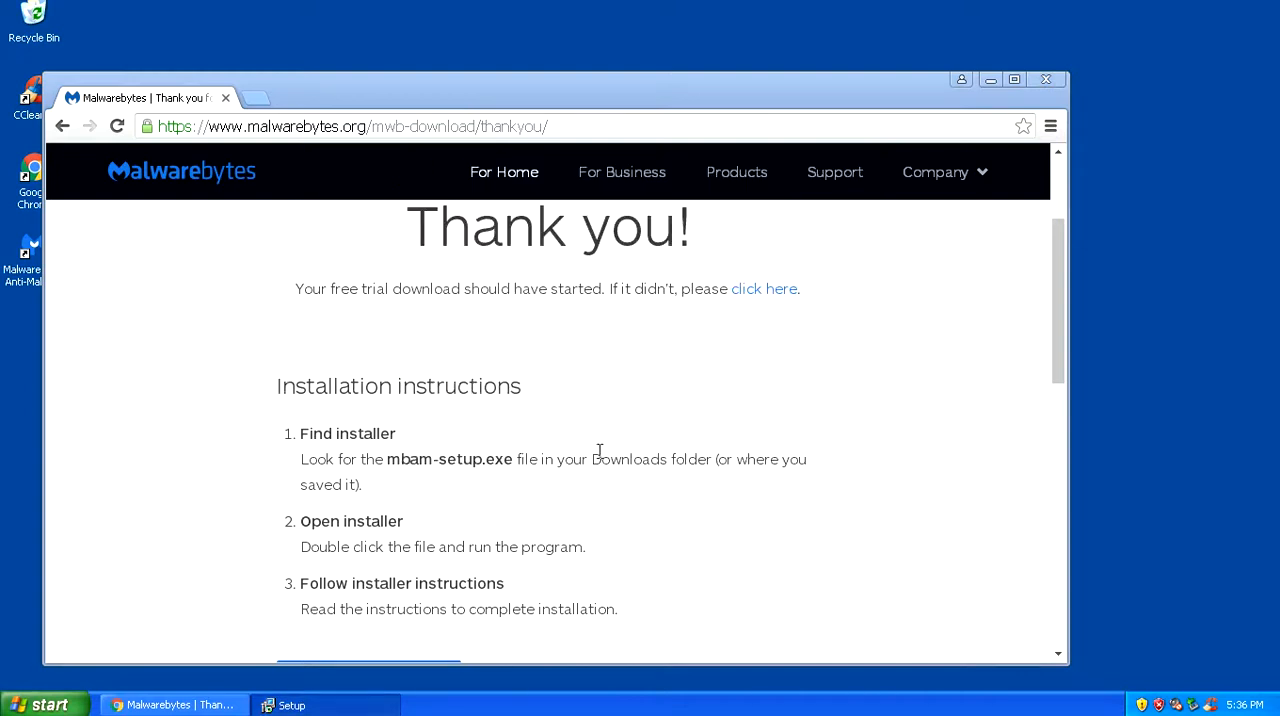
Minimize Chrome so the desktop shows the new Malwarebytes Anti-Malware shortcut.
left_click(990, 80)
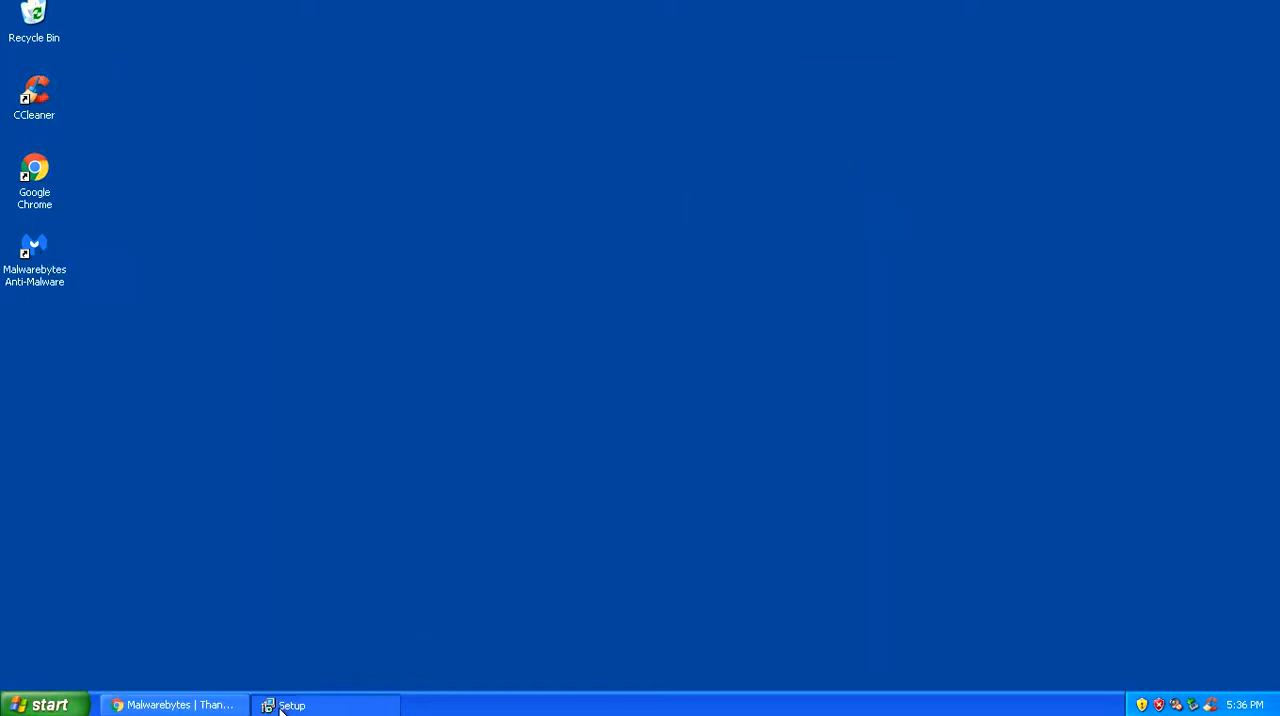
left_click(172, 704)
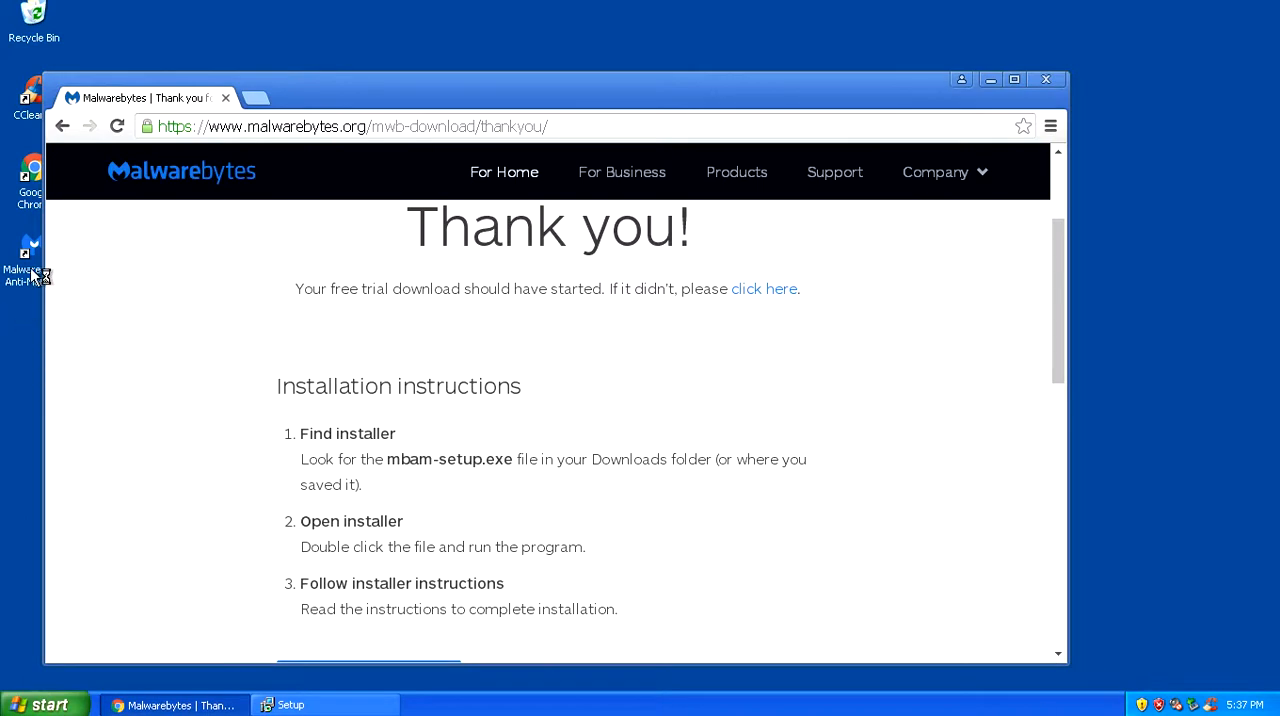
mouse_move(792, 222)
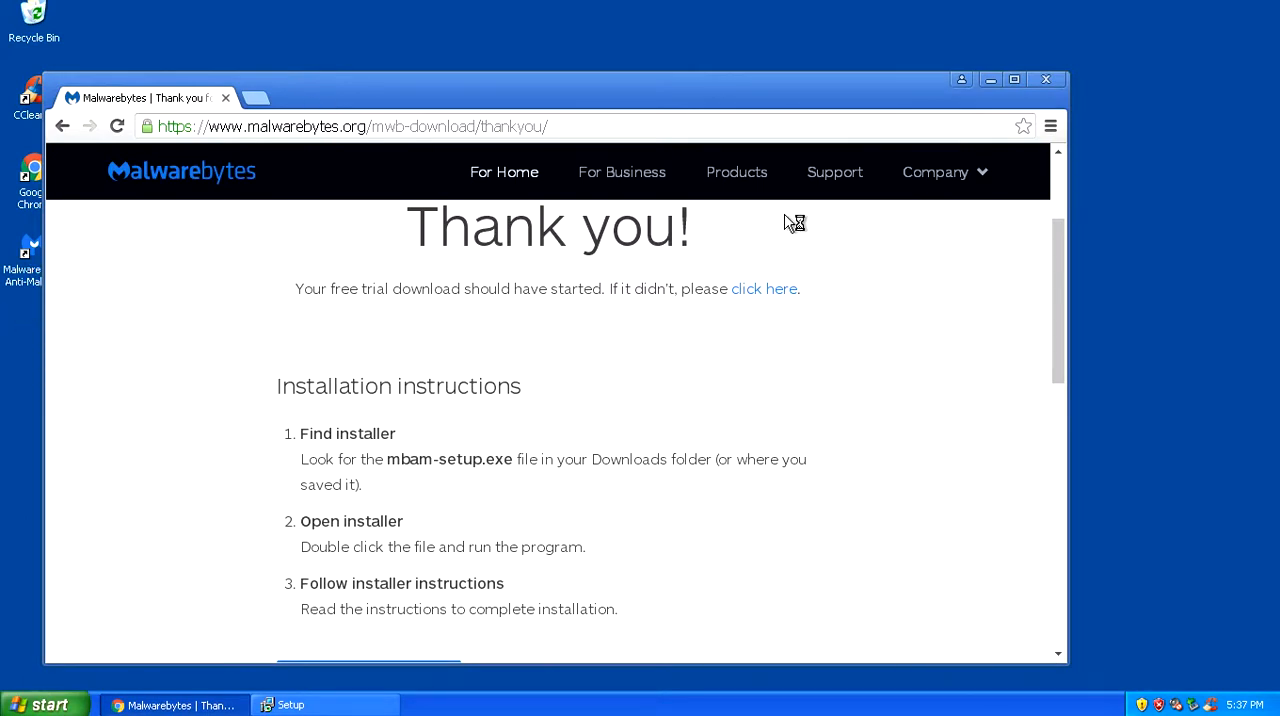
mouse_move(264, 100)
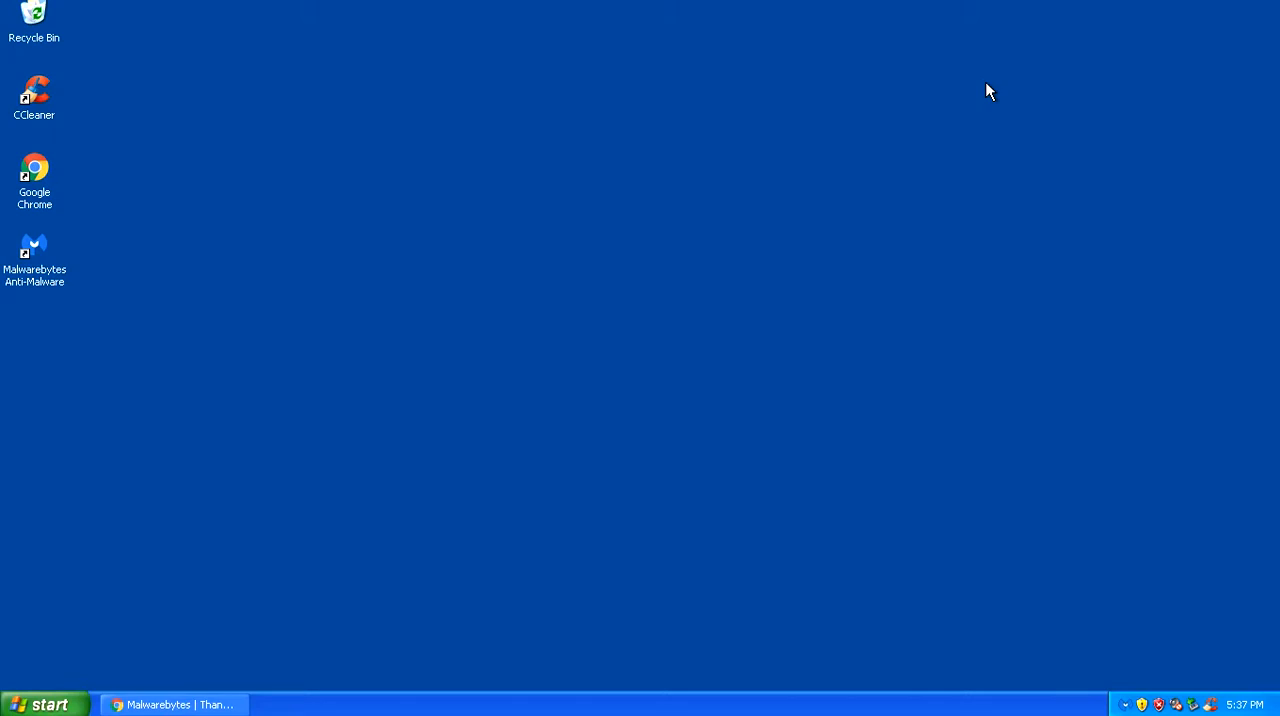
mouse_move(1092, 692)
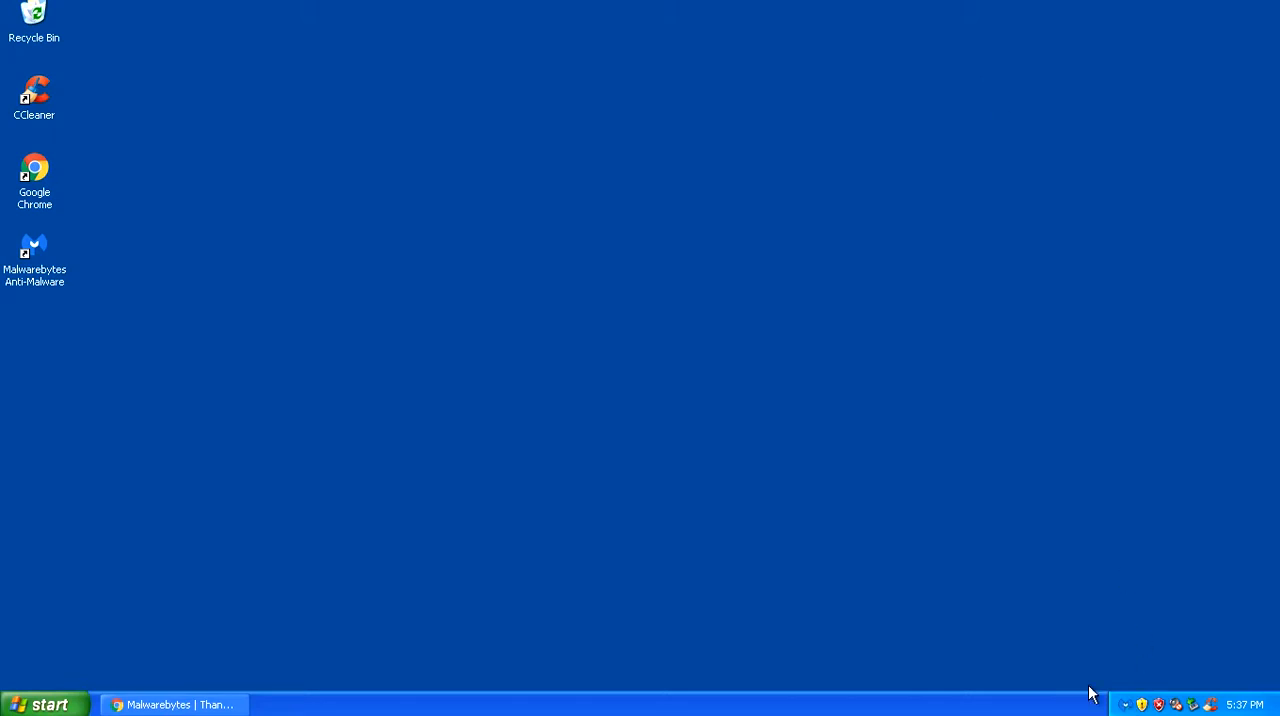
mouse_move(890, 548)
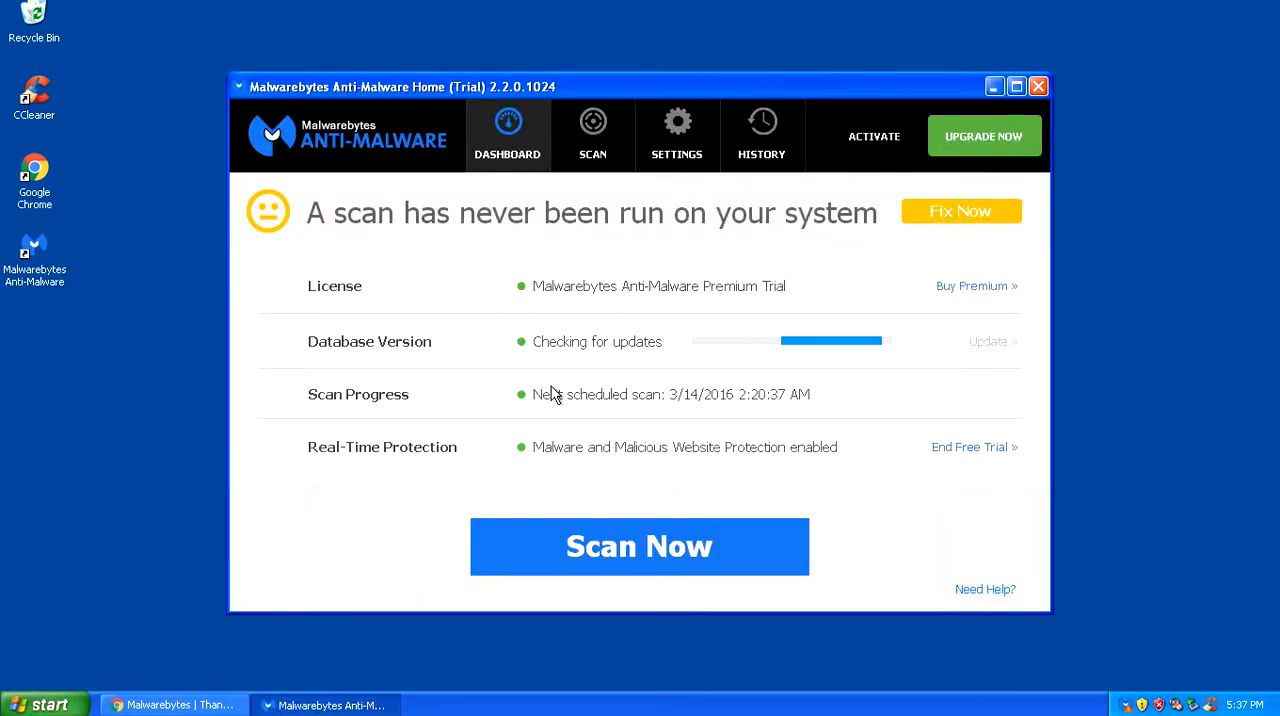
mouse_move(436, 92)
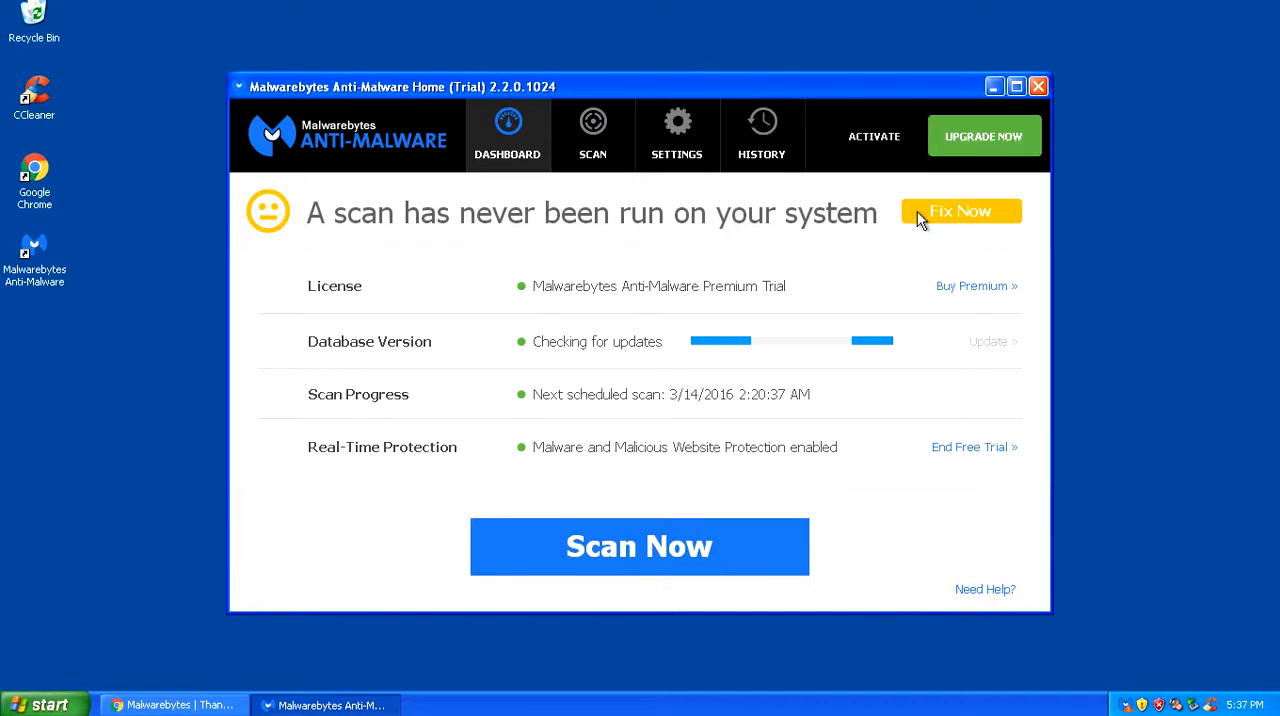
mouse_move(640, 548)
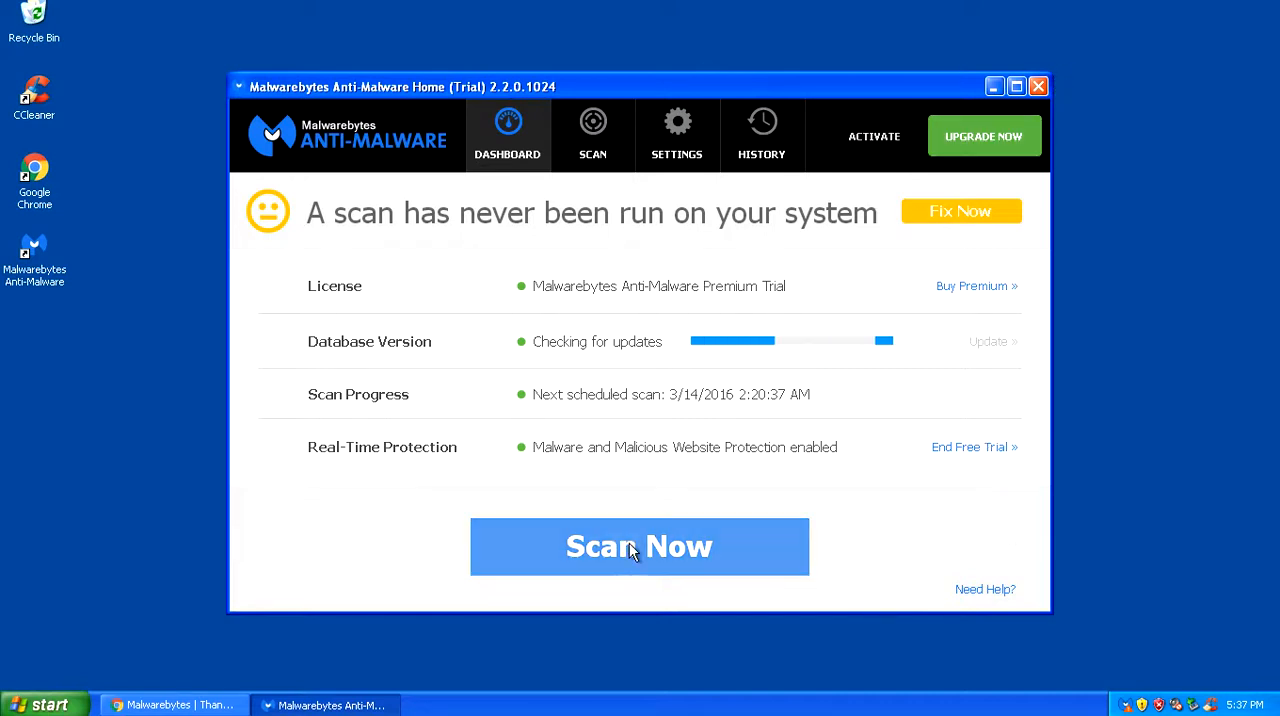
Start a Threat Scan from the Malwarebytes Dashboard with Scan Now.
left_click(640, 546)
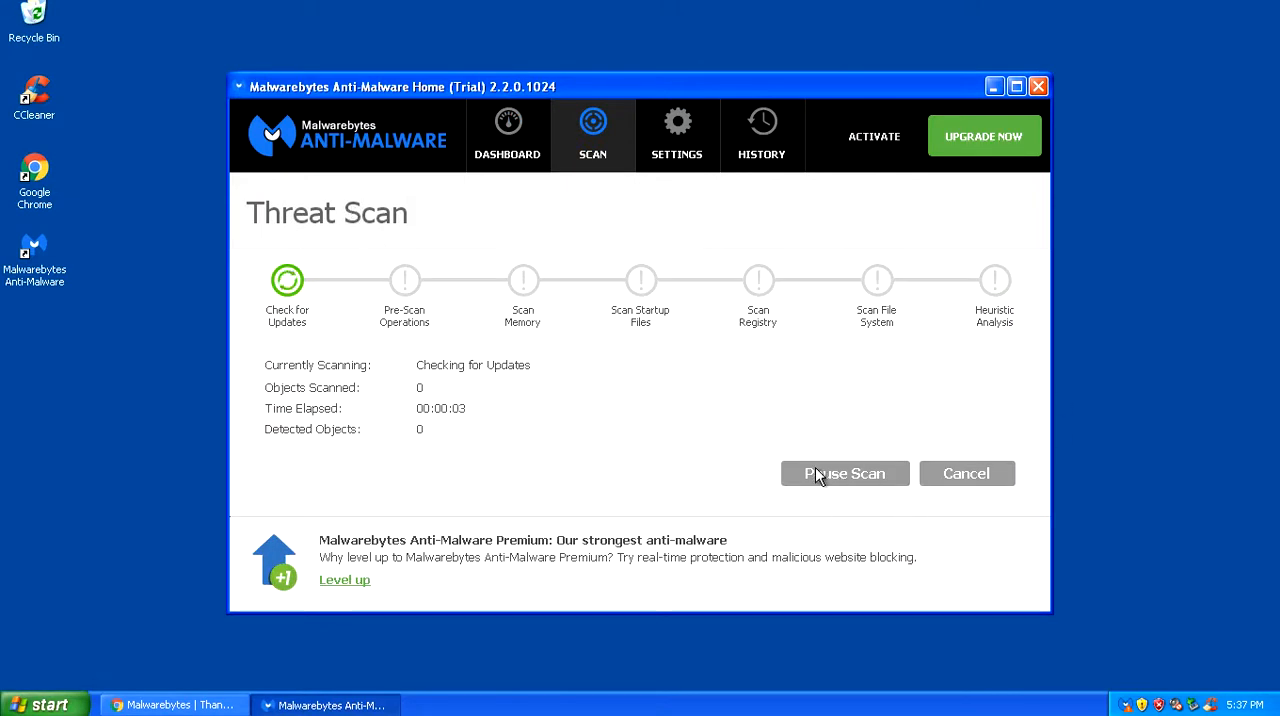
mouse_move(436, 332)
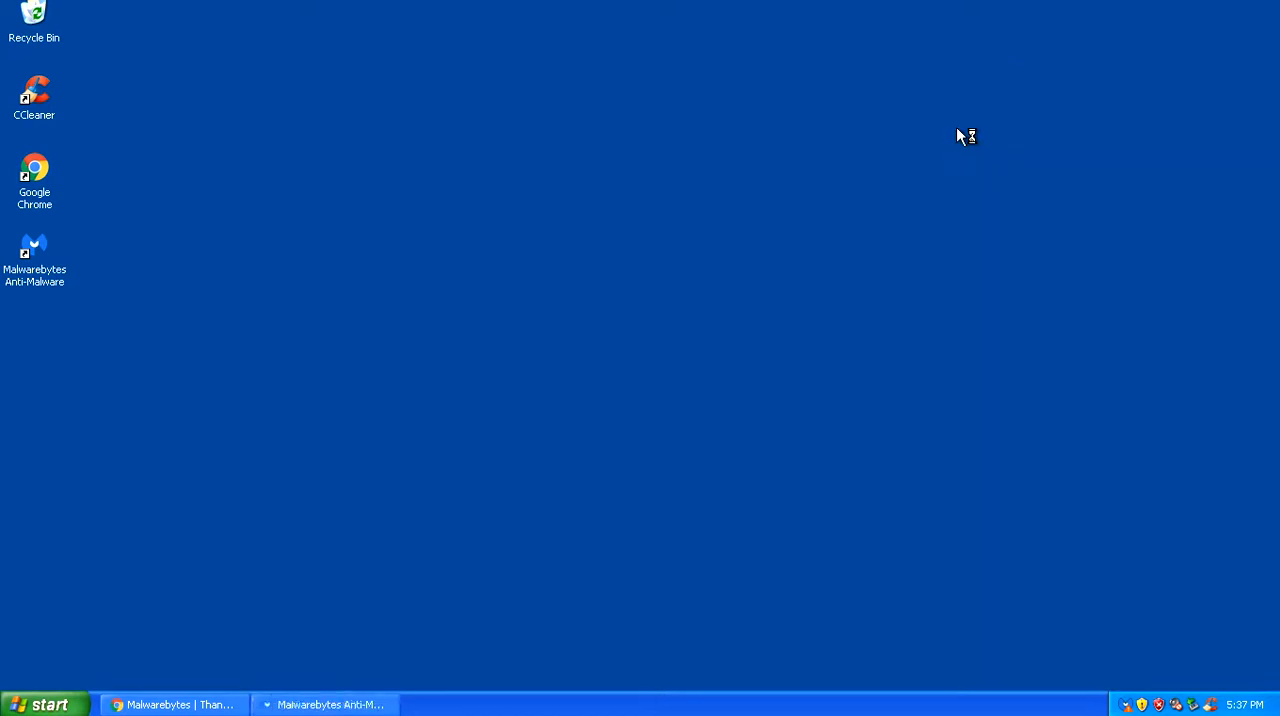
Launch Chrome and run a Google search for adwcleaner.
left_click(44, 704)
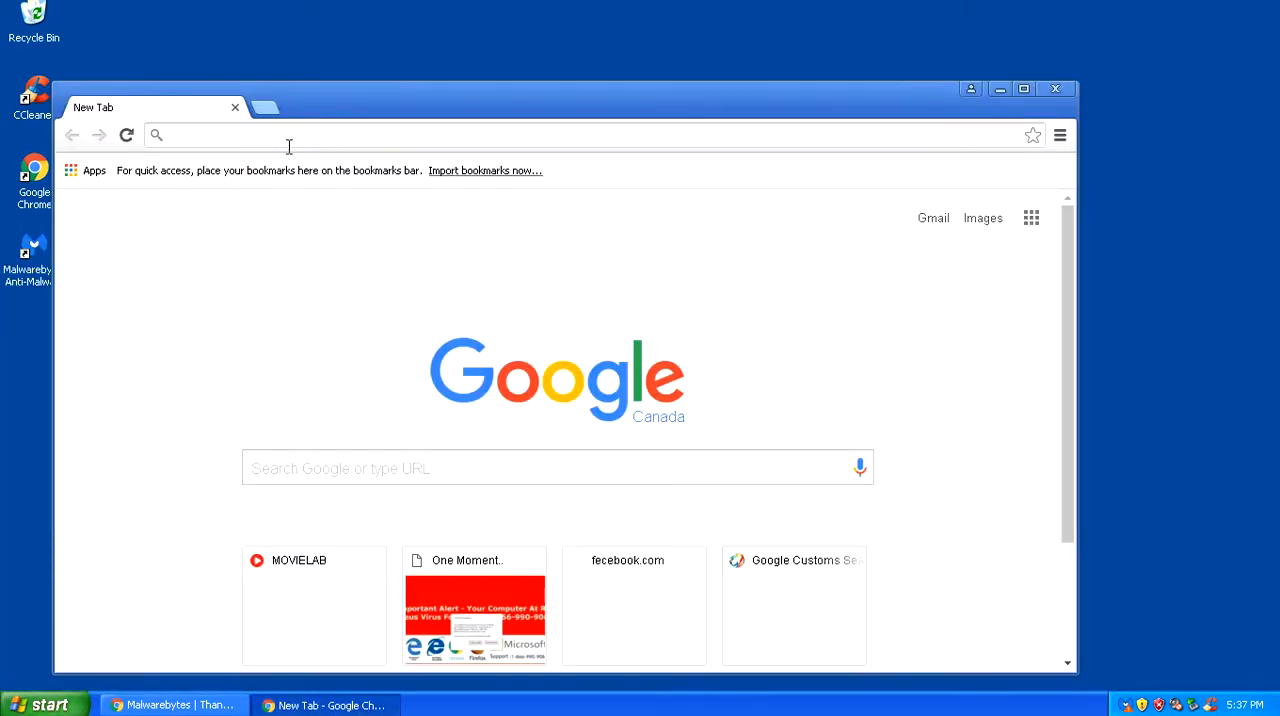
type("adwcleaner")
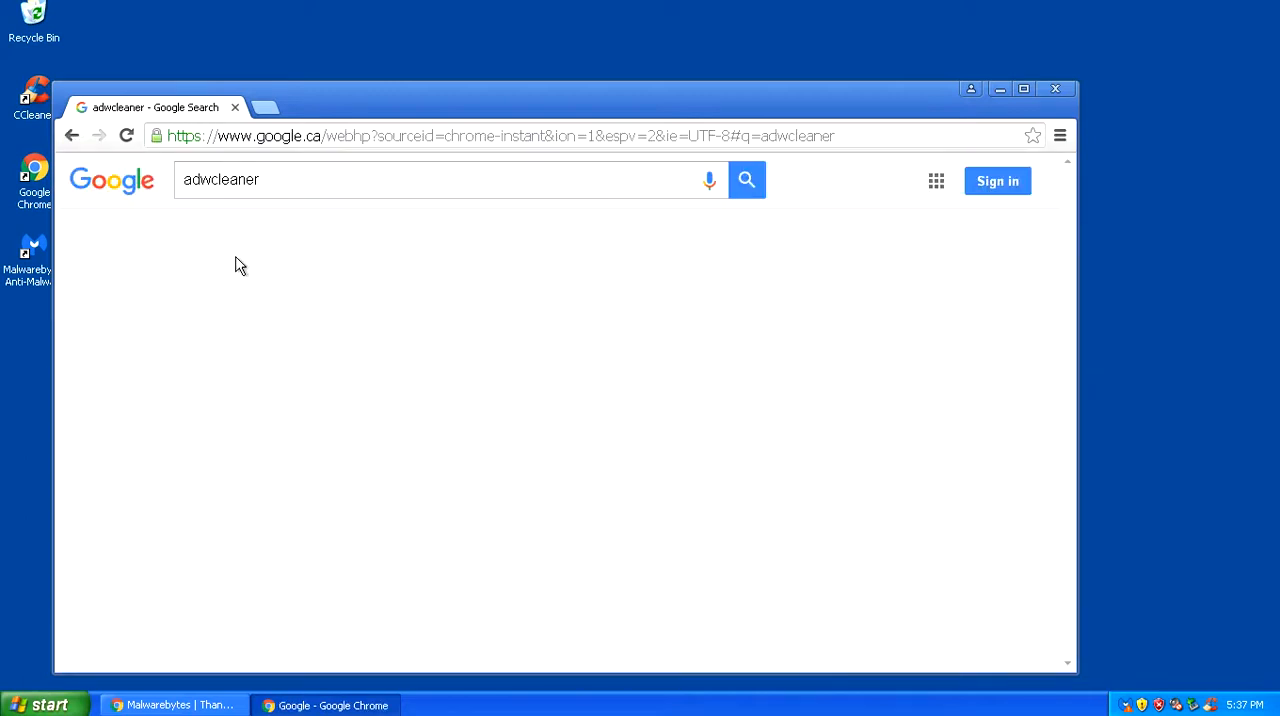
left_click(746, 180)
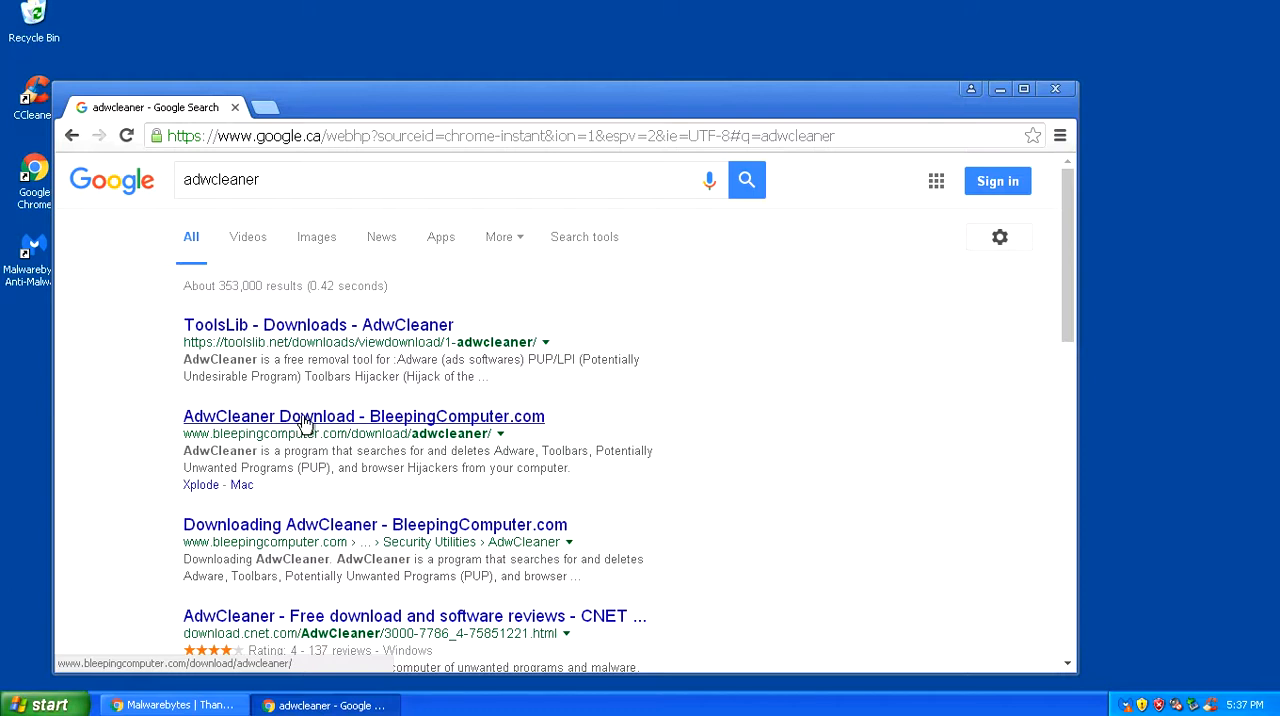
Download AdwCleaner 5.1.0.2 from the BleepingComputer result page.
left_click(364, 416)
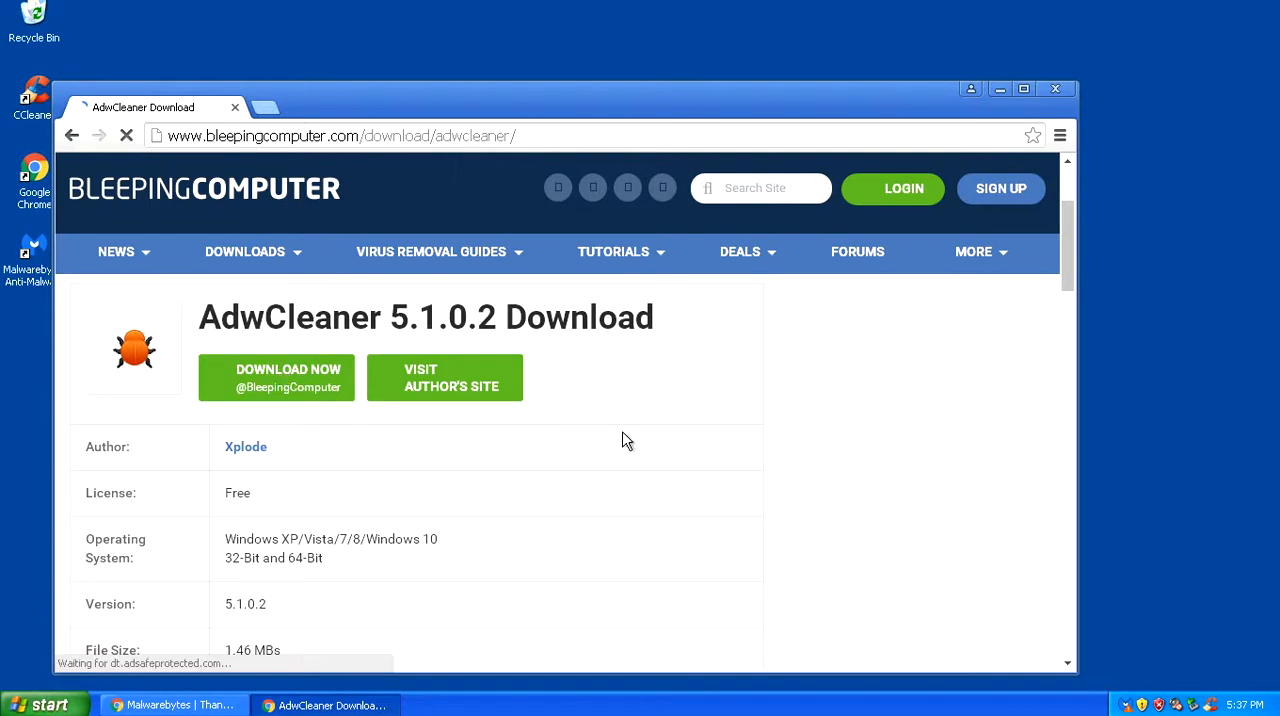
left_click(288, 376)
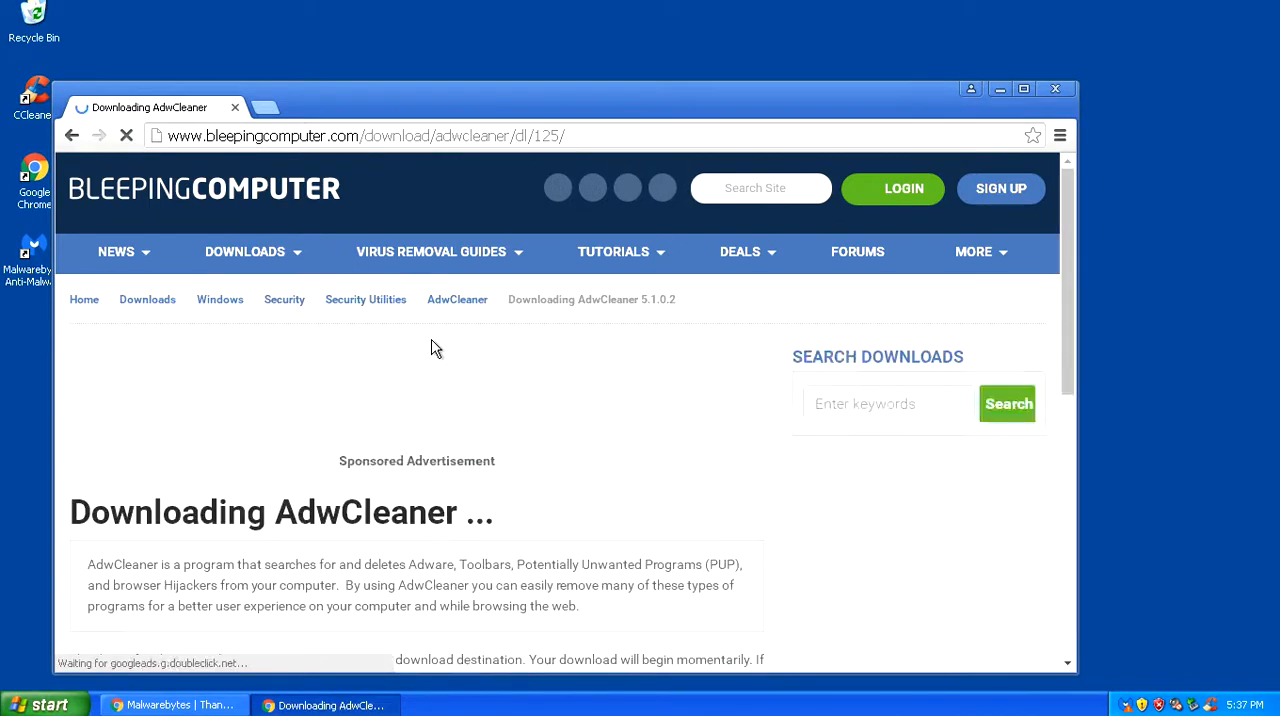
scroll("down", 3)
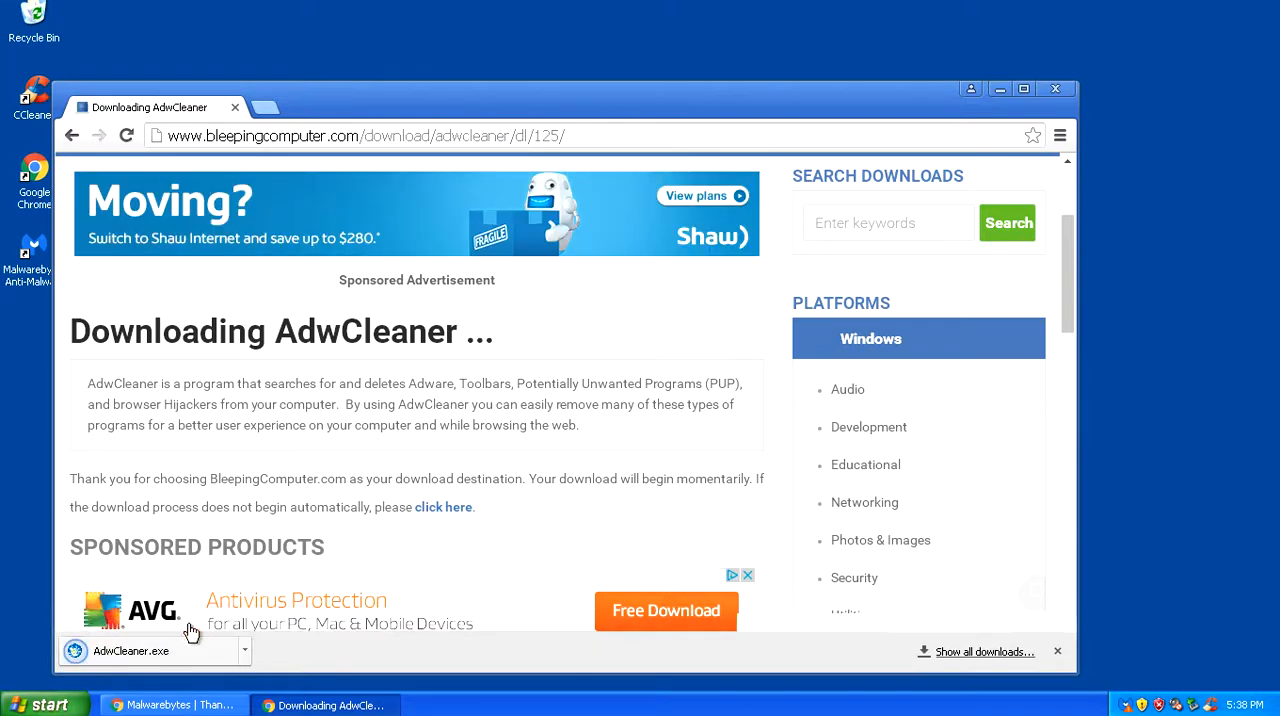
Run the downloaded AdwCleaner.exe, allow the unverified program, and accept its terms of use.
left_click(130, 650)
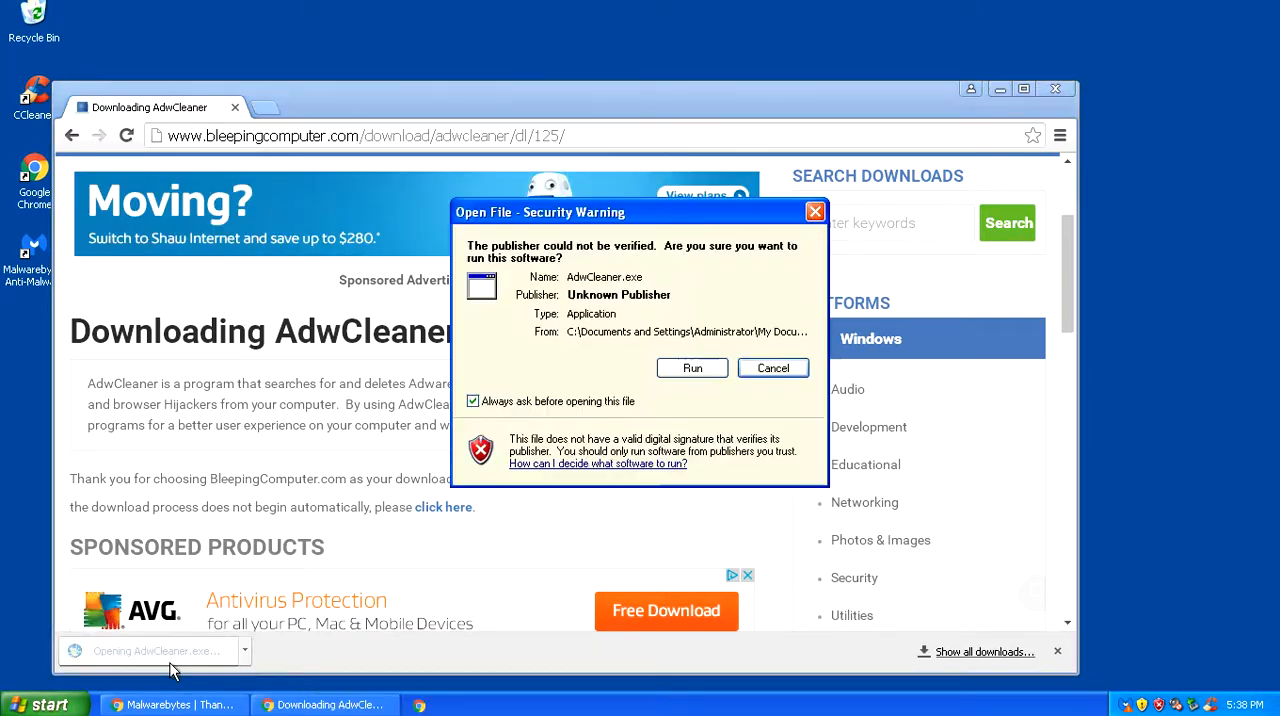
left_click(772, 368)
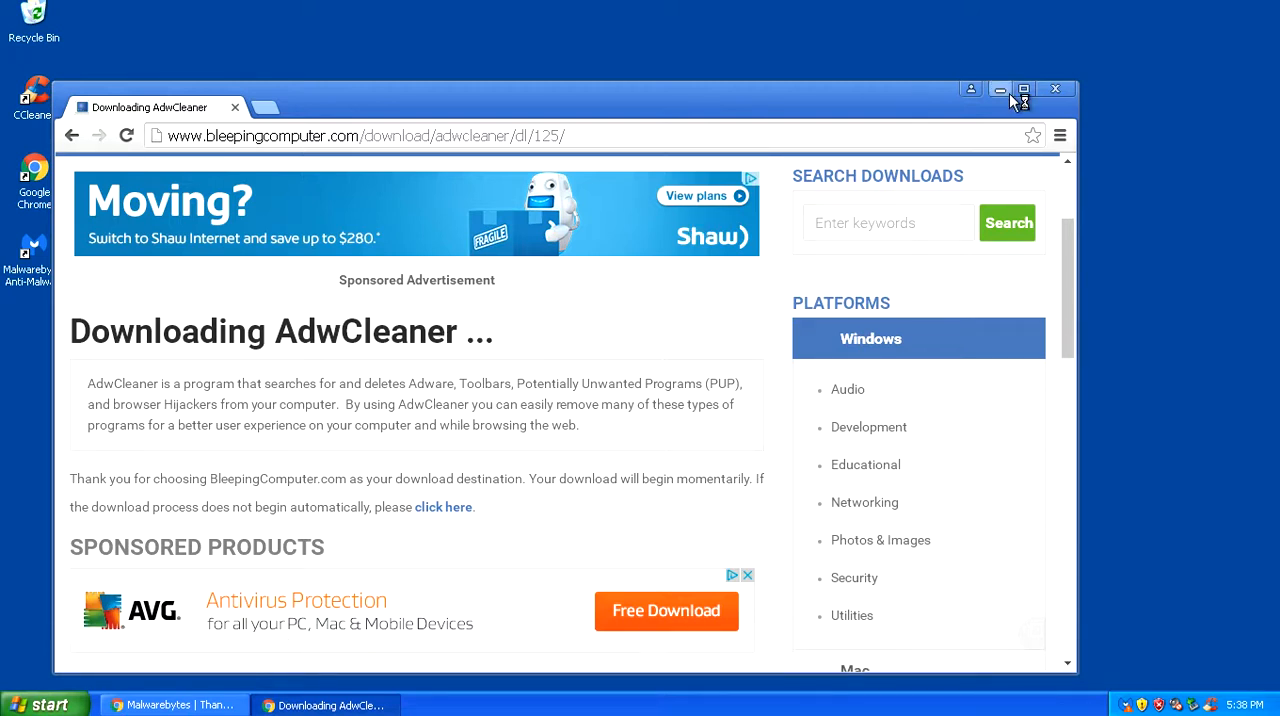
left_click(1000, 88)
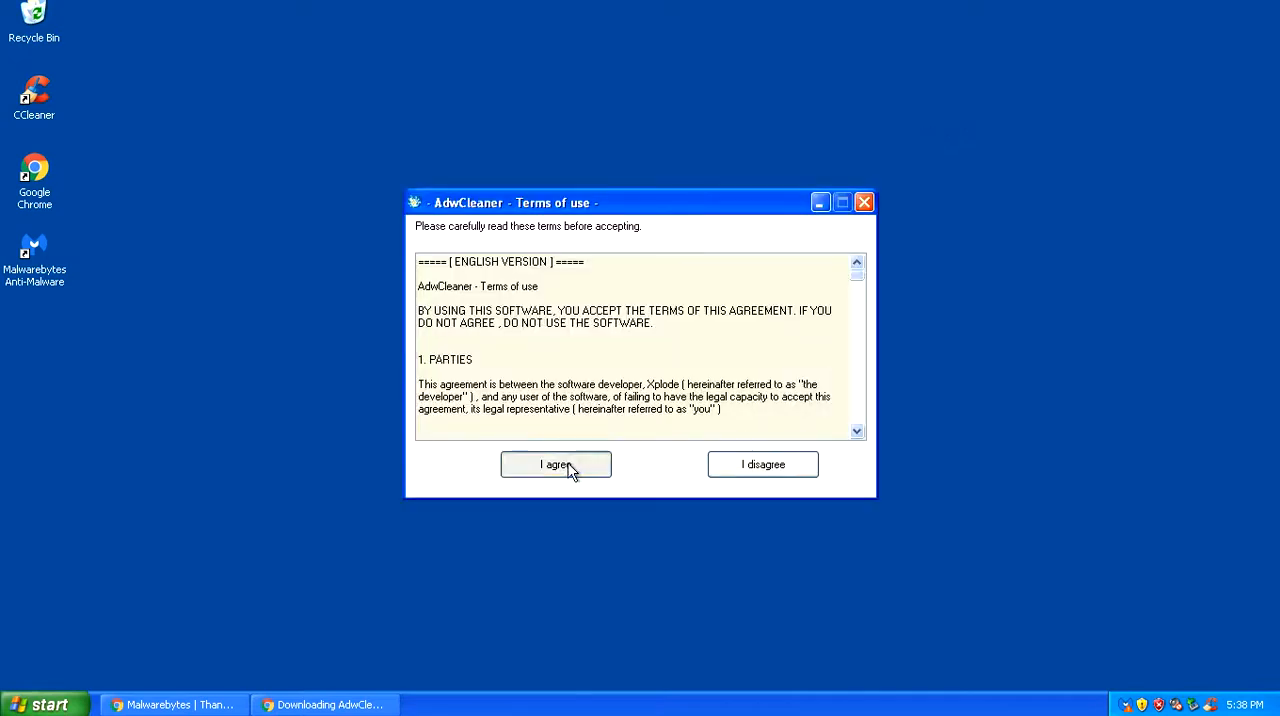
left_click(556, 464)
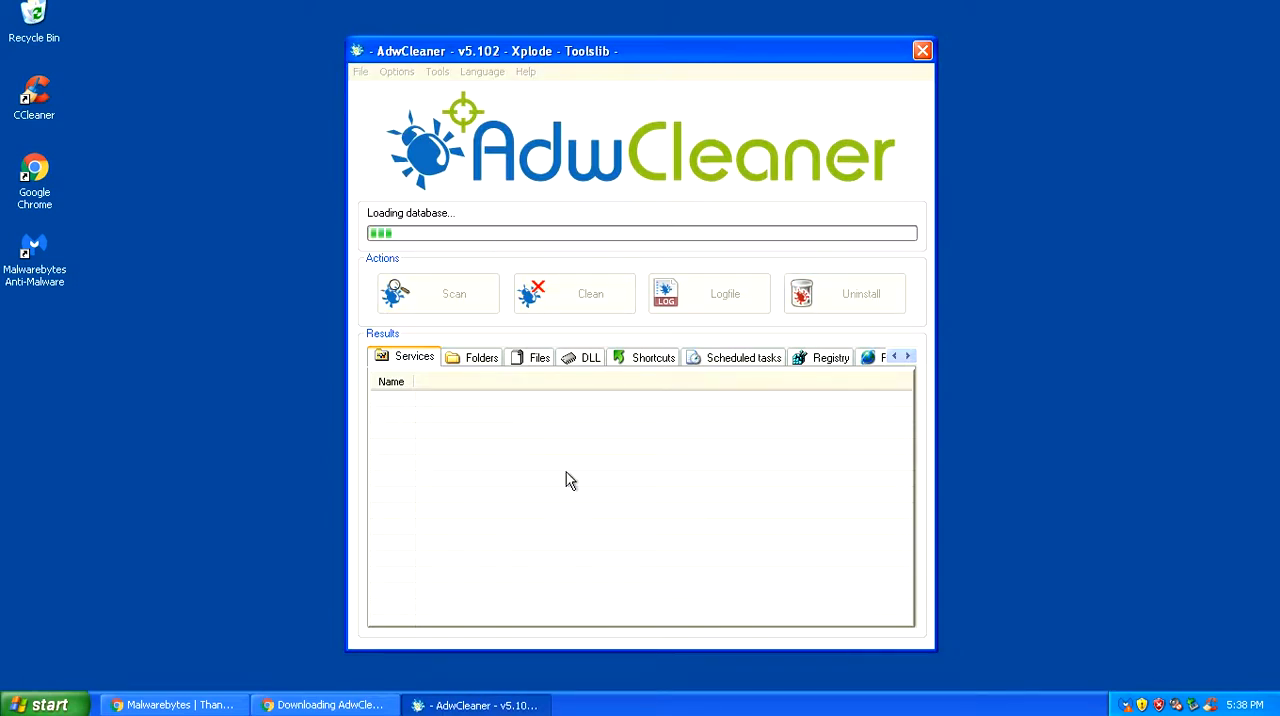
mouse_move(560, 412)
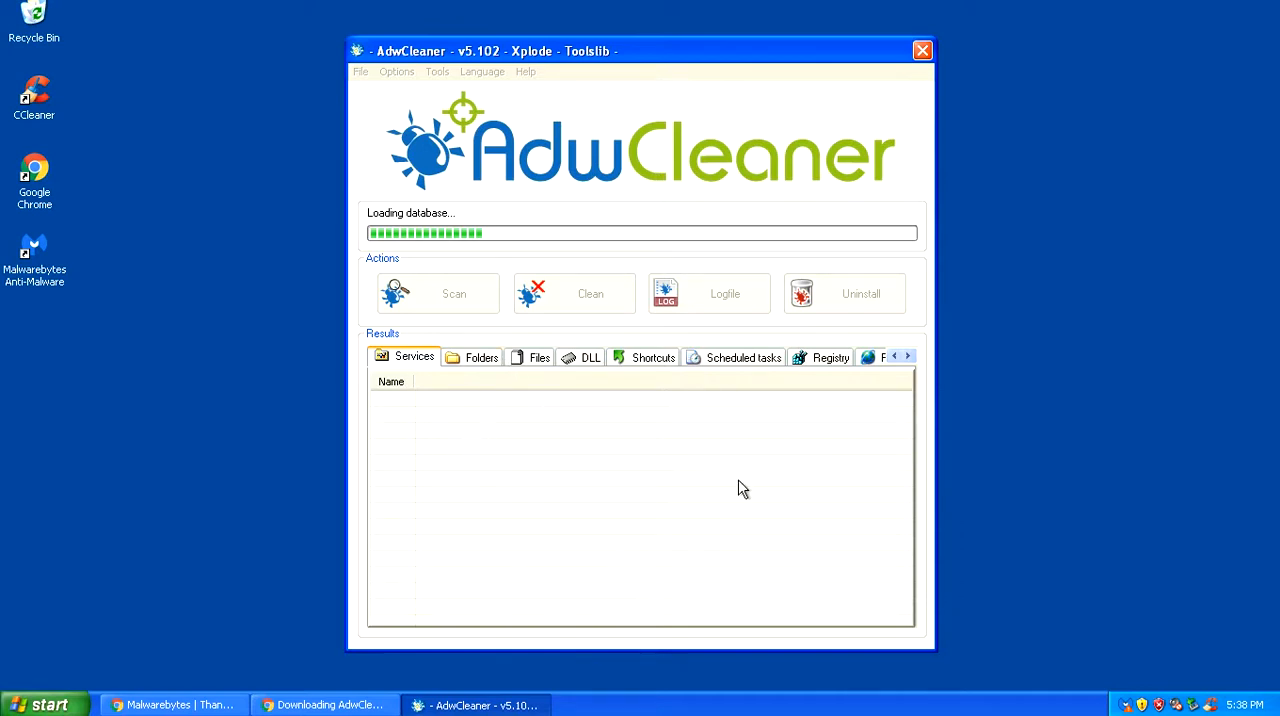
mouse_move(640, 252)
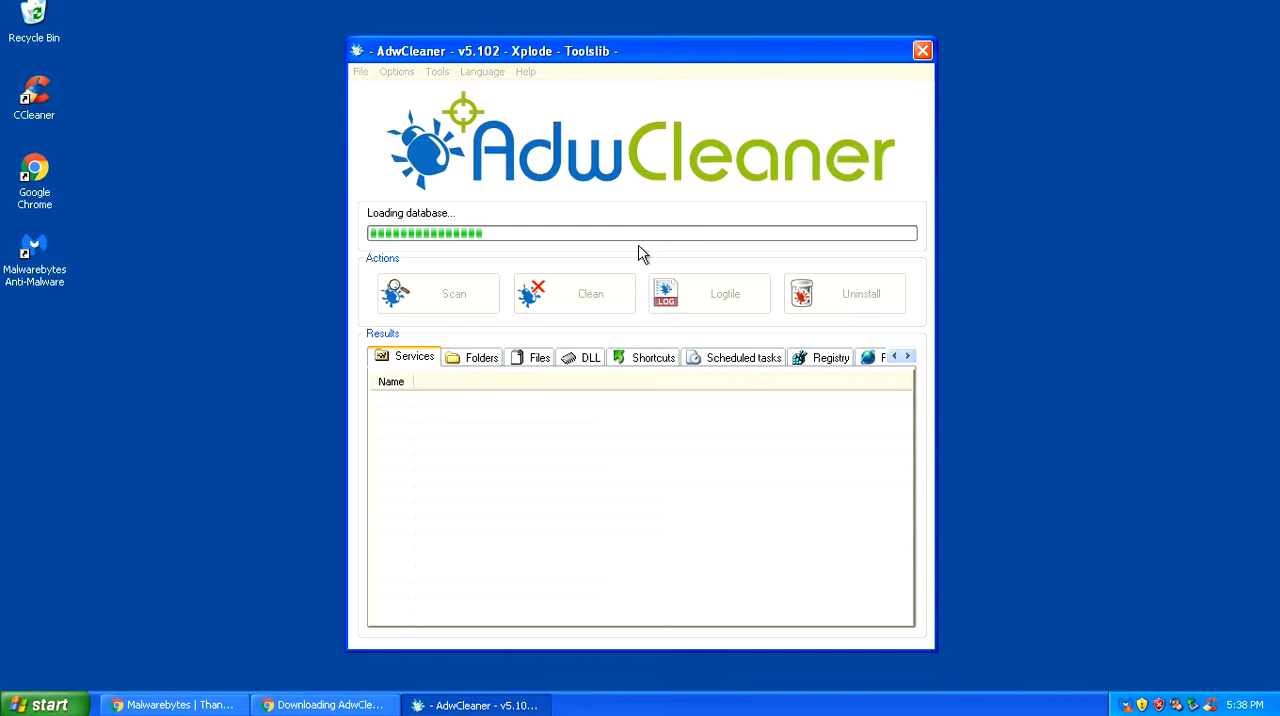
mouse_move(612, 388)
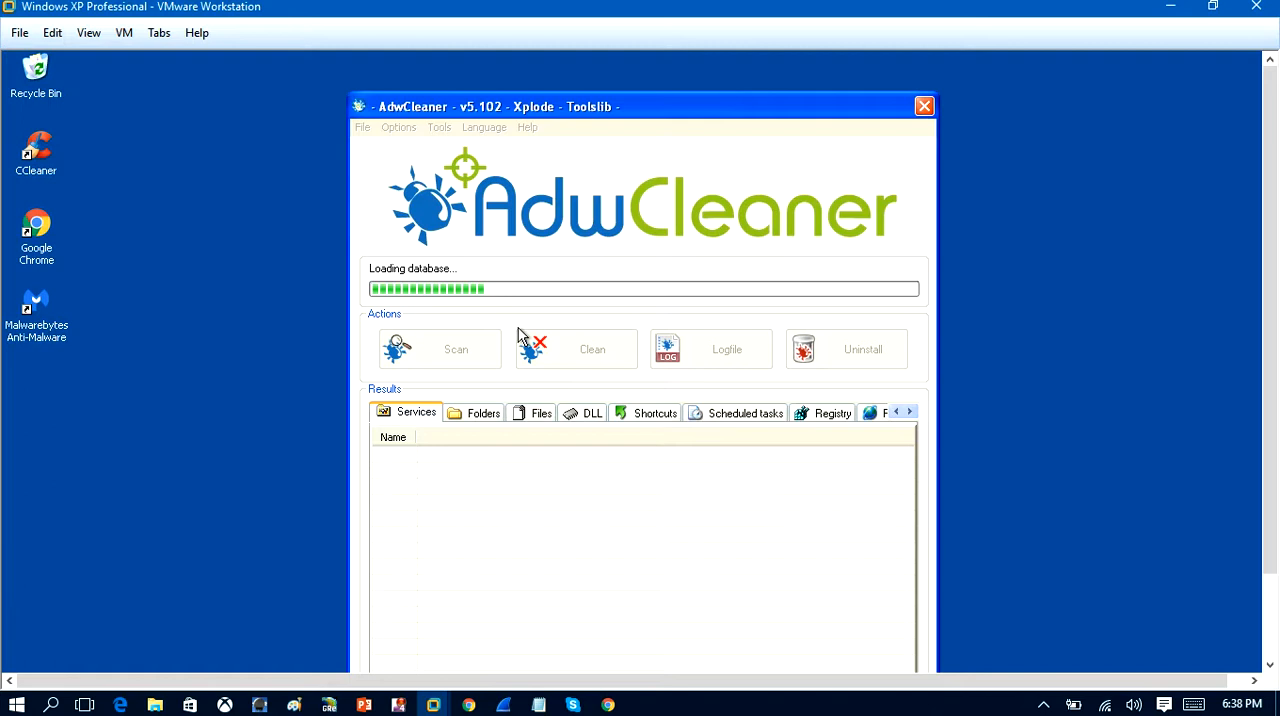
mouse_move(608, 704)
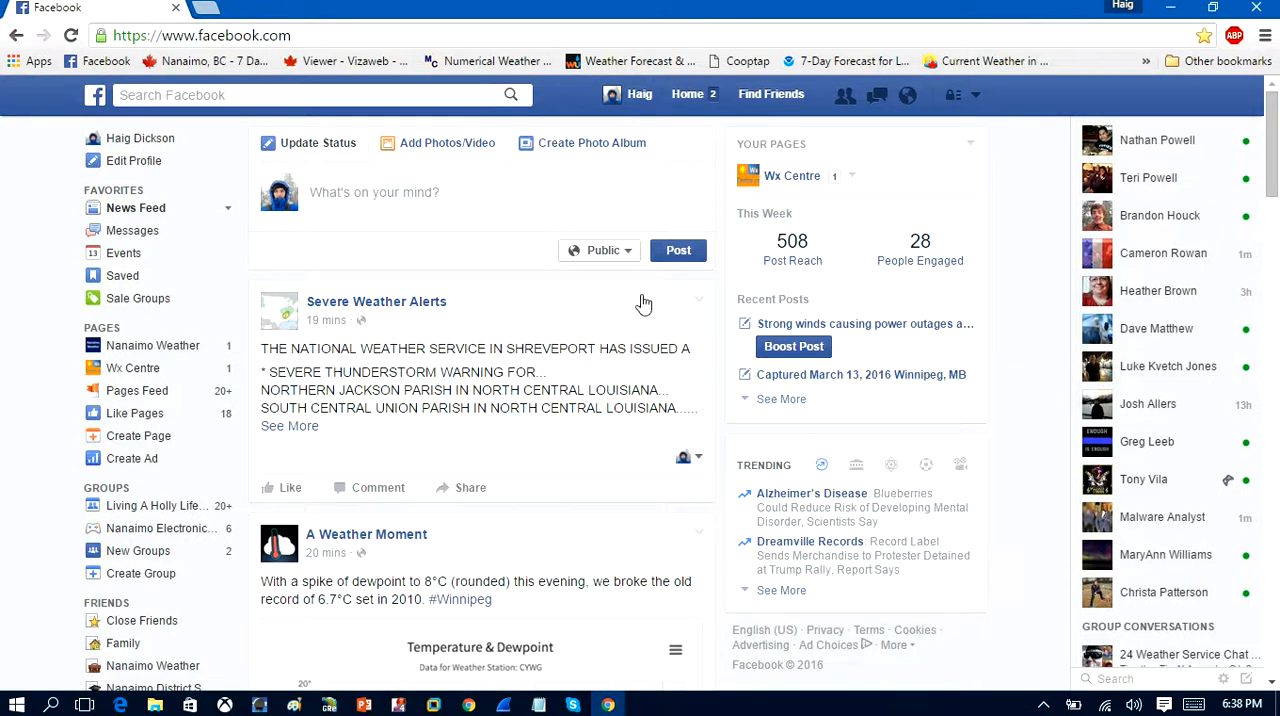
Open the Facebook profile timeline showing the friend's post about removing malware.
left_click(140, 138)
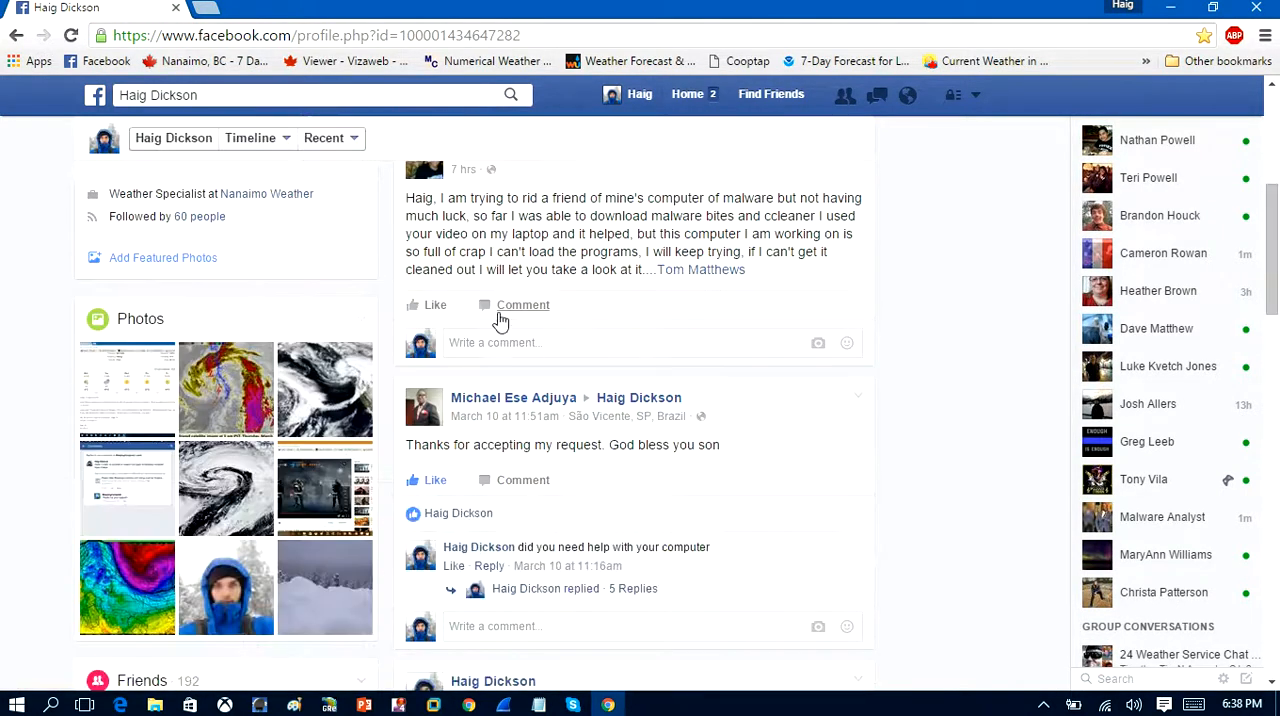
scroll("down", 3)
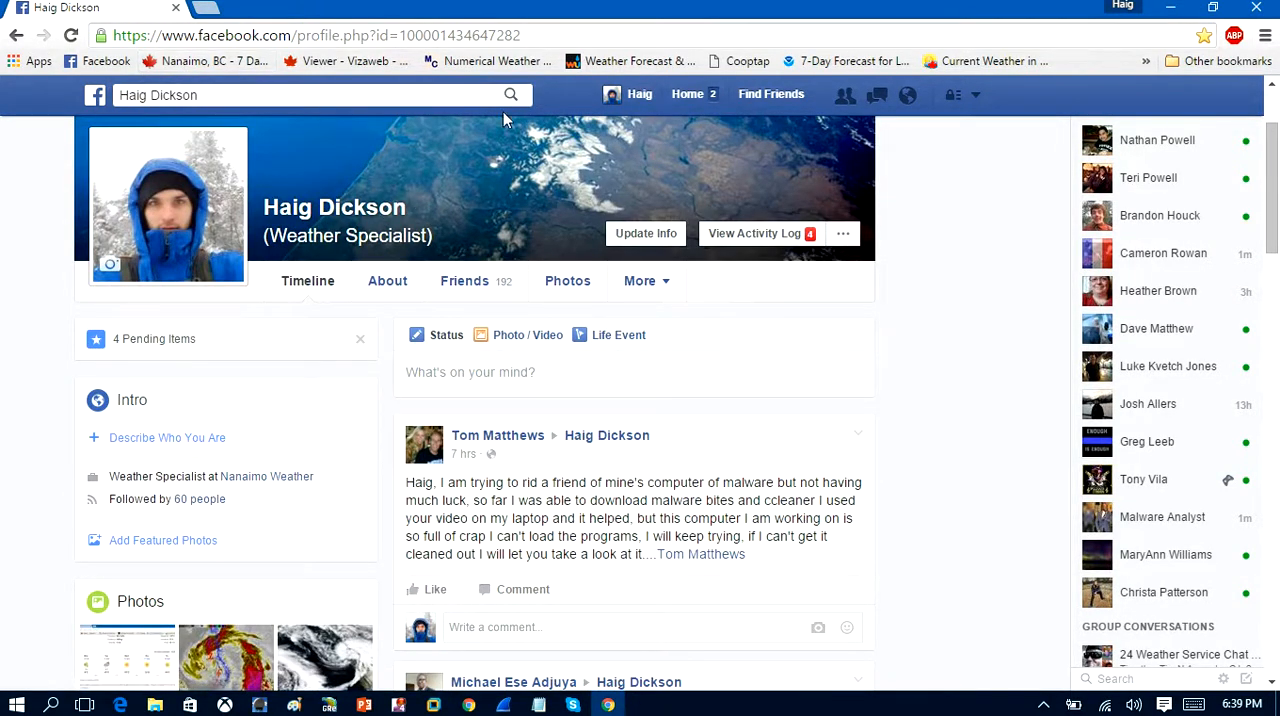
mouse_move(648, 516)
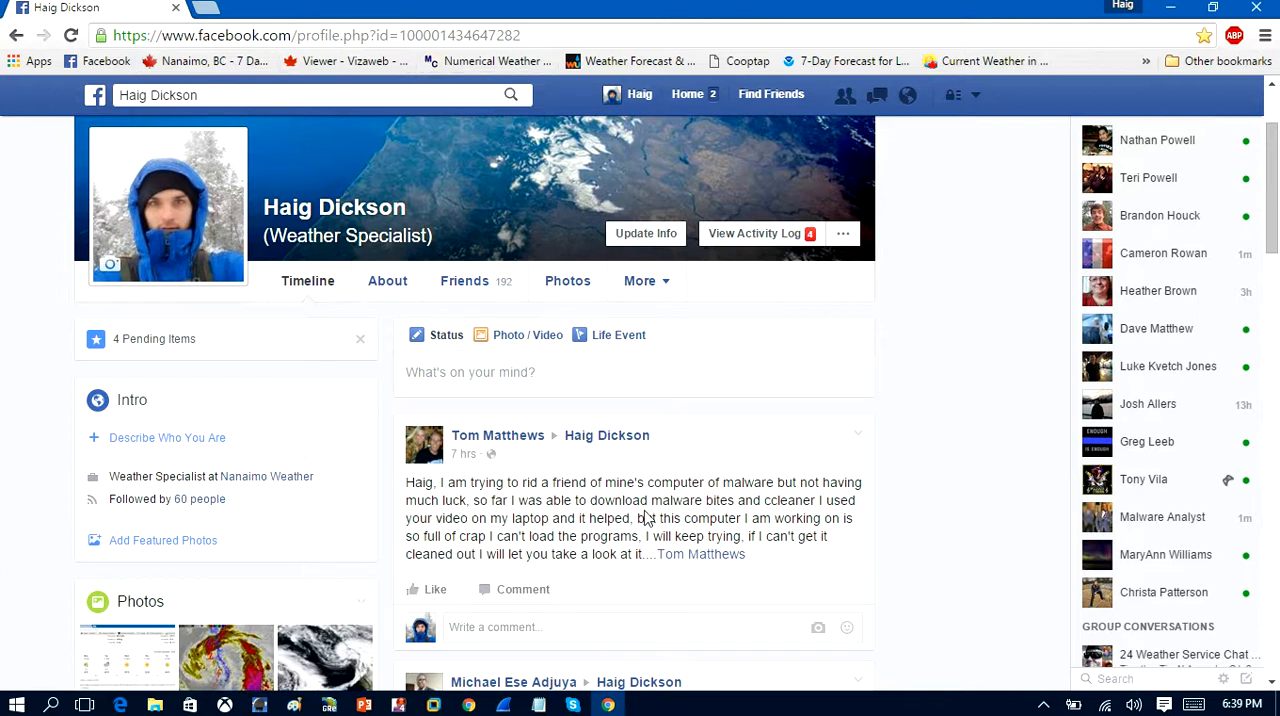